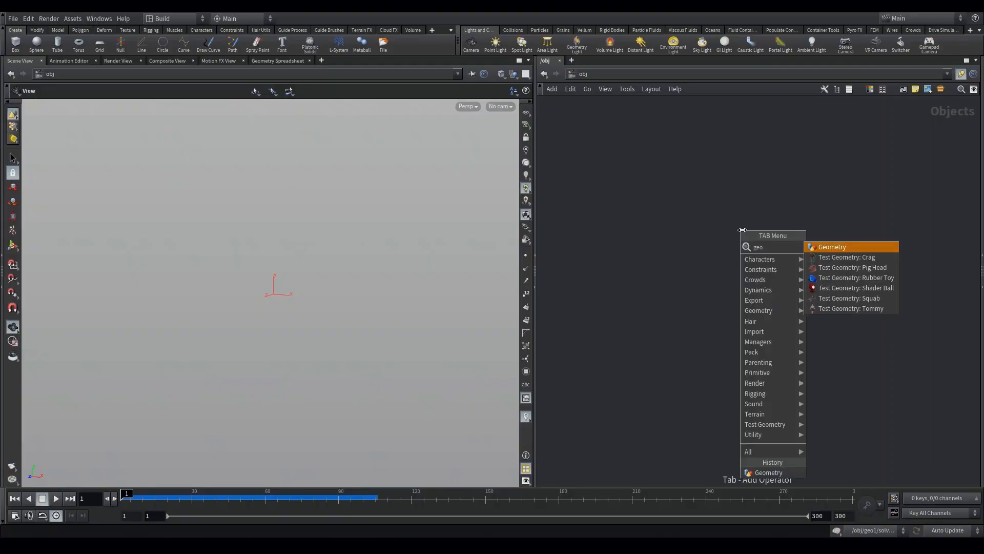
Step: Add a Geometry object holding a sphere and change the sphere's primitive type
click(833, 246)
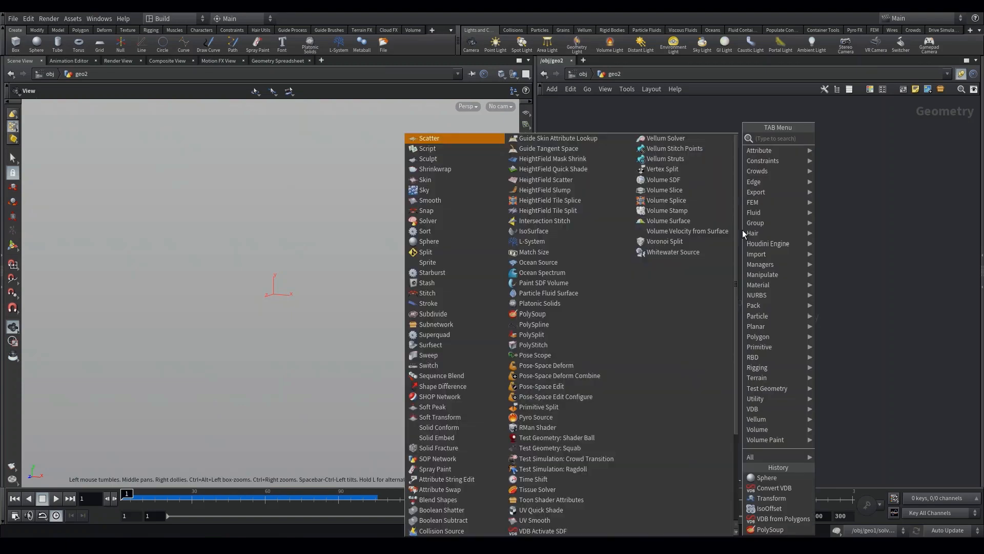
click(428, 241)
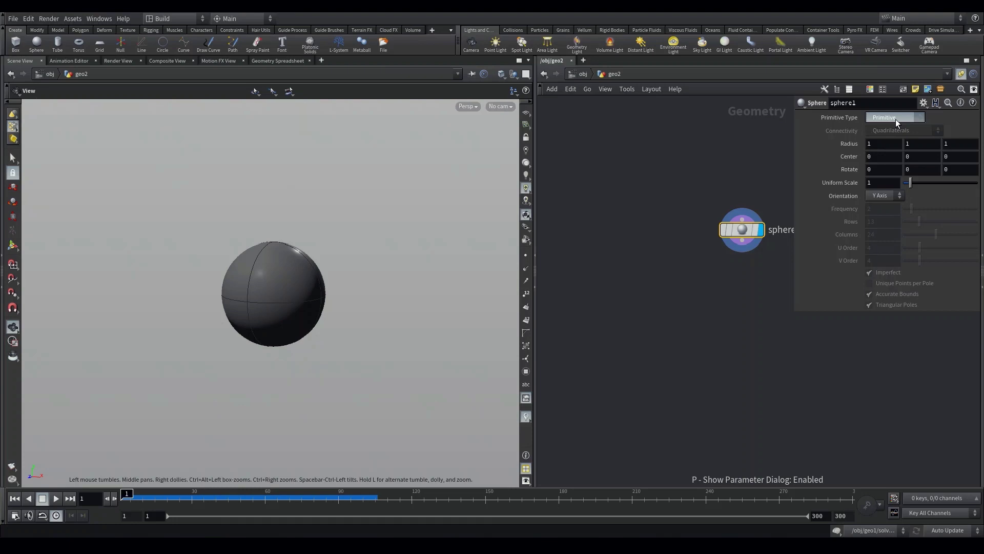
click(895, 117)
text(pointvop)
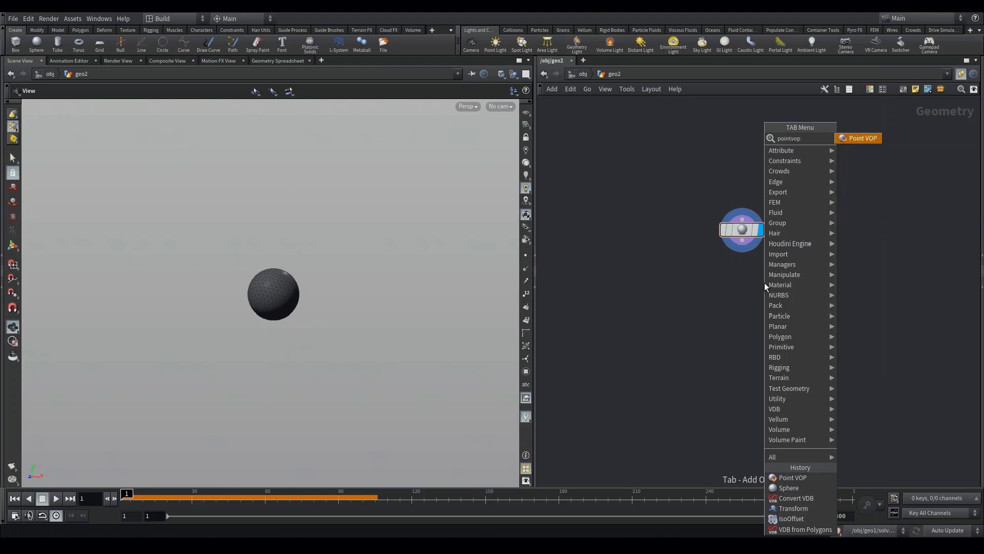
Step: Wire a Point VOP below sphere1 and add Constant and Multiply nodes inside it
click(861, 138)
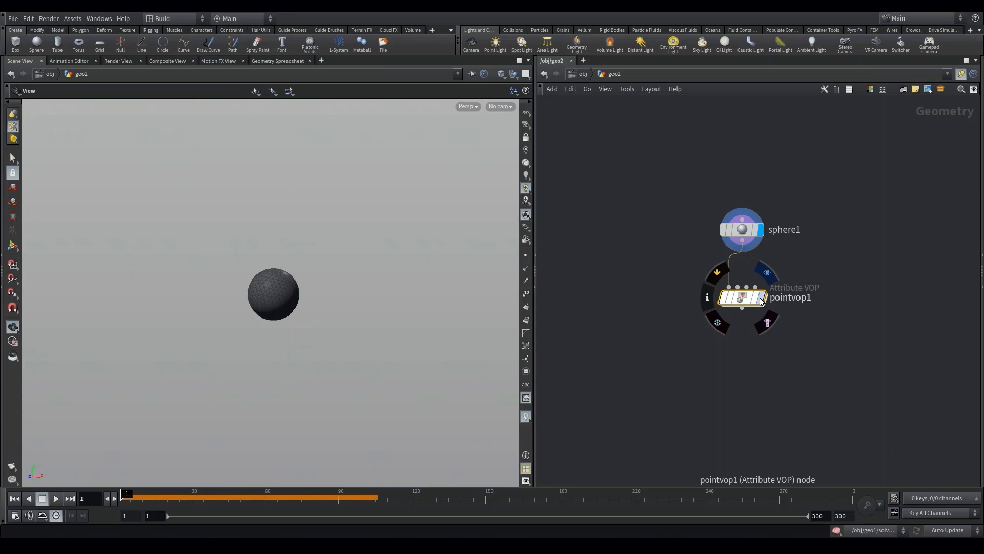
double_click(741, 297)
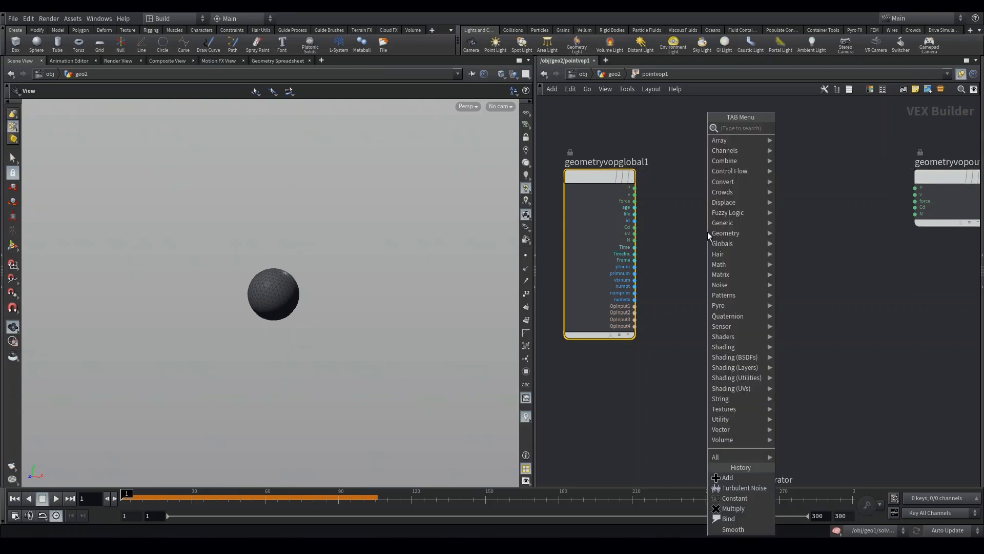
text(cons)
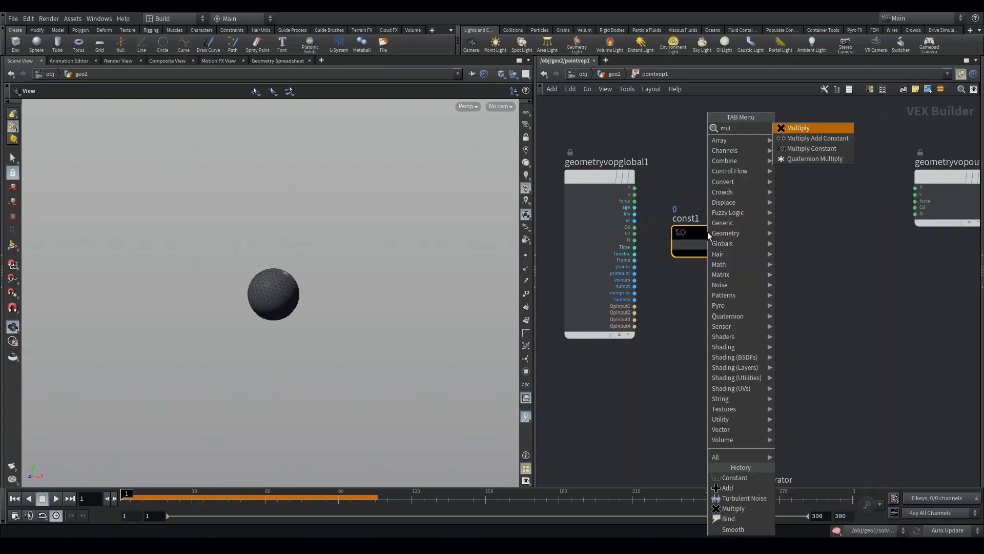
click(798, 128)
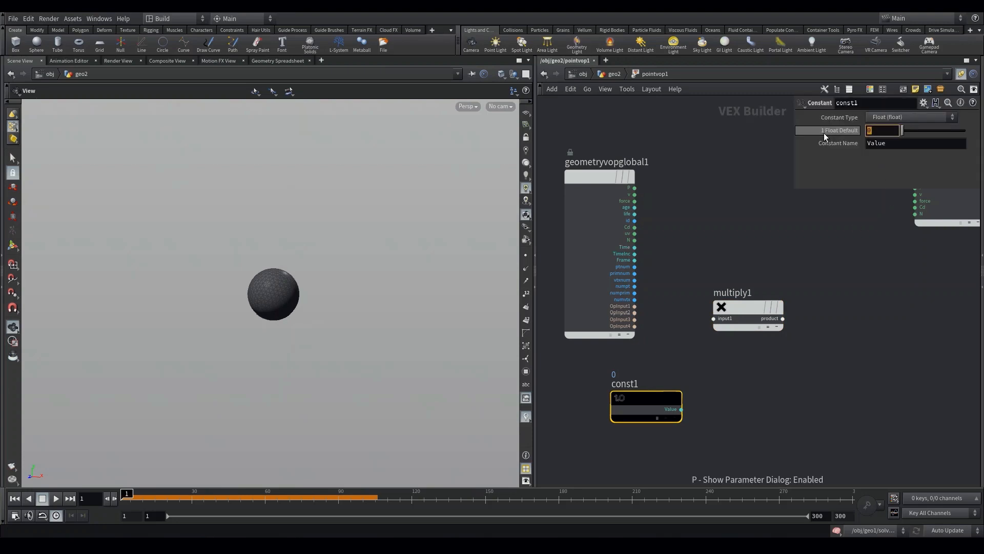
Step: Set const1 to 0.1, wire Frame into multiply1, and add two Turbulent Noise nodes (first 3D)
text(0.1)
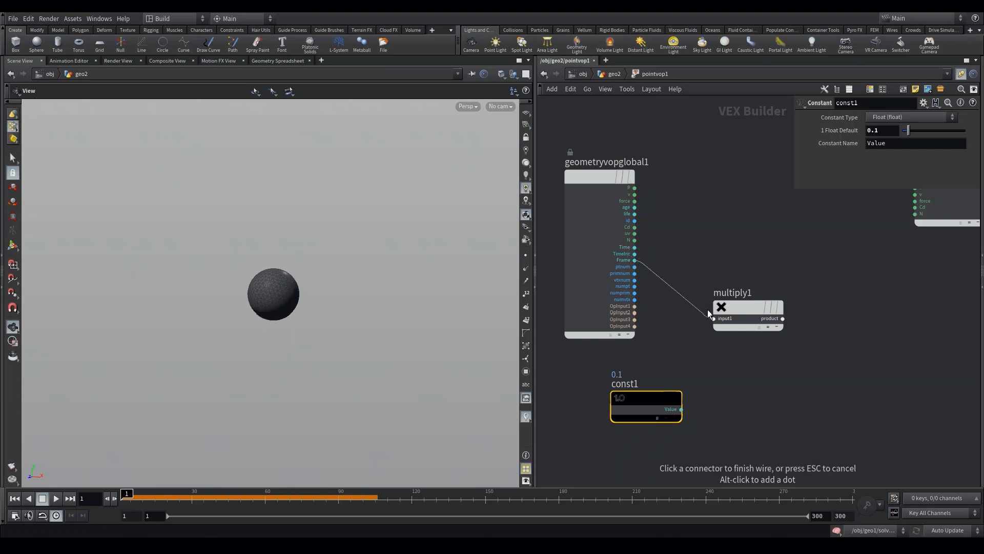
click(714, 318)
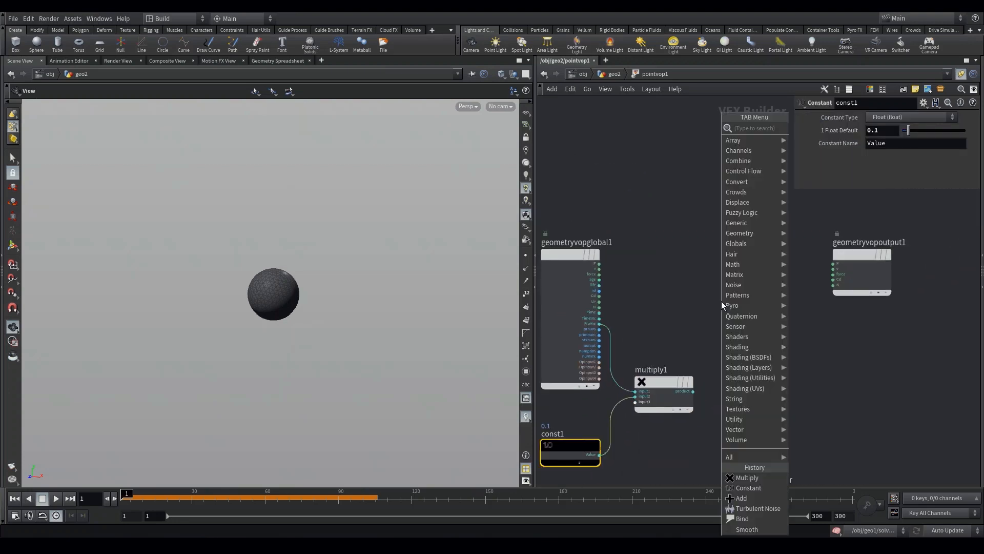
click(757, 508)
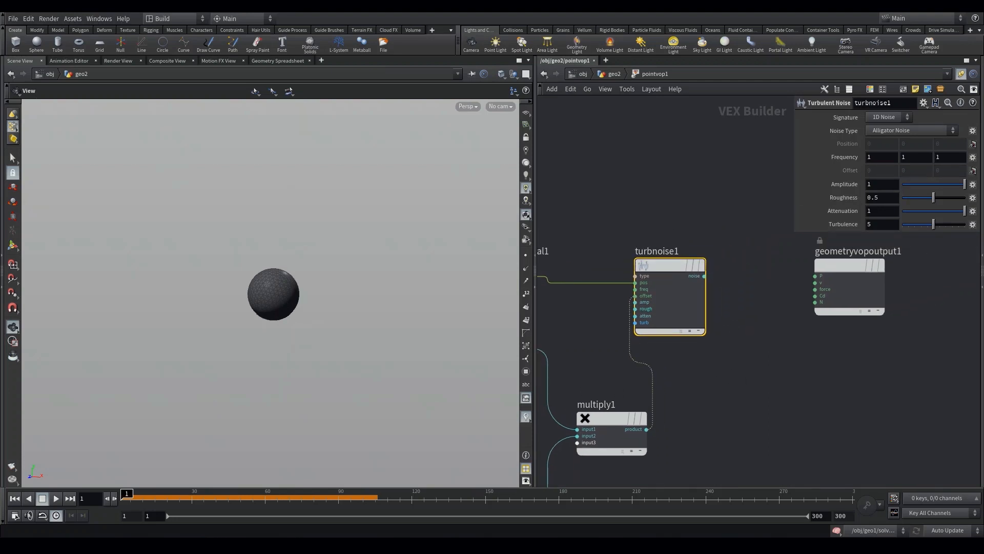
click(884, 117)
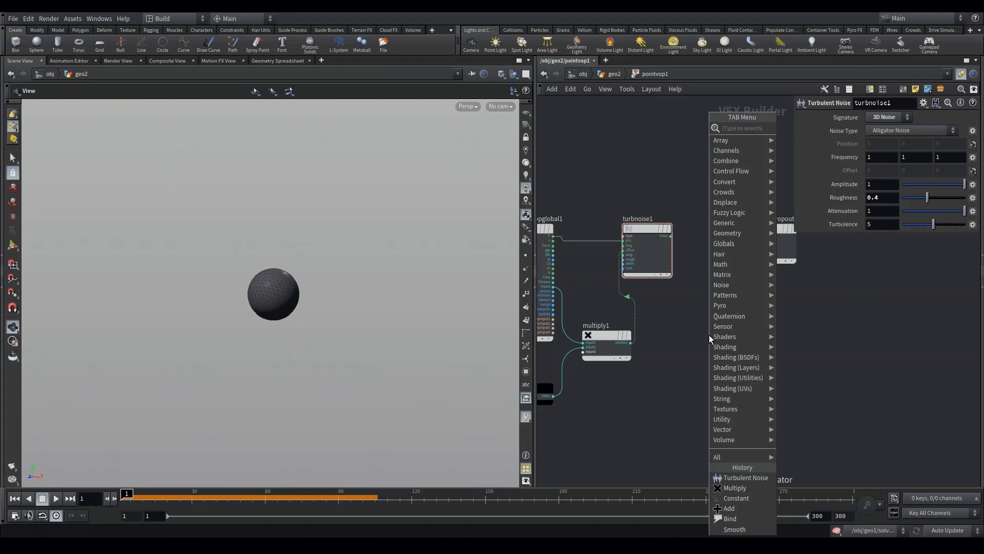
click(746, 477)
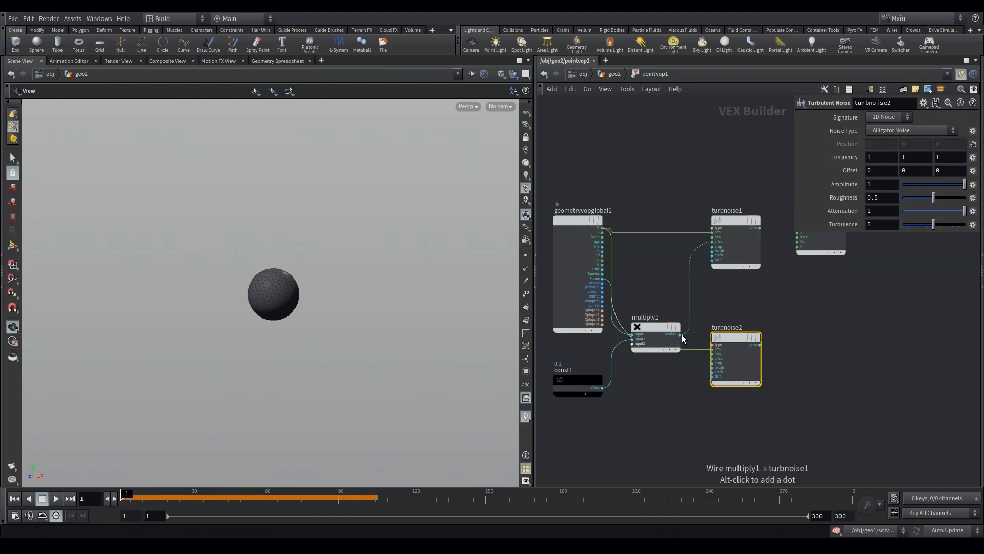
Step: Feed multiply1 into the noises; give turbnoise2 frequency 2.3, amplitude -0.87, roughness 0.366, turbulence 0
click(655, 327)
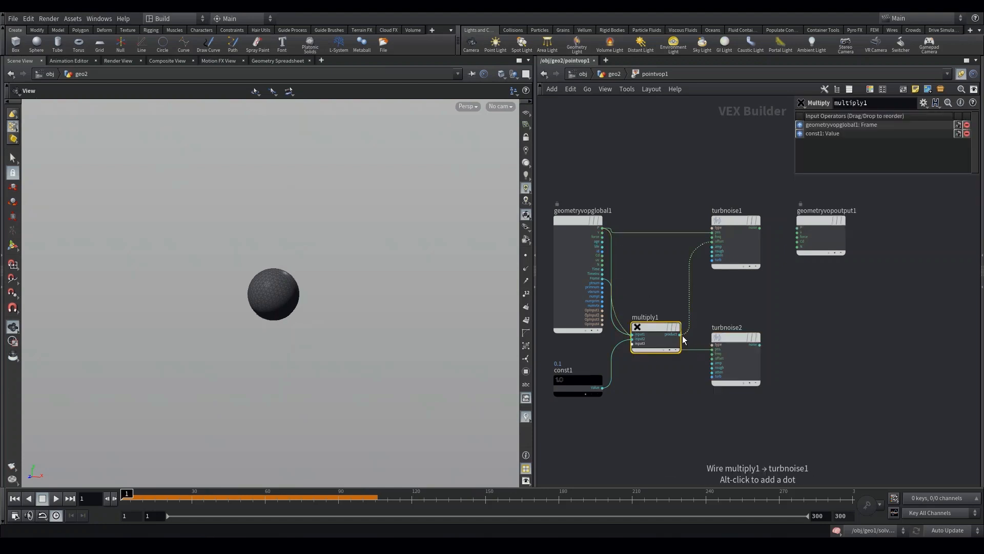
click(735, 358)
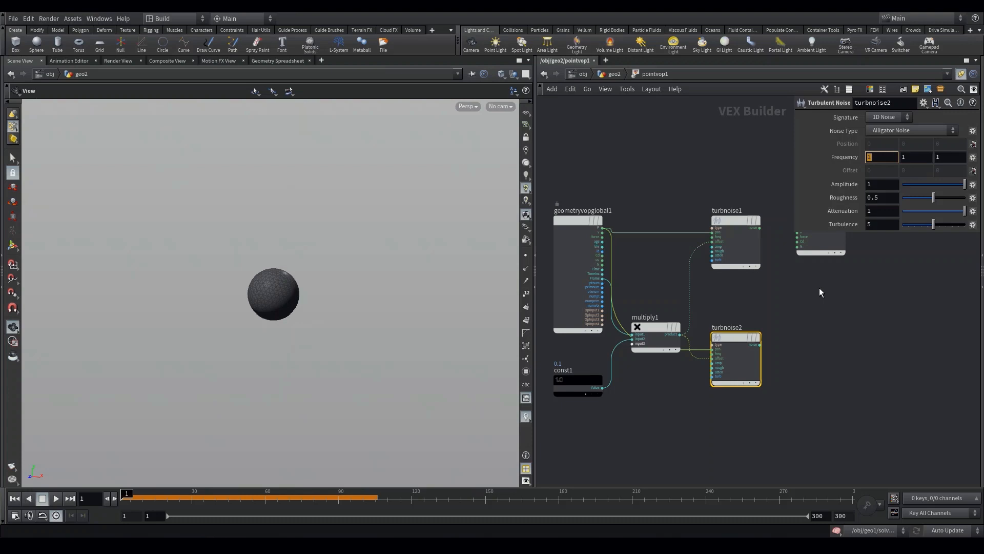
text(2.3)
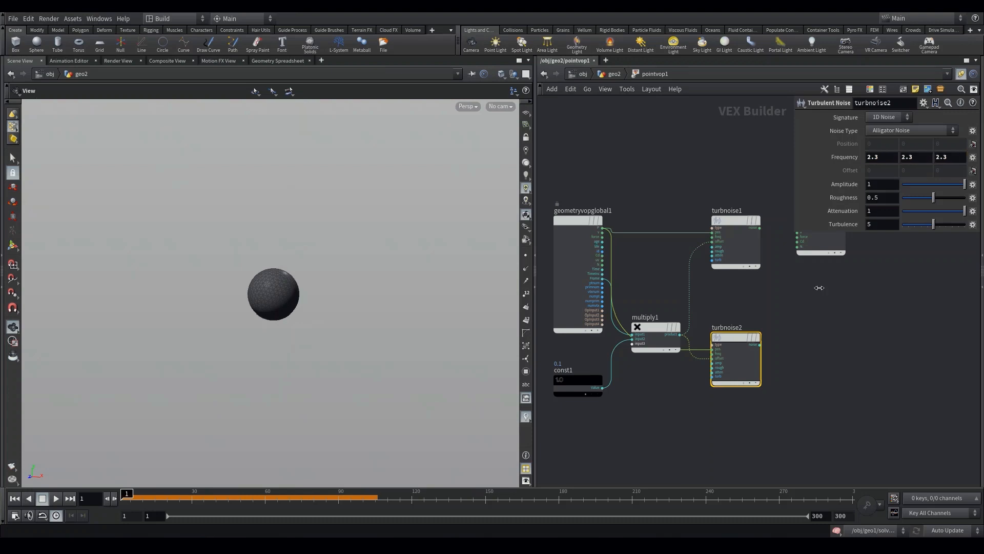
triple_click(881, 184)
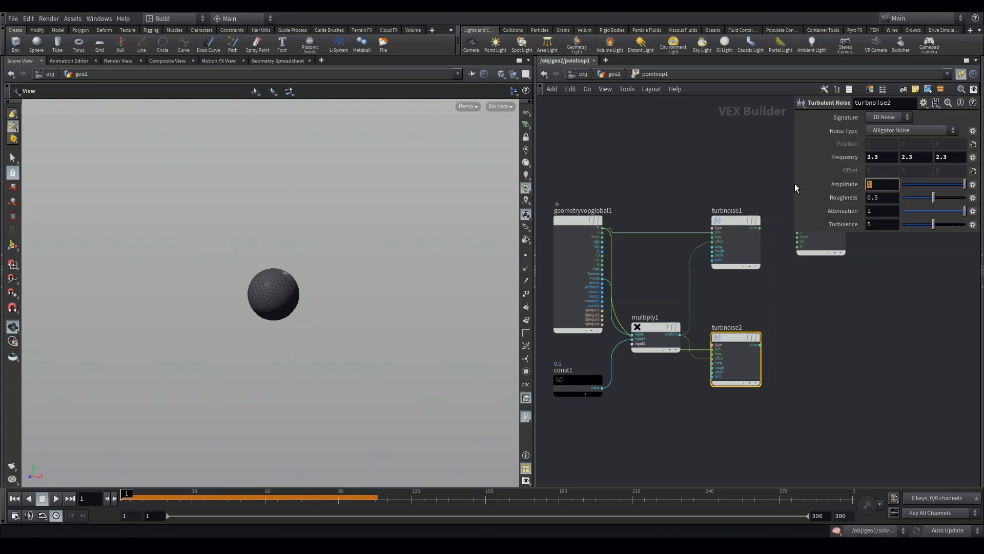
text(-0.87)
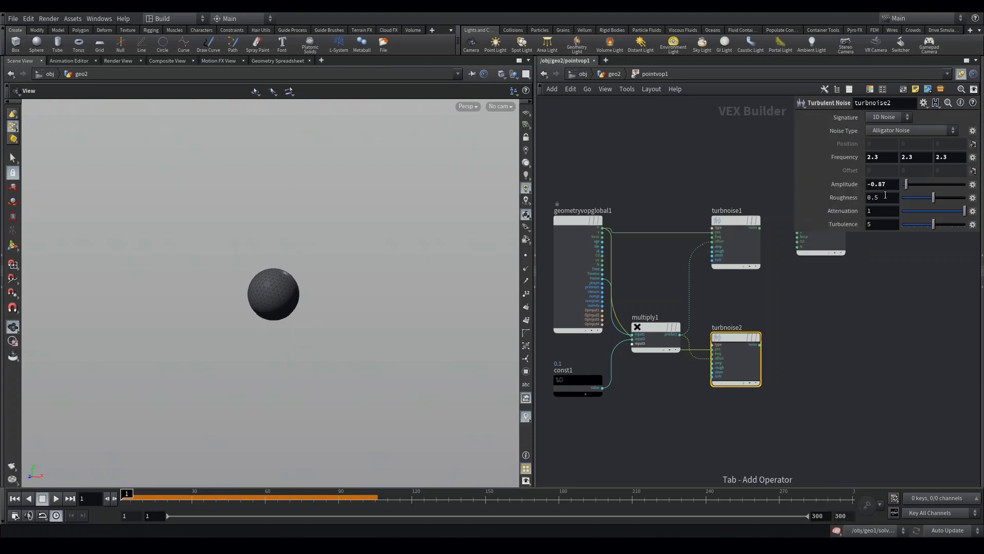
click(879, 197)
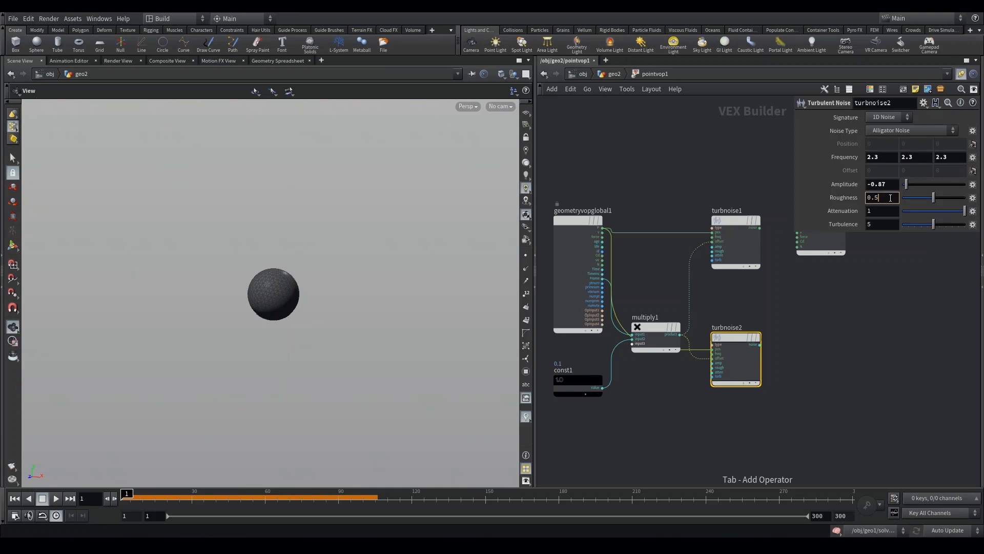
click(880, 210)
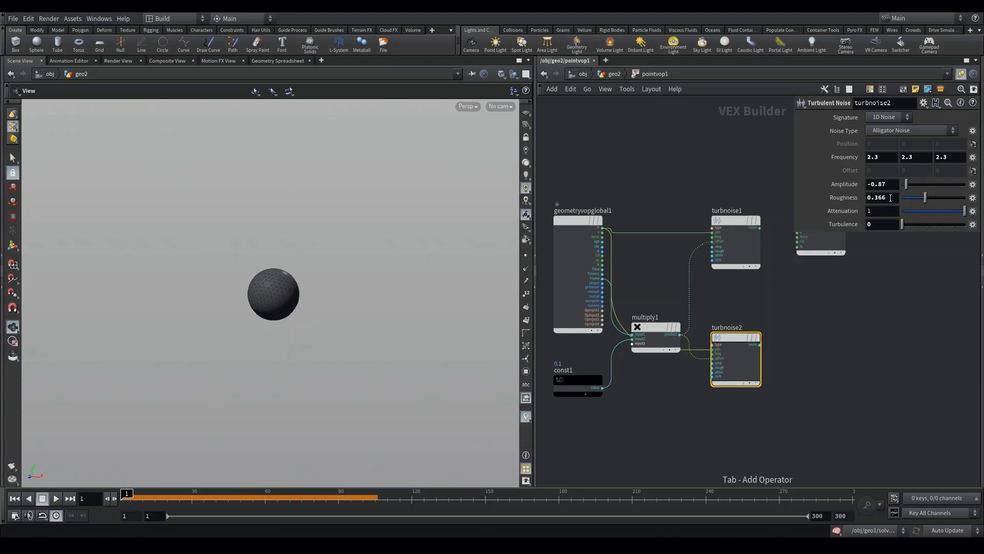
click(885, 117)
text(add)
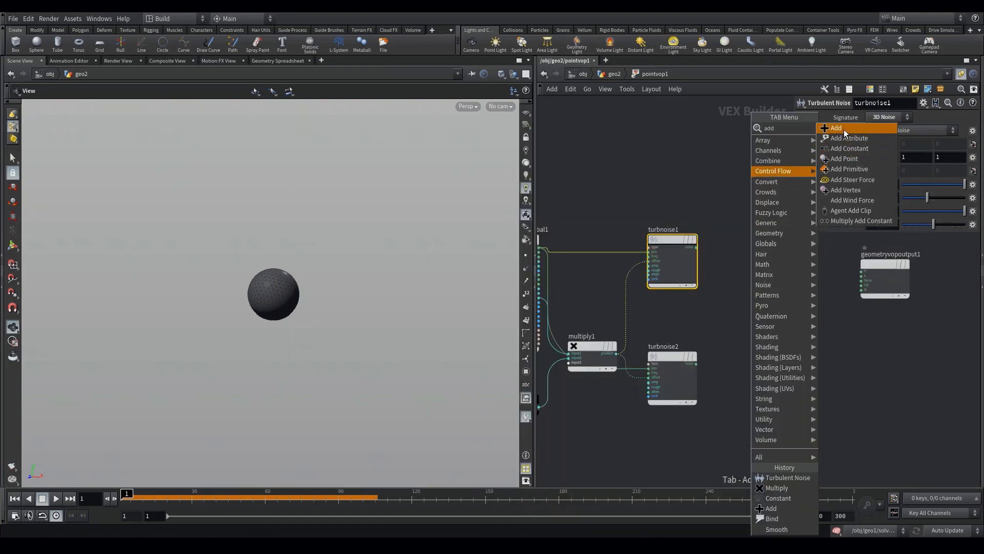
Step: Add two Add nodes summing P with each noise, and wire add1 and add2 into subtract1
click(836, 128)
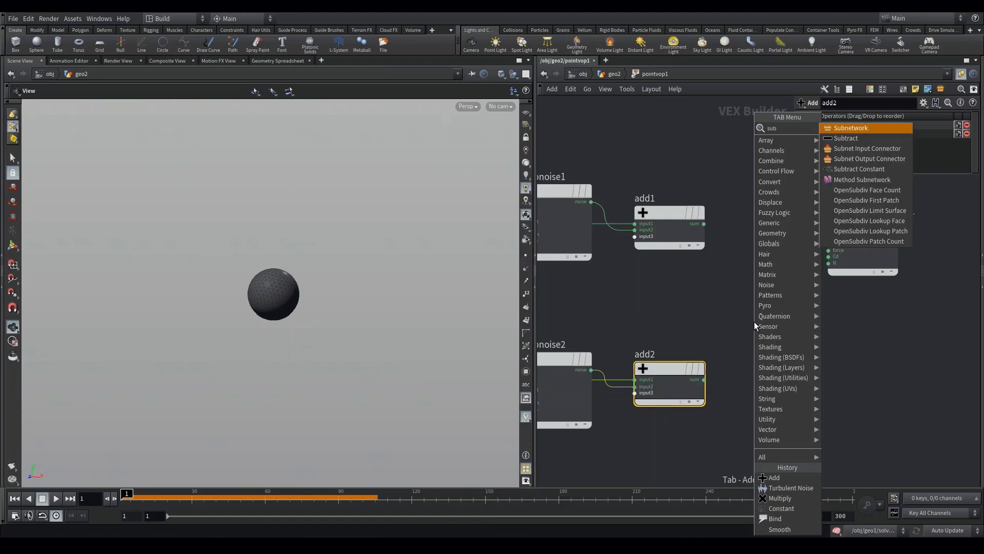
click(845, 138)
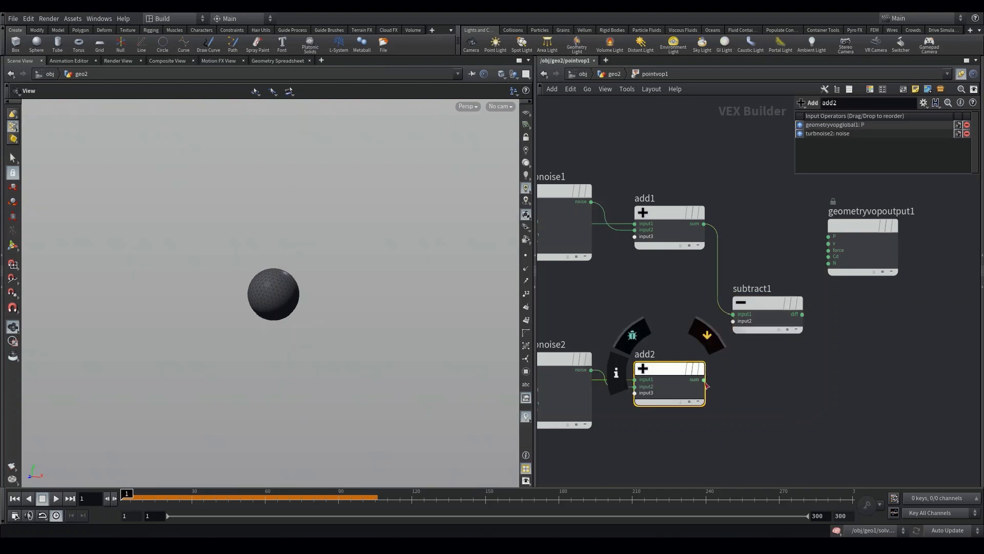
click(681, 383)
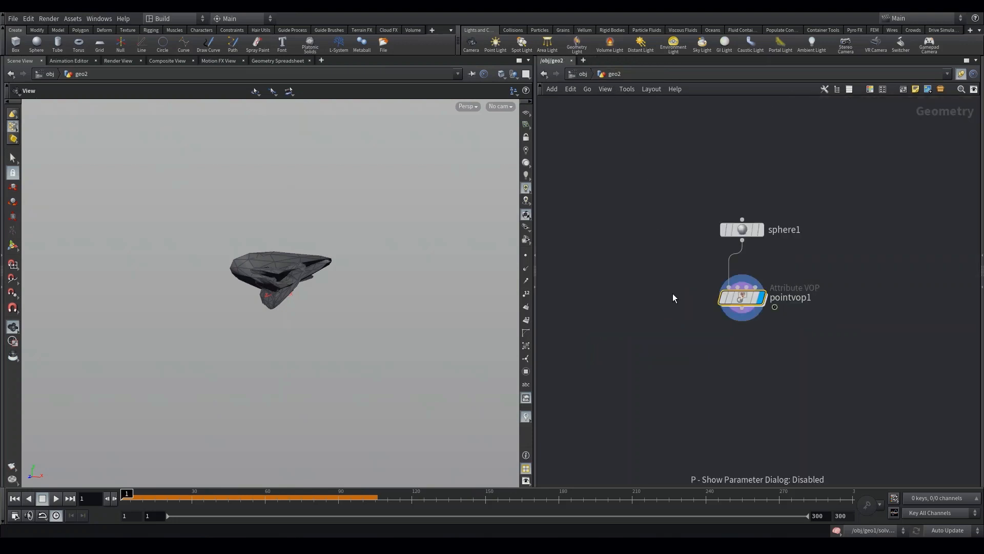
Step: Play the timeline at geo2 to watch the noise deformation animate, then stop playback
click(55, 498)
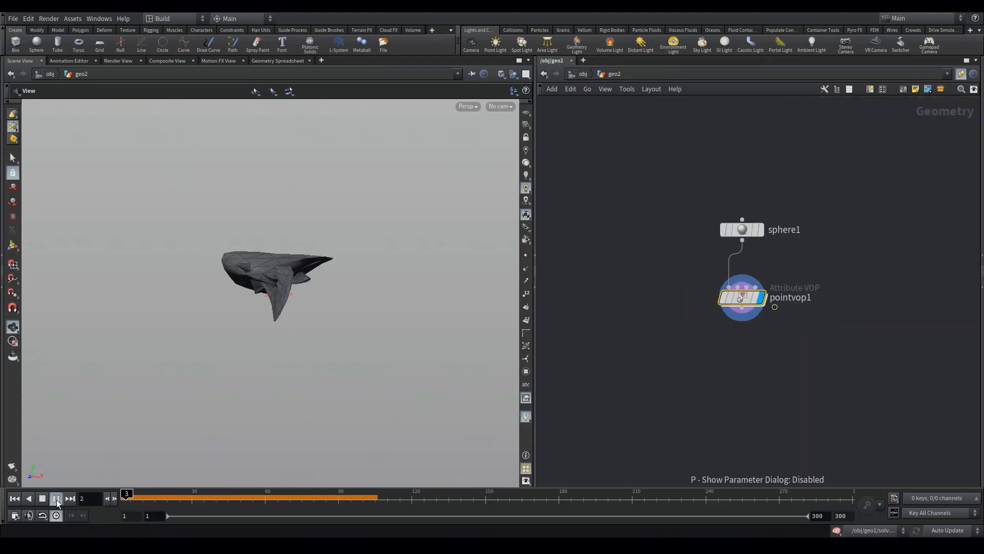
click(56, 498)
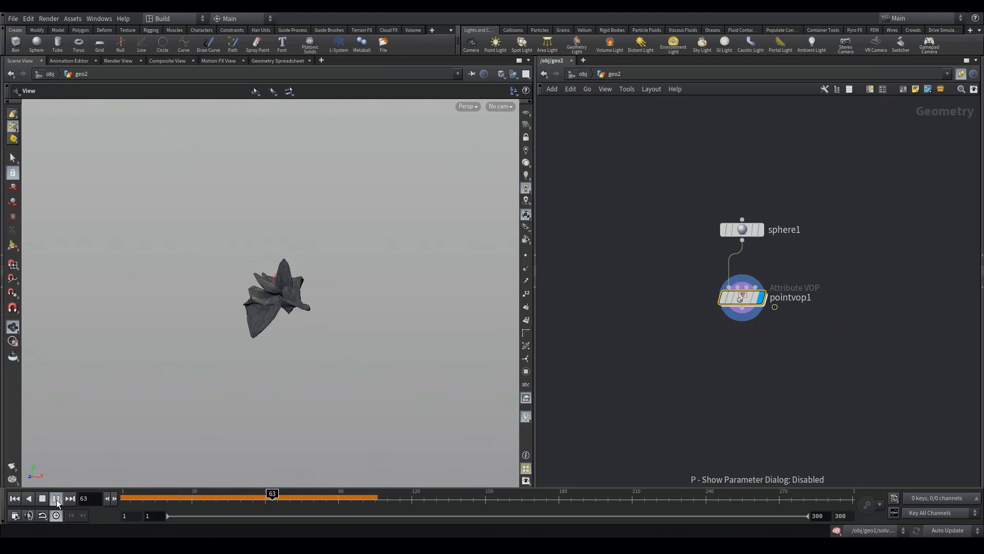
click(56, 499)
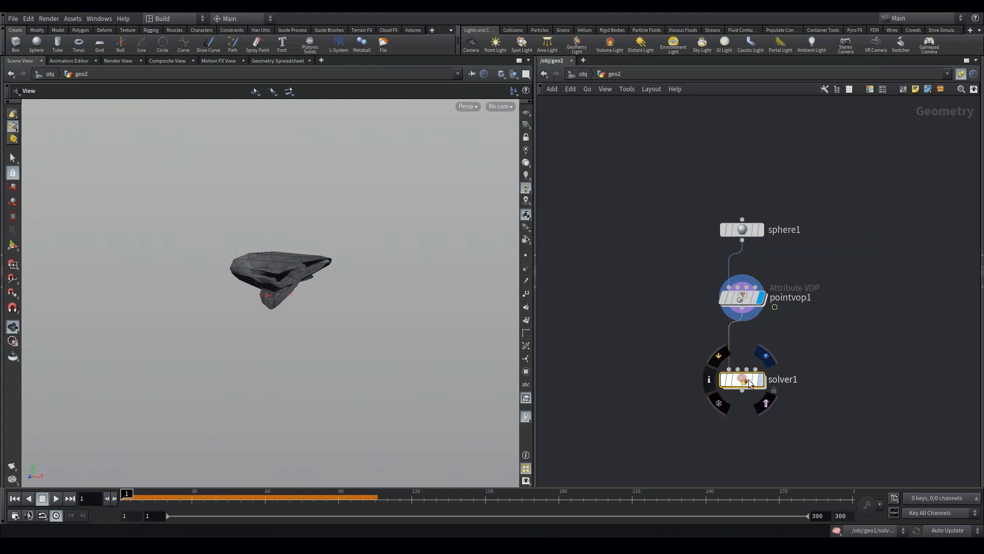
Step: Add a Merge node inside the solver and run the growth simulation to about frame 17
double_click(741, 380)
text(merg)
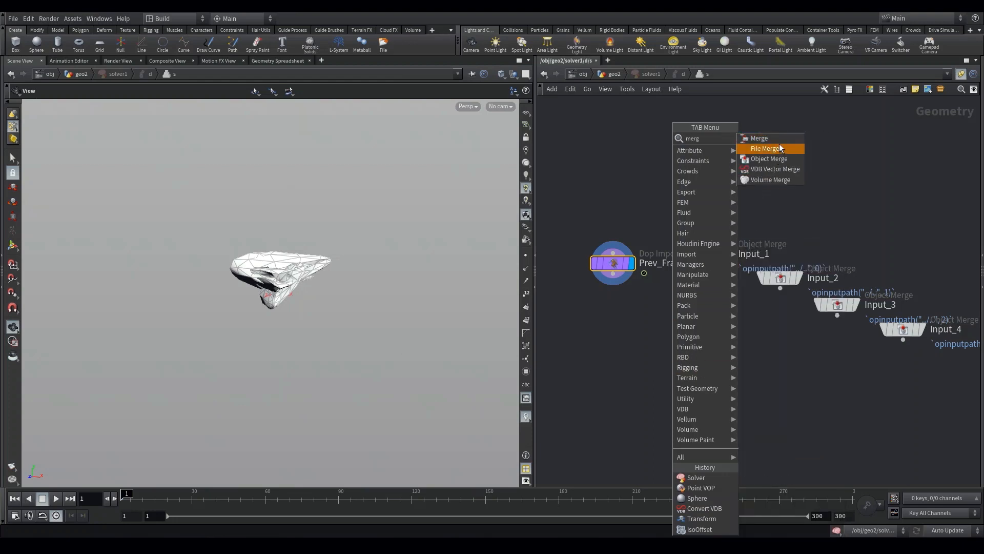
click(759, 138)
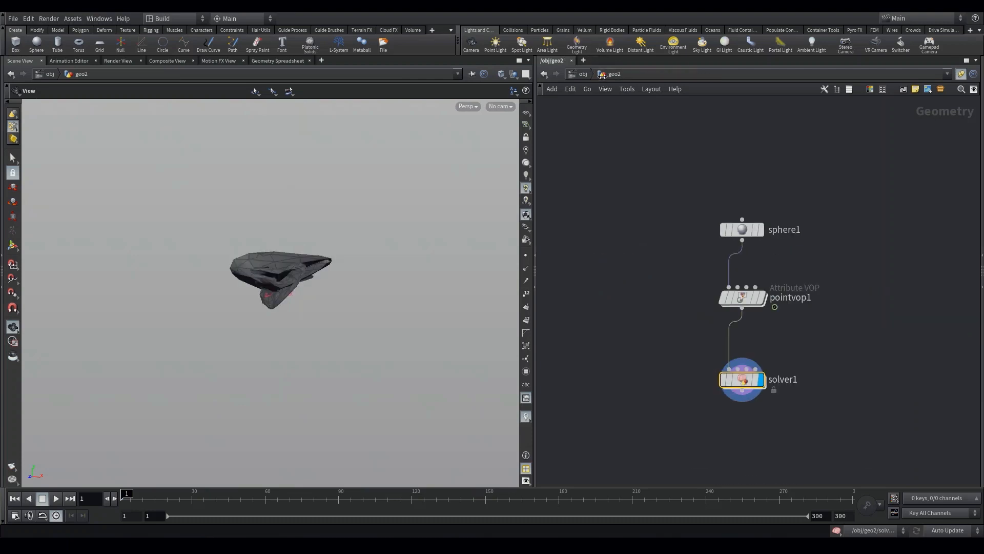
click(56, 497)
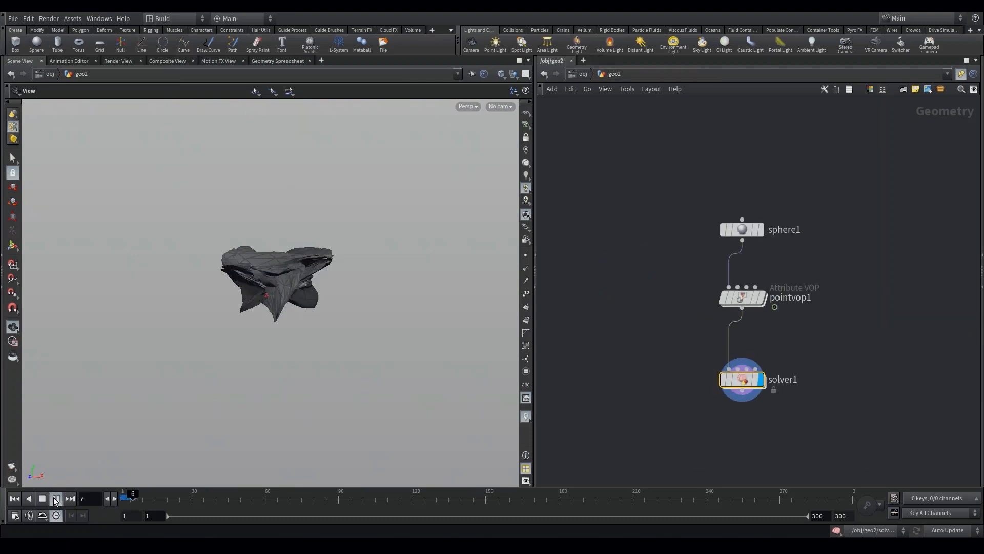
click(56, 498)
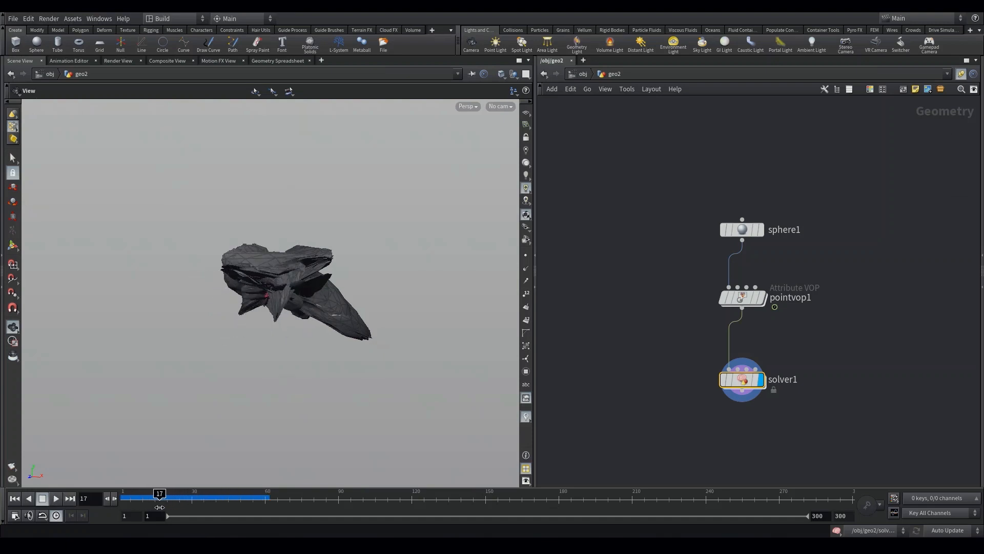
key(Tab)
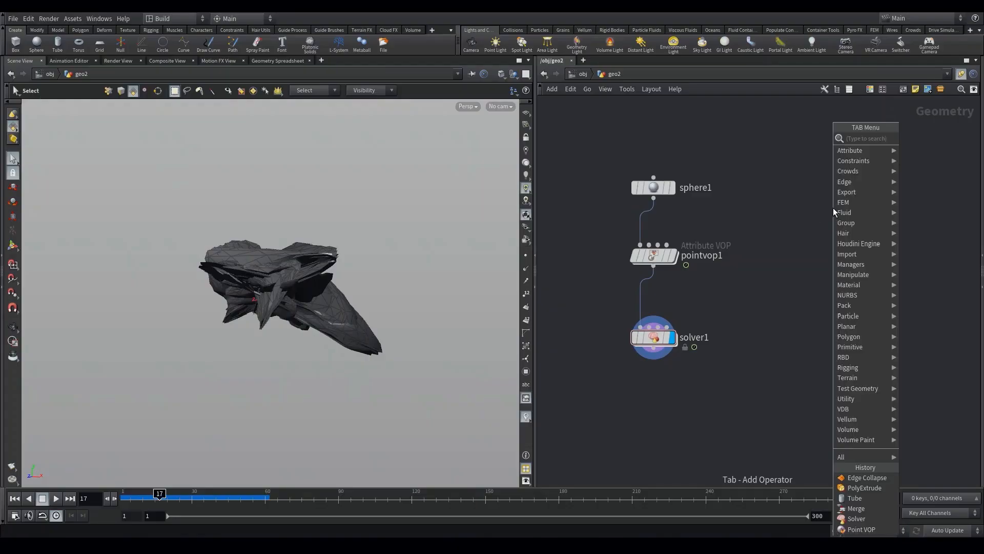
Step: Add a Tube SOP feeding an Edit SOP, and scale the tube's top face to taper it
click(853, 498)
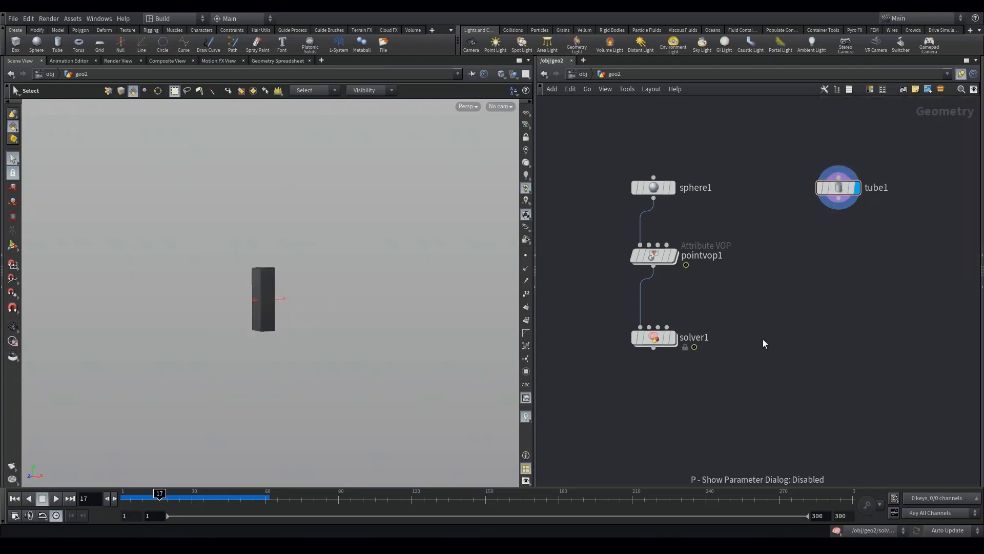
key(Tab)
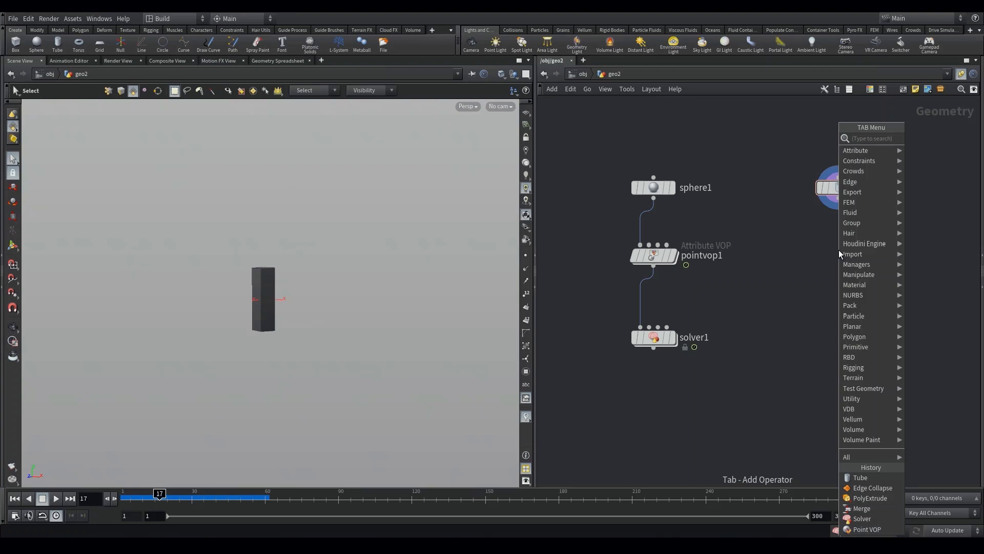
click(860, 477)
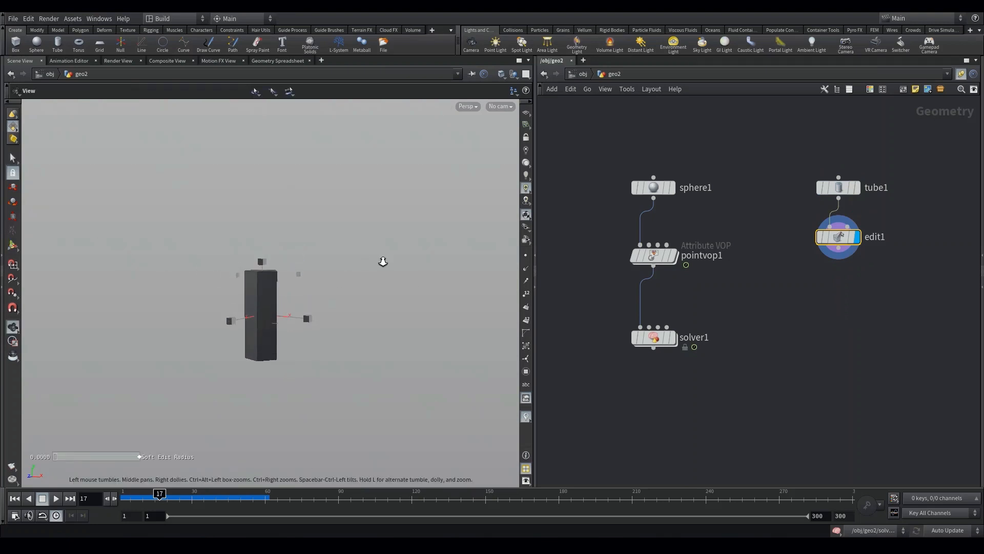
click(12, 185)
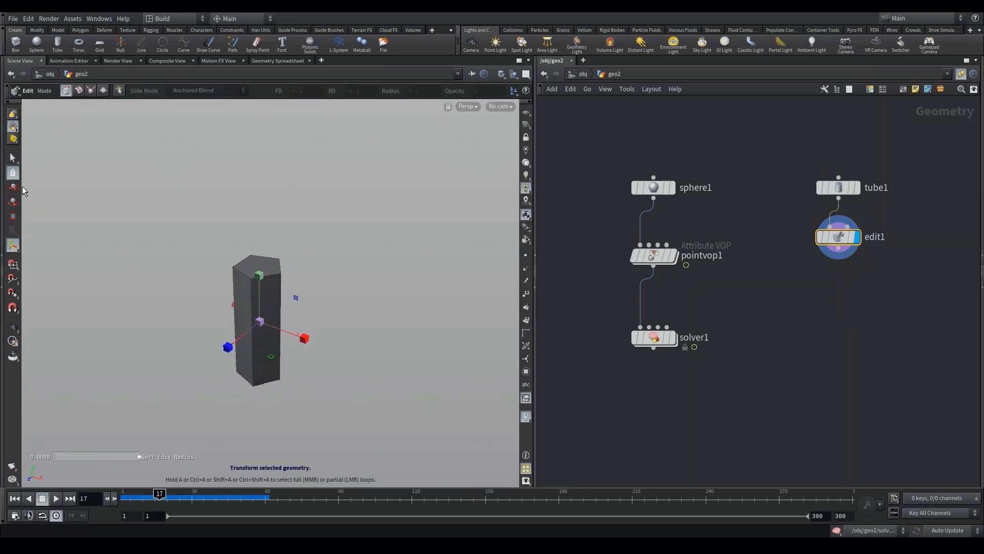
click(12, 157)
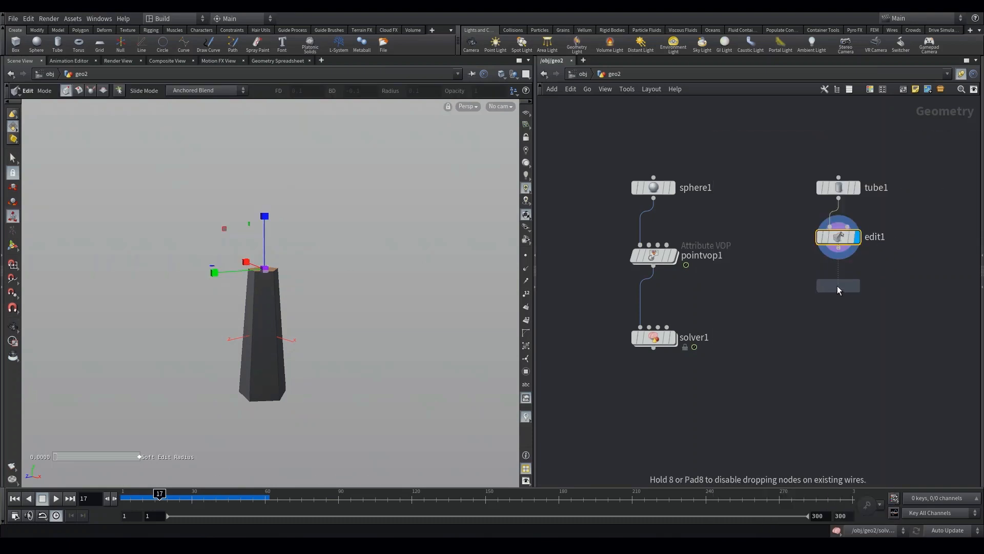
Step: Extrude the top face by 0.2 with PolyExtrude, then add an Edge Collapse to point the tip
click(838, 286)
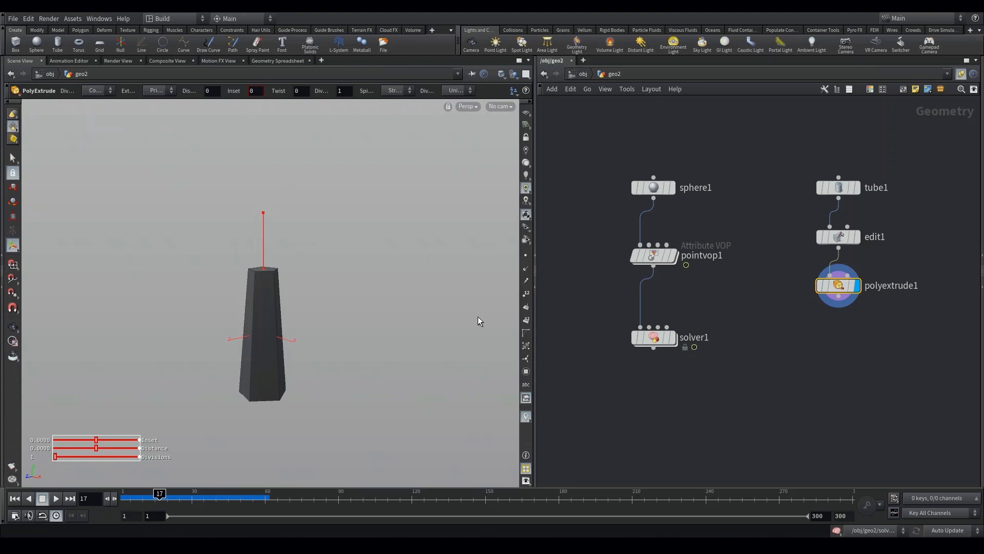
mouse_move(859, 274)
text(colla)
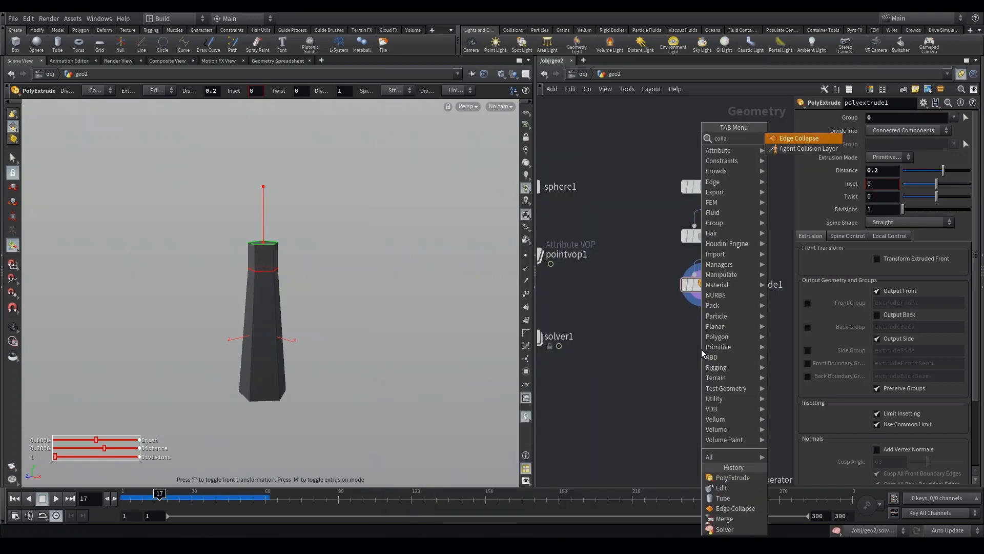
click(800, 137)
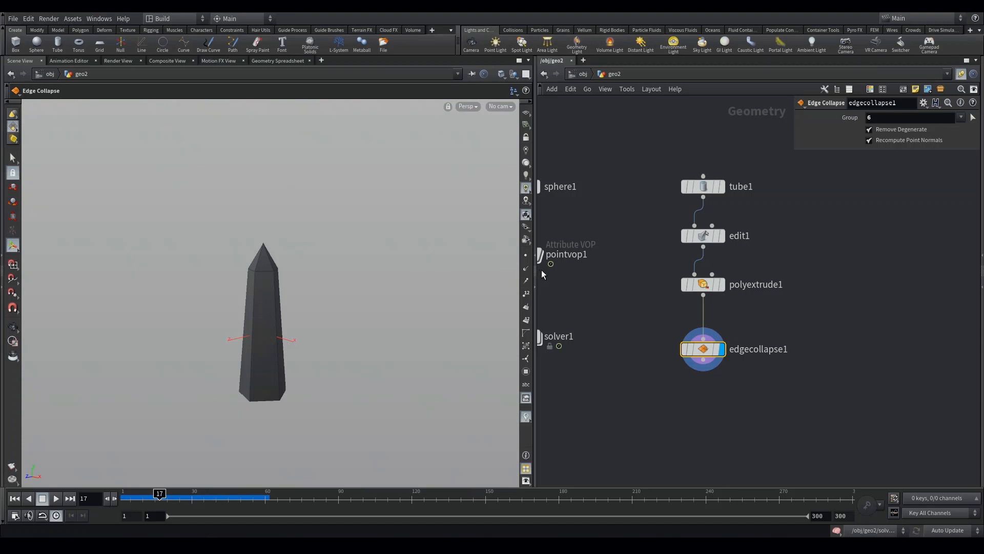
mouse_move(931, 318)
text(vdb)
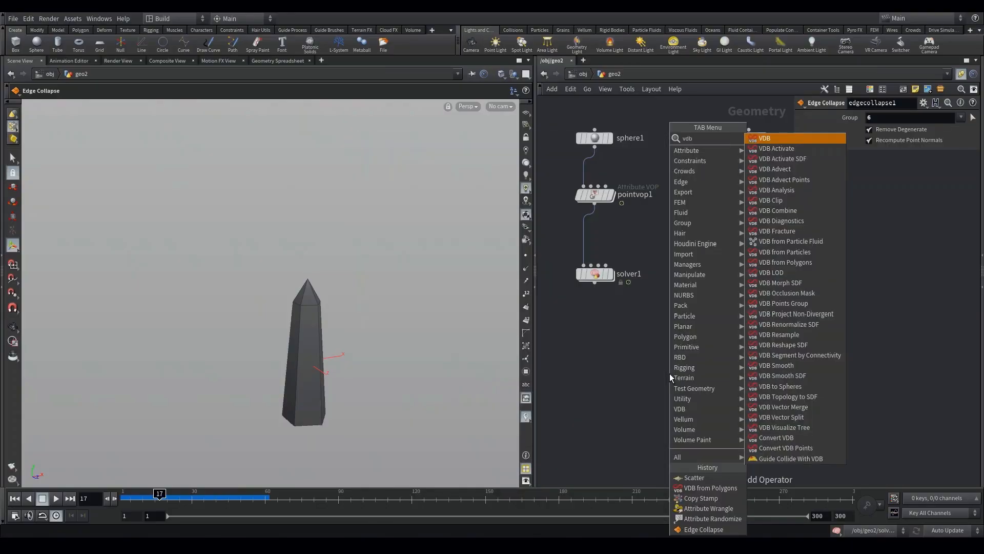
Step: Append VDB from Polygons (voxel size 0.006) under solver1 and a Scatter with 60 points
click(785, 262)
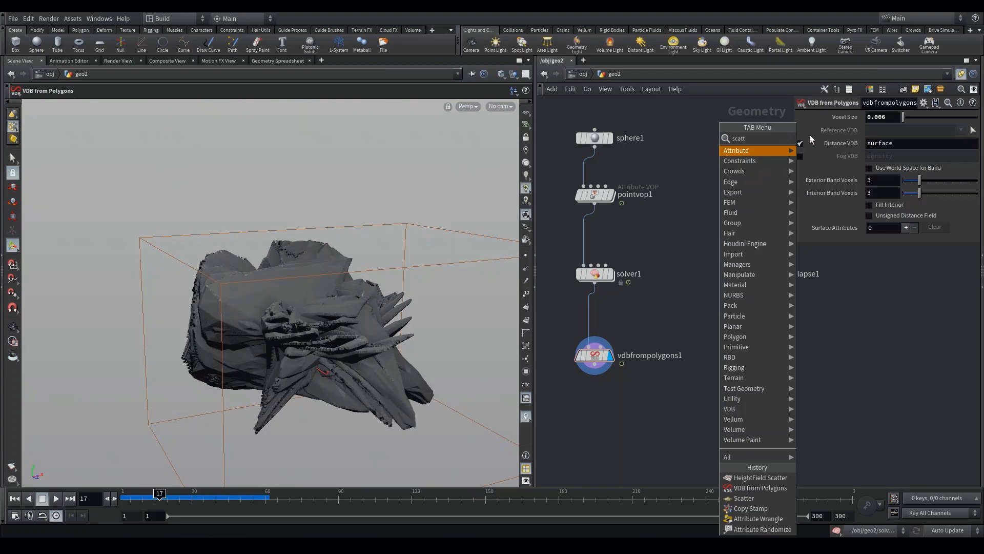
click(744, 498)
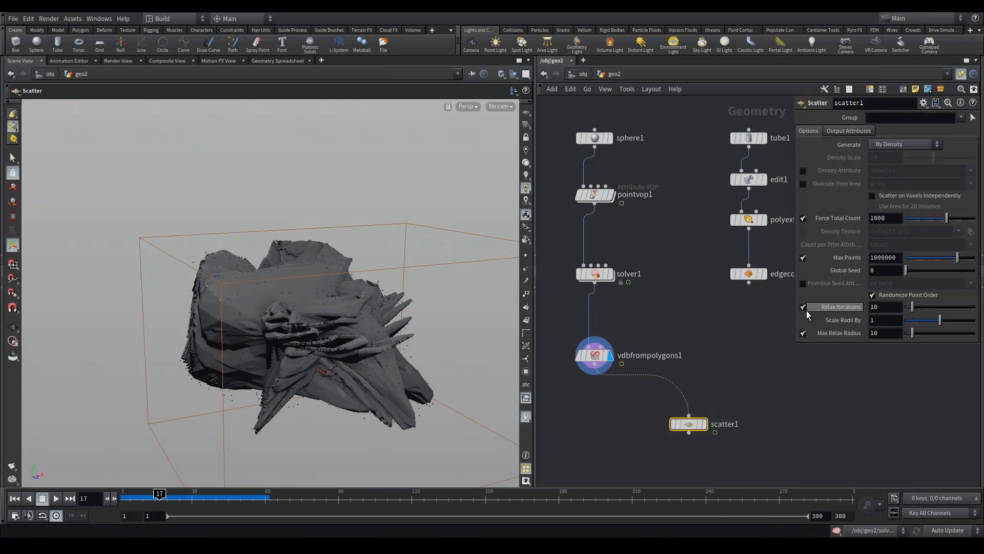
mouse_move(839, 219)
text(ar)
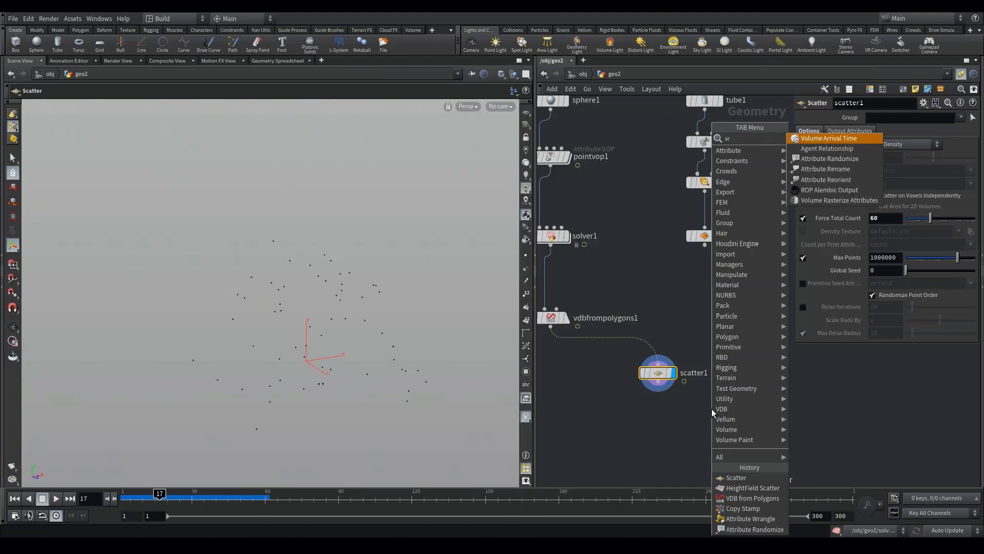
Step: Add an Attribute Randomize after scatter1 with Attribute Name set to pscale
click(754, 529)
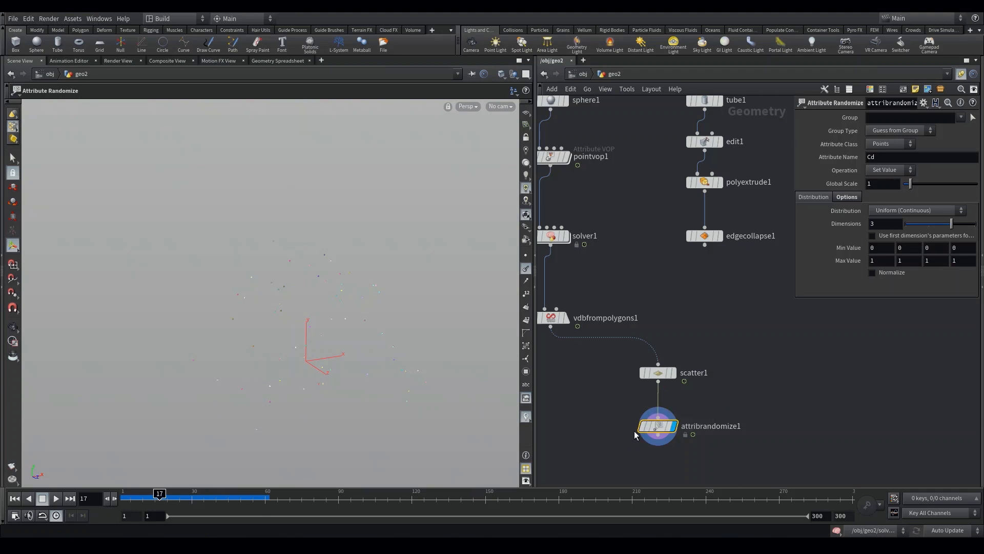
mouse_move(810, 157)
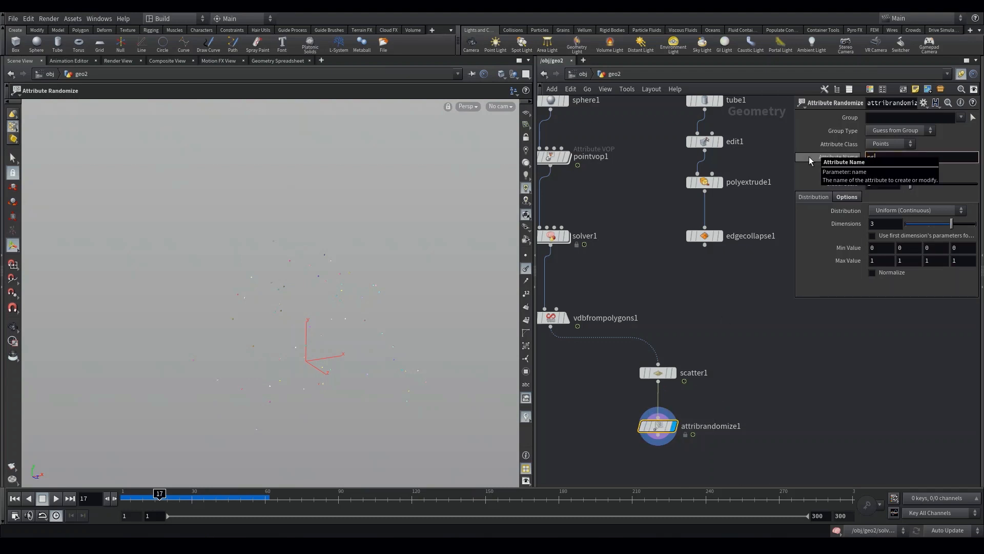
text(pscale)
click(882, 247)
text(.1)
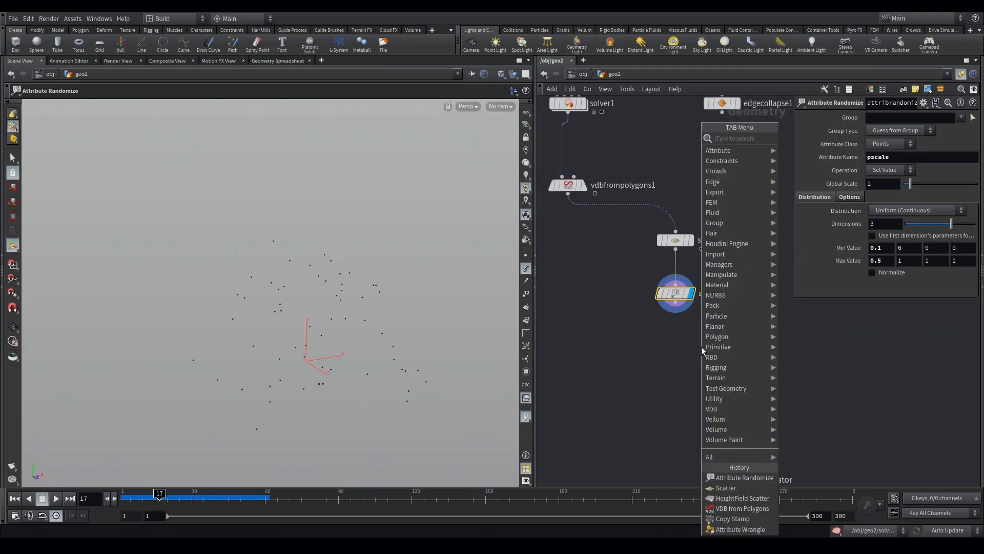
Step: Add an Attribute Wrangle with the VEXpression @N=@P; for outward normals
click(740, 529)
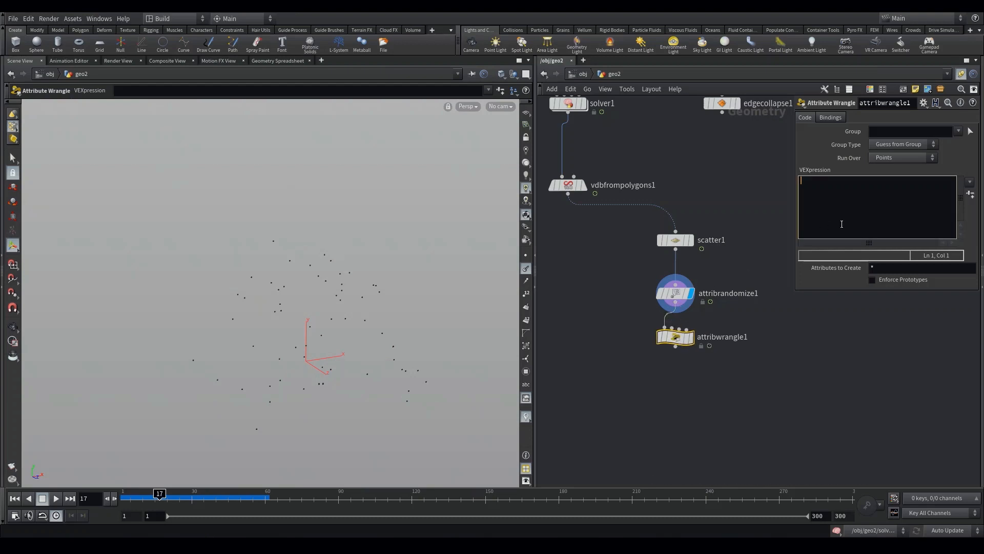
text(@N=)
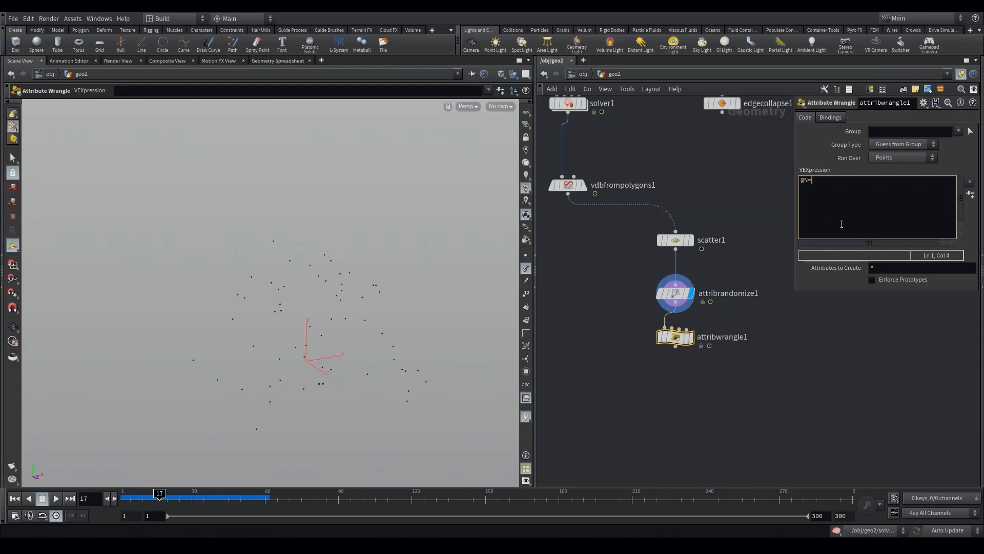
text(@P;)
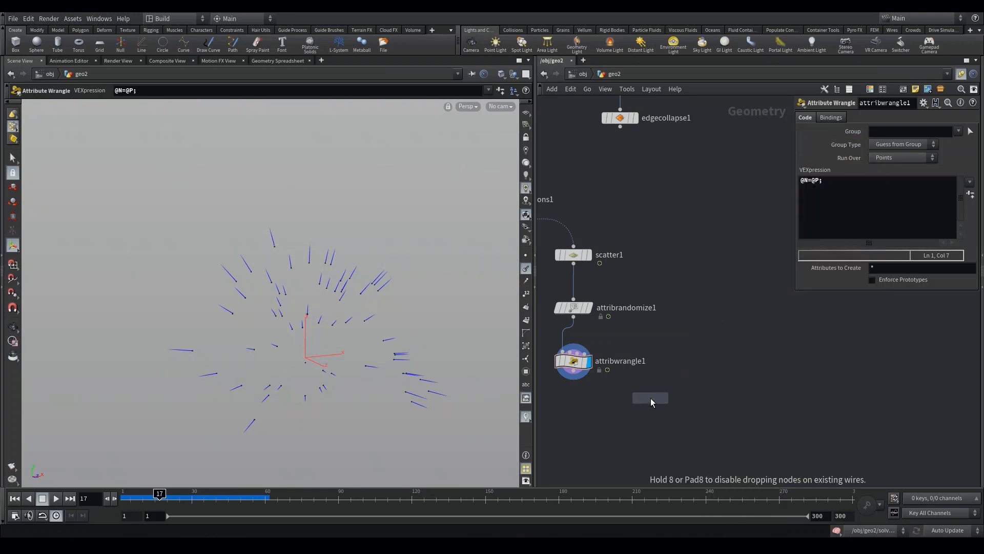
Step: Add a Copy Stamp fed by the point cloud, display it, and set Rotate X to 90
click(650, 398)
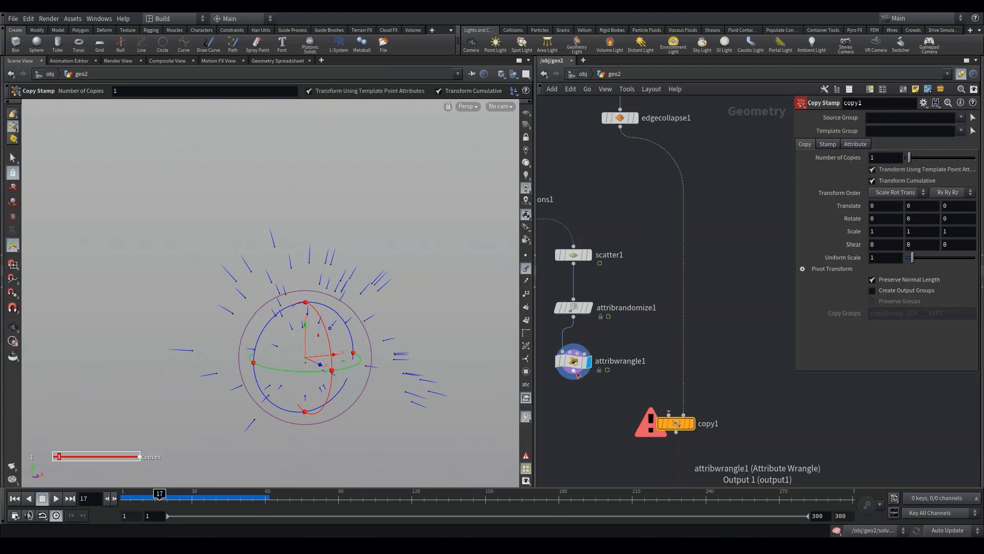
mouse_move(735, 366)
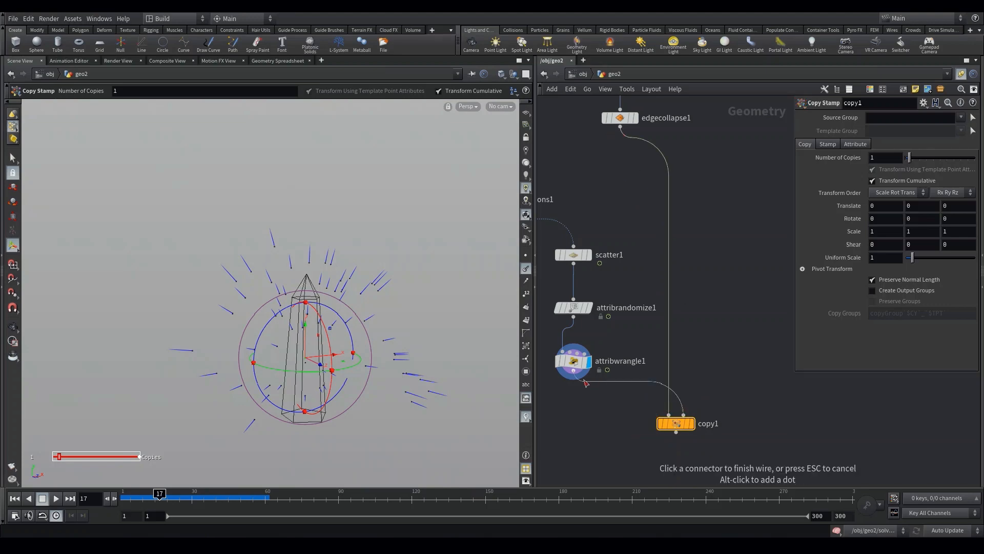
click(676, 423)
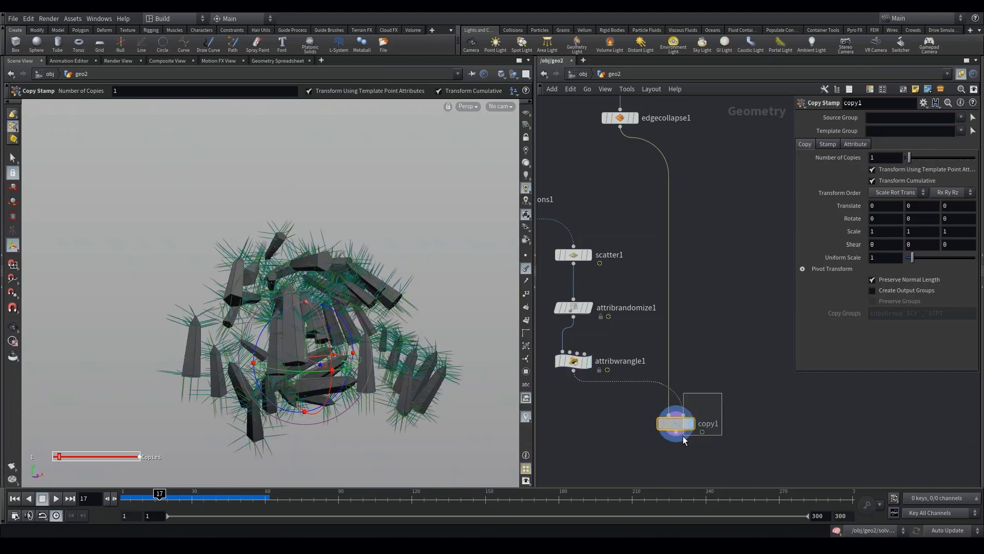
click(675, 423)
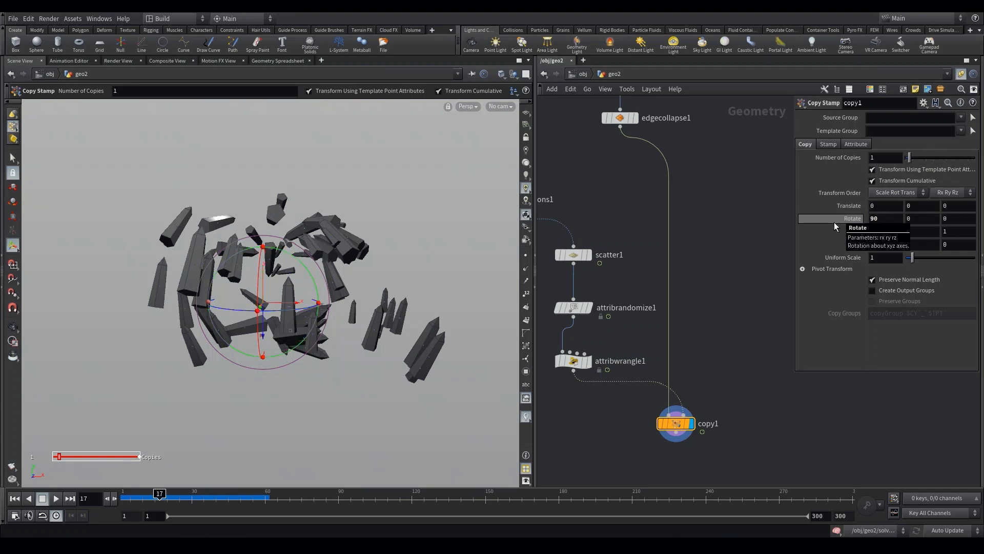
click(872, 181)
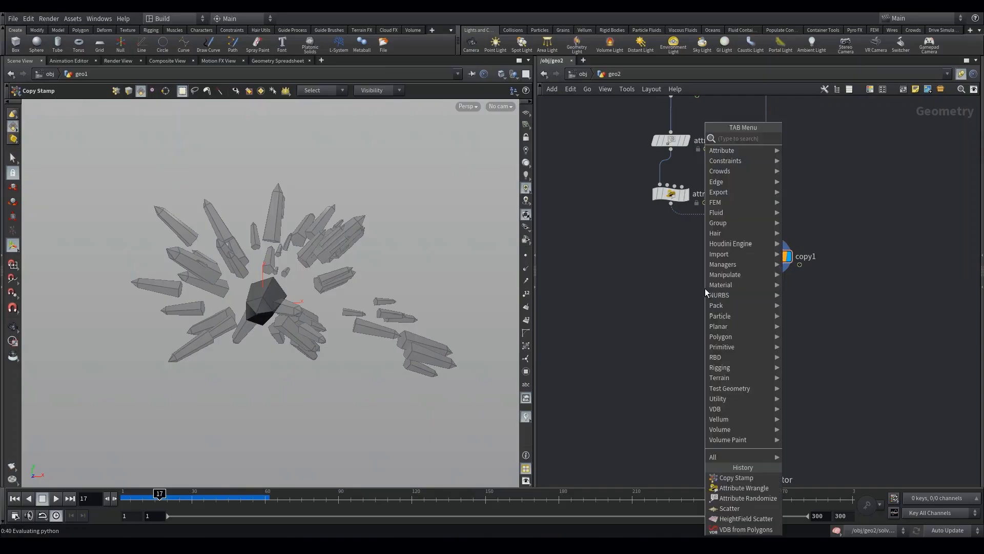
Step: Add a second VDB from Polygons below the copies, plus a VDB Combine node
text(vdbf)
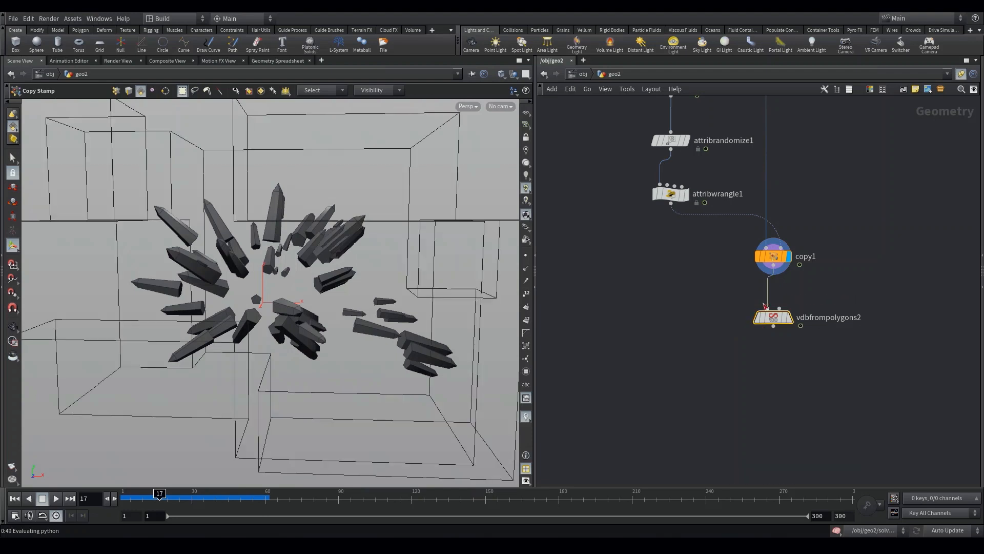
click(773, 317)
text(vdb com)
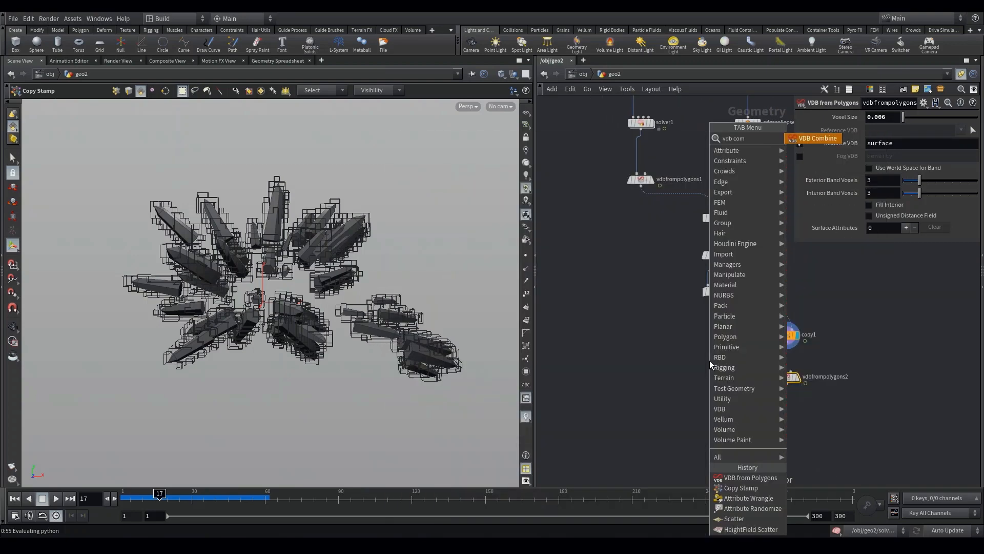
click(817, 138)
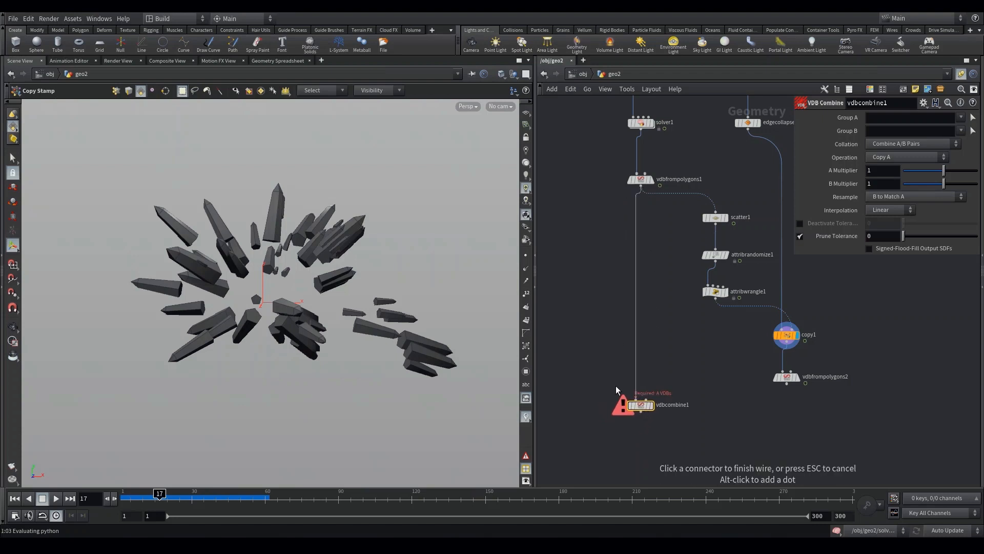
Step: Wire vdbfrompolygons2 into vdbcombine1 and set its Operation to SDF Union
click(633, 405)
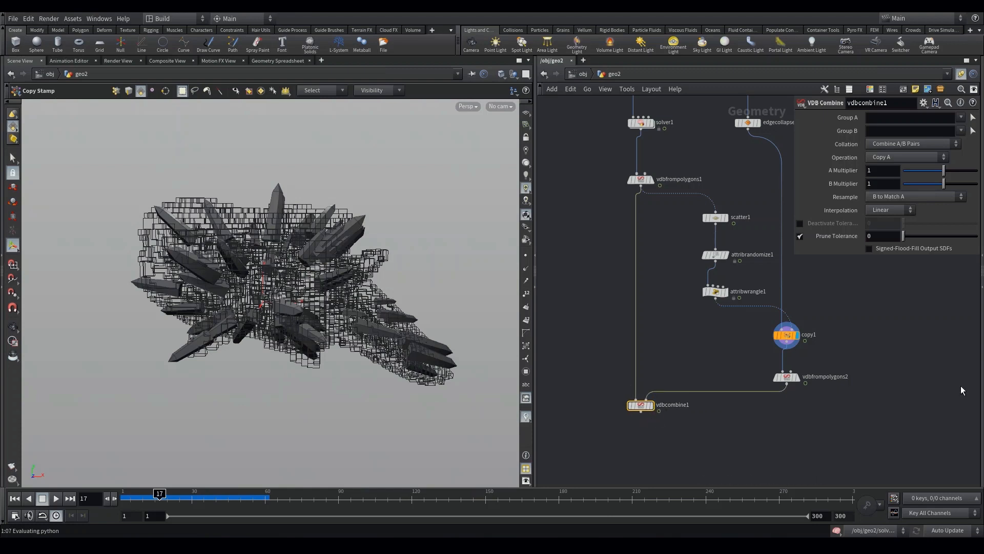
mouse_move(873, 200)
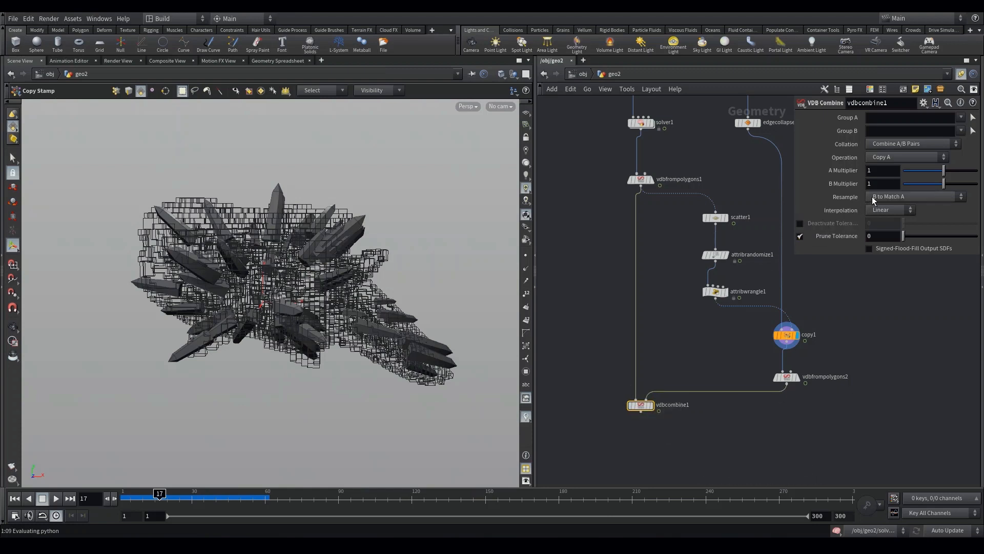
click(911, 144)
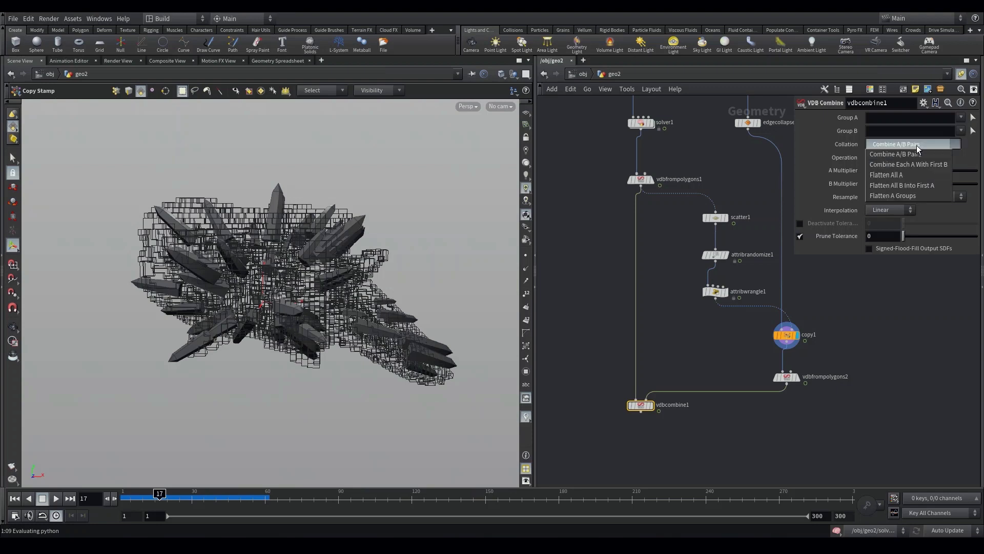
click(911, 157)
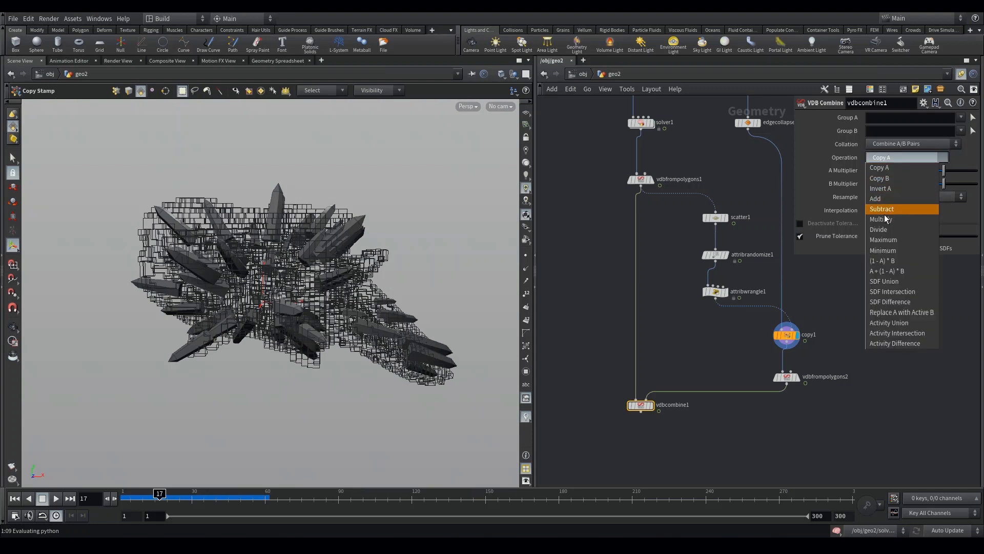
click(884, 281)
text(vdb)
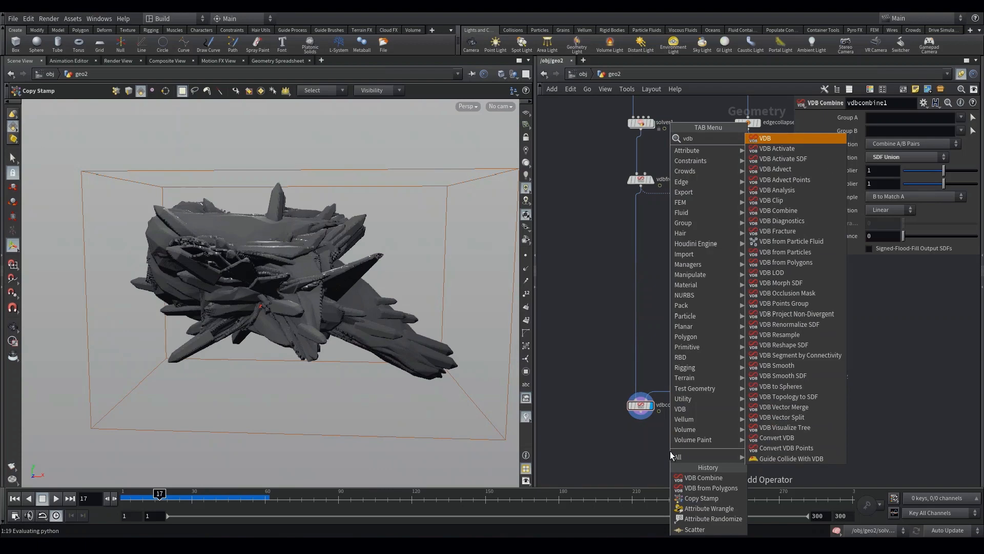
Step: Add a Convert VDB below vdbcombine1 with Convert To set to Polygons
text(co)
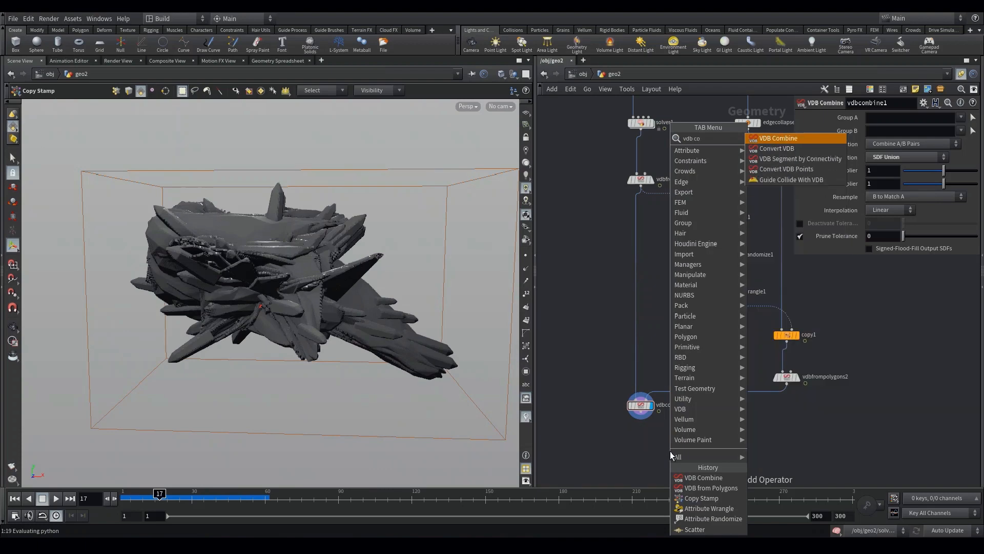
click(777, 148)
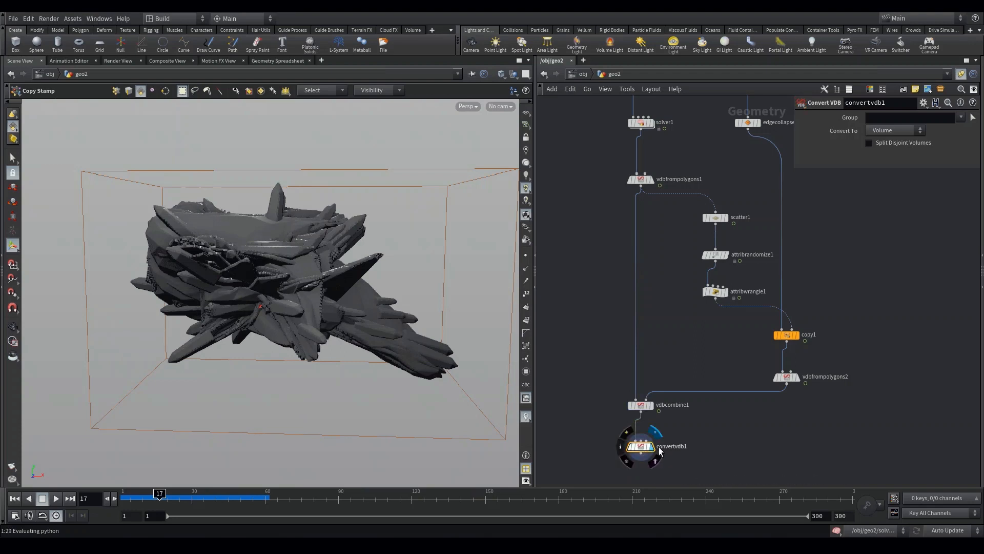
click(895, 130)
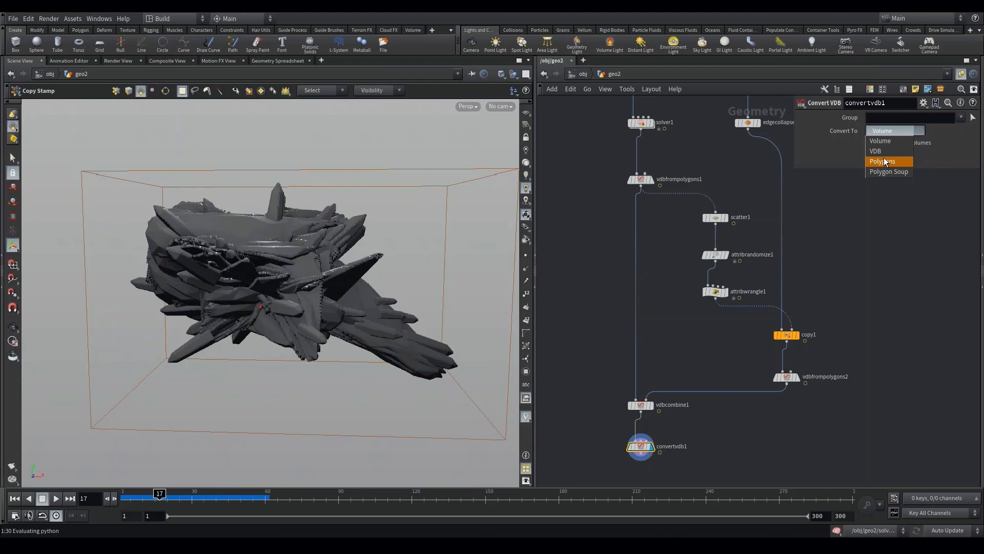
click(874, 151)
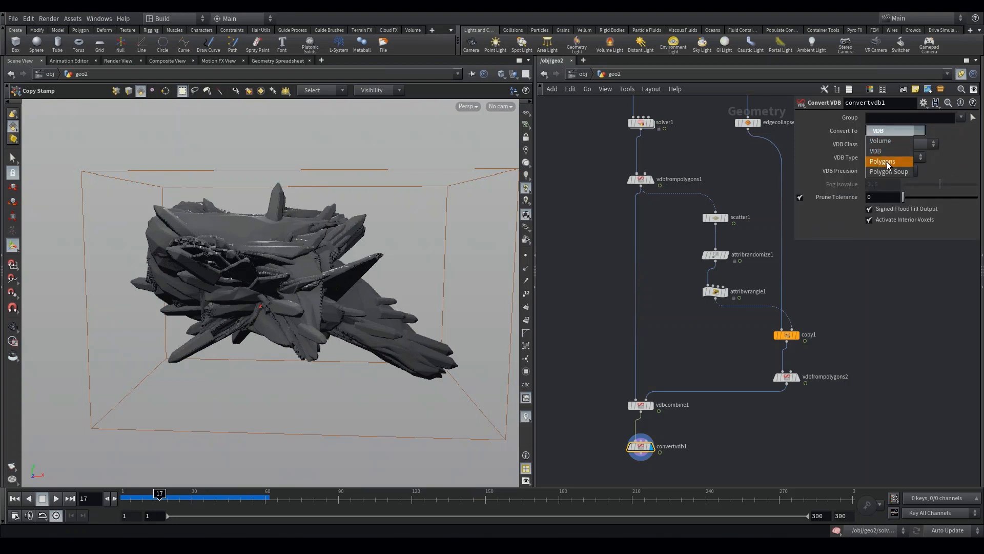
click(883, 161)
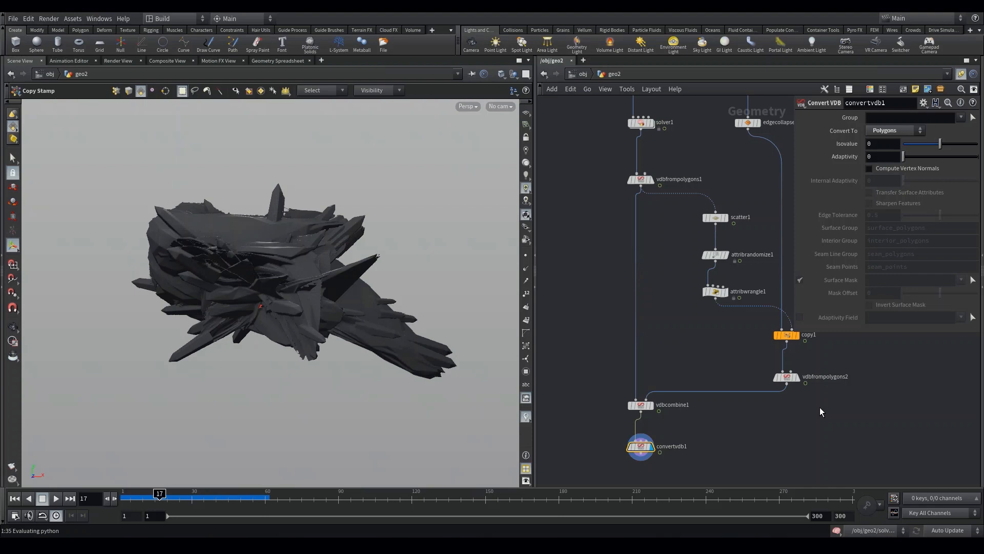
mouse_move(759, 380)
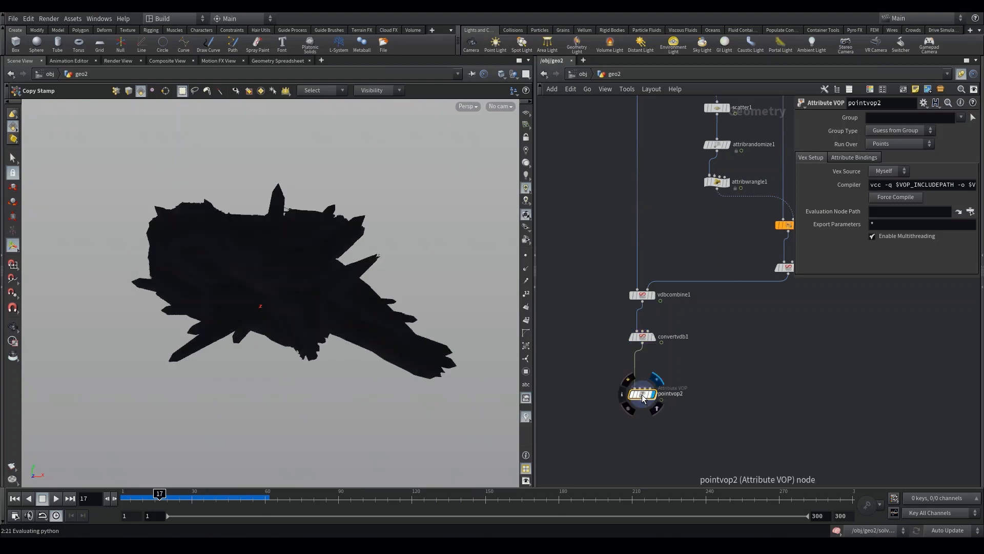
Step: Inside pointvop2, add Turbulent Noise and Add nodes to P with Amplitude -0.3
double_click(641, 394)
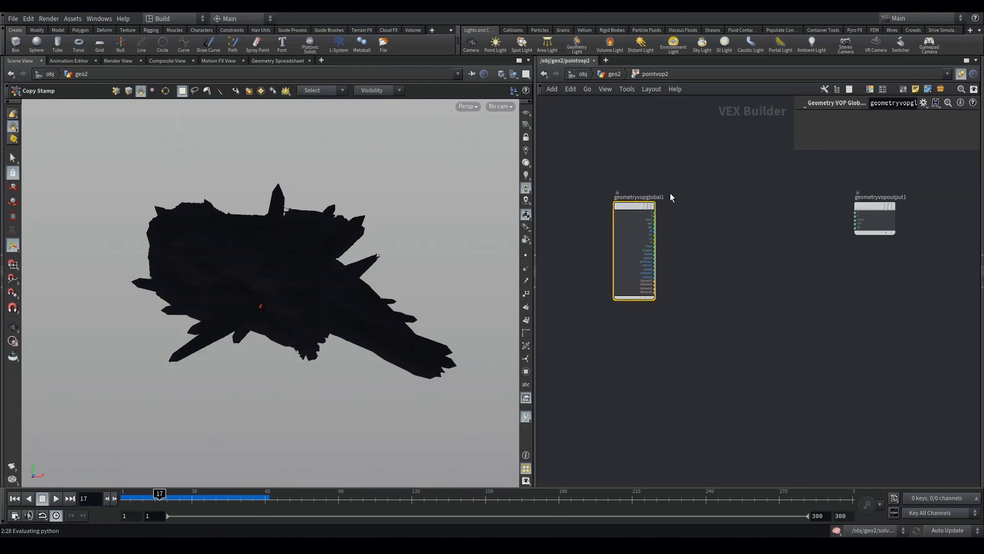
click(701, 230)
text(add)
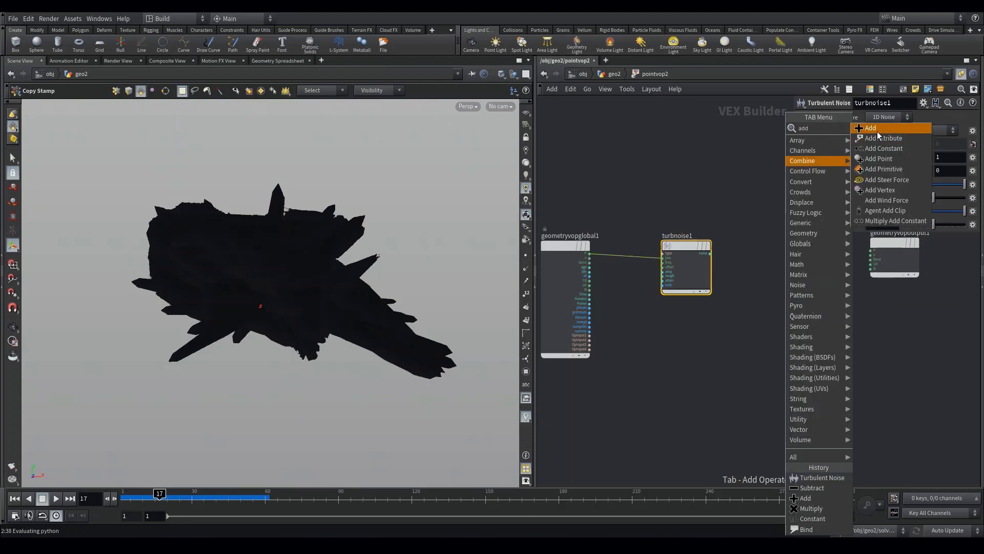
click(872, 129)
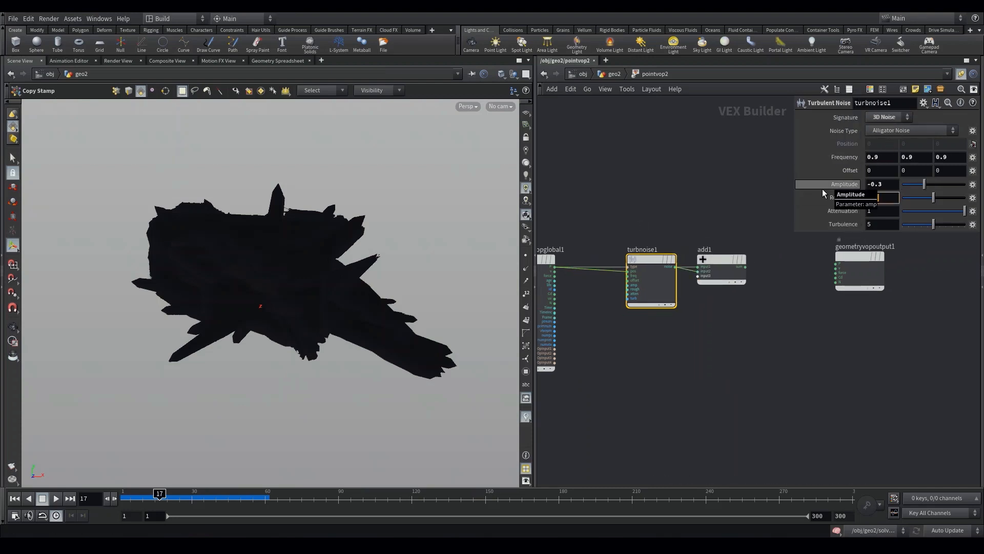
click(721, 270)
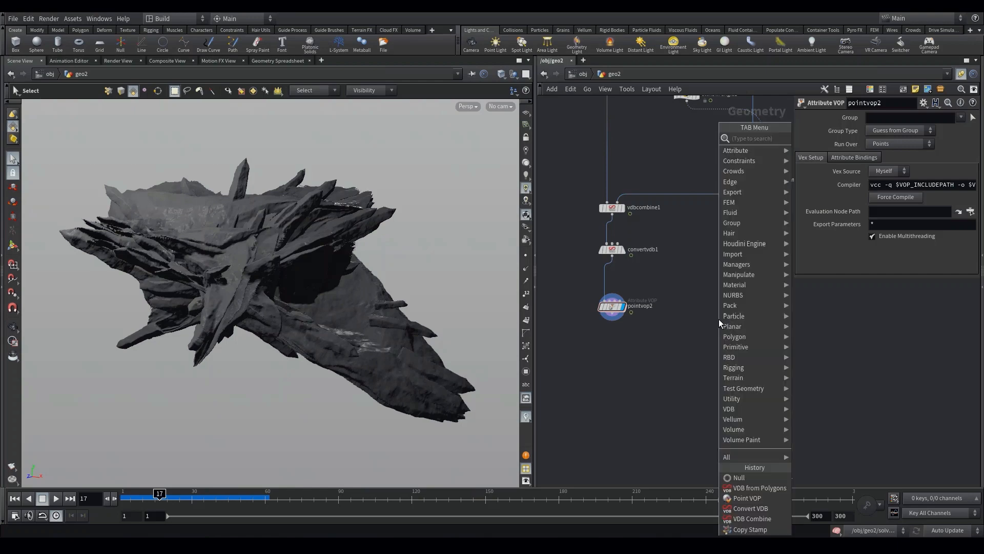
Step: Add a VDB from Polygons under pointvop2 with Distance VDB off and Fog VDB on
text(vdbfr)
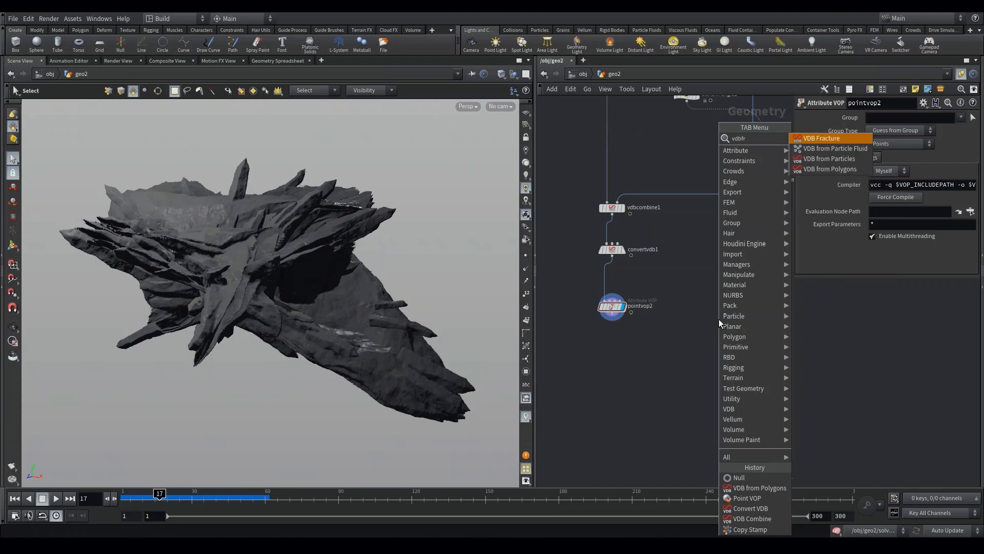
click(830, 168)
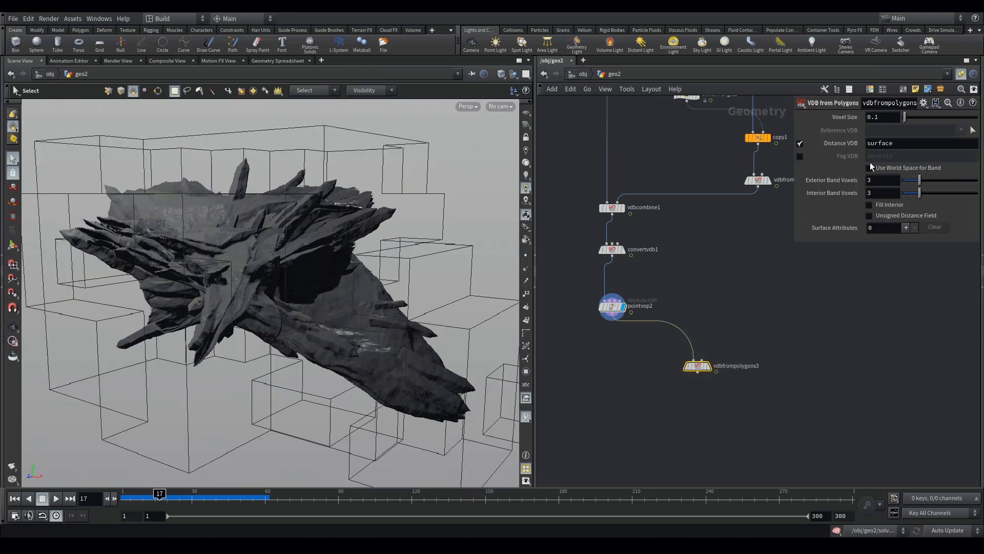
click(800, 156)
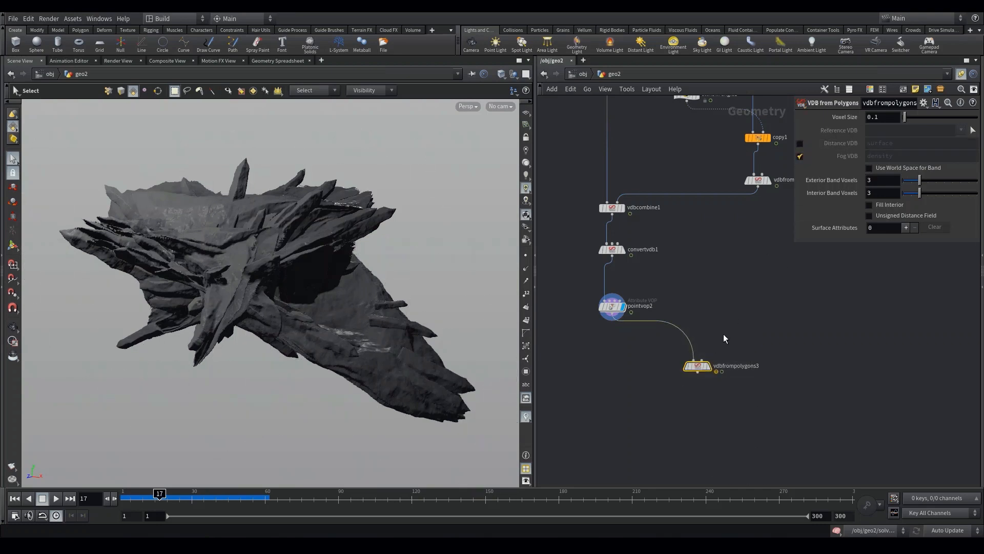
click(696, 365)
text(scat)
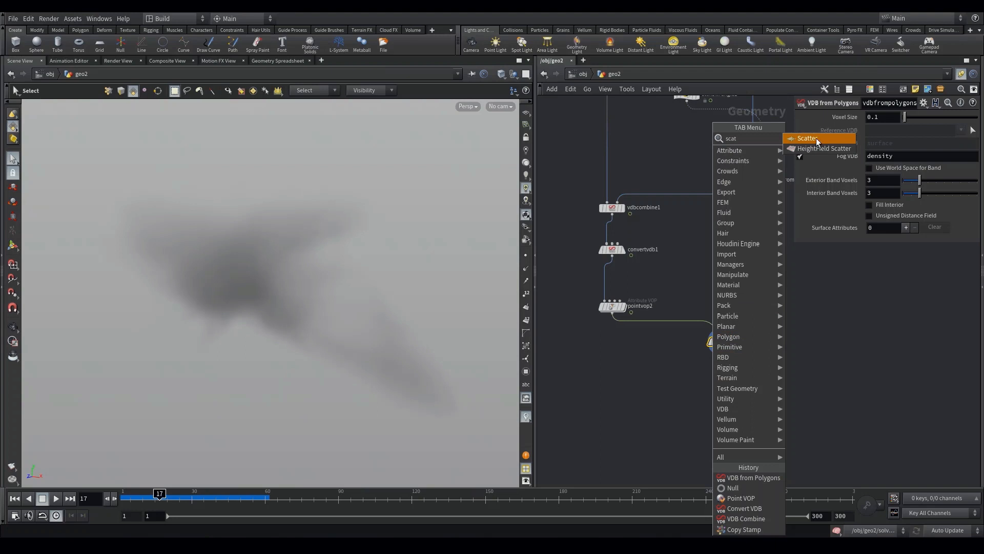
Step: Add a Scatter fed by vdbfrompolygons3 with Force Total Count 60
click(807, 138)
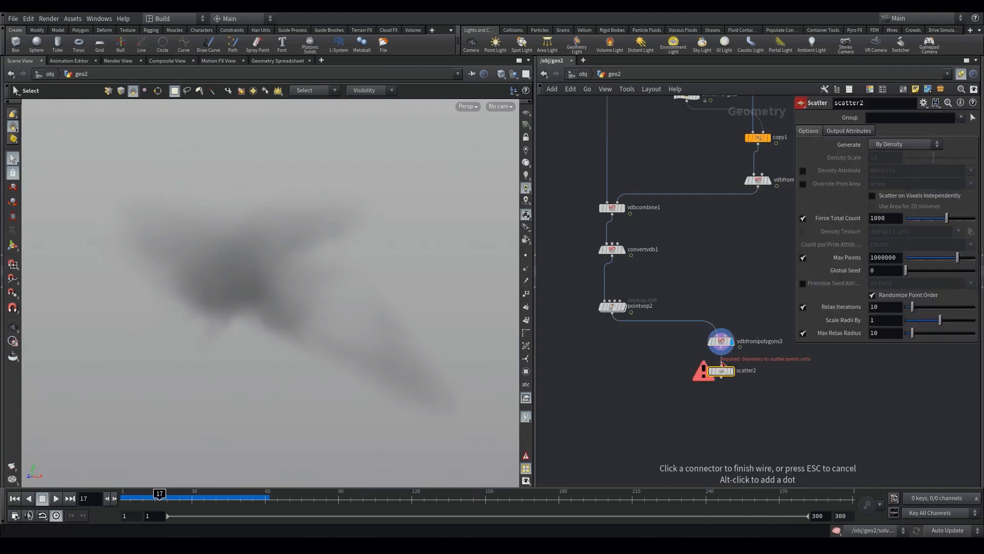
mouse_move(727, 366)
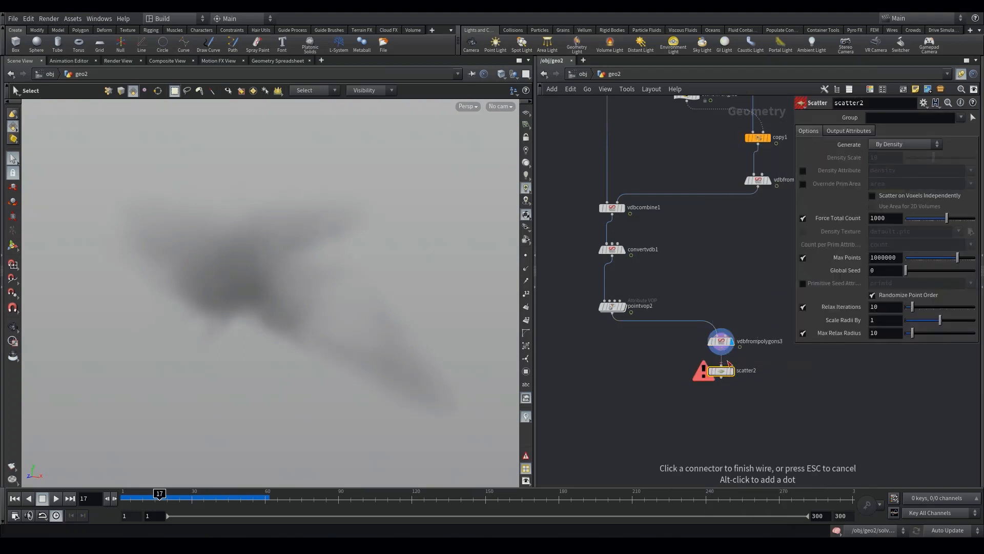
click(720, 342)
text(60)
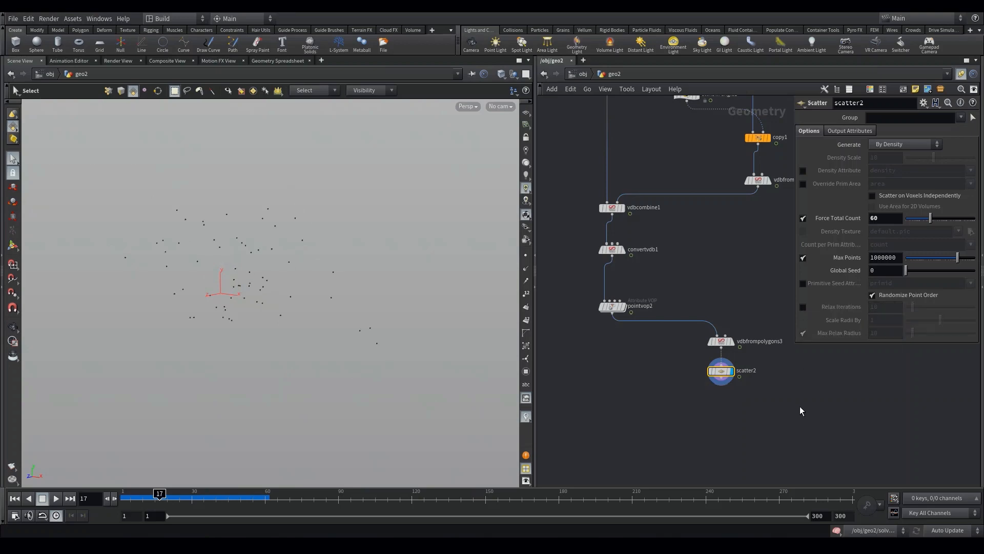
key(Tab)
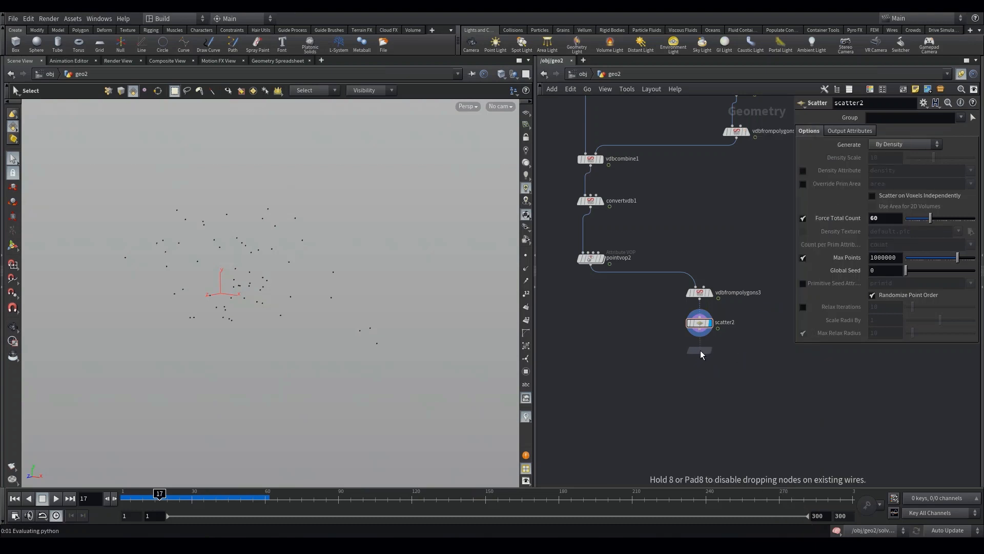
Step: Randomize a 4-dimension orient attribute on the scatter, then add a Grid node
click(700, 349)
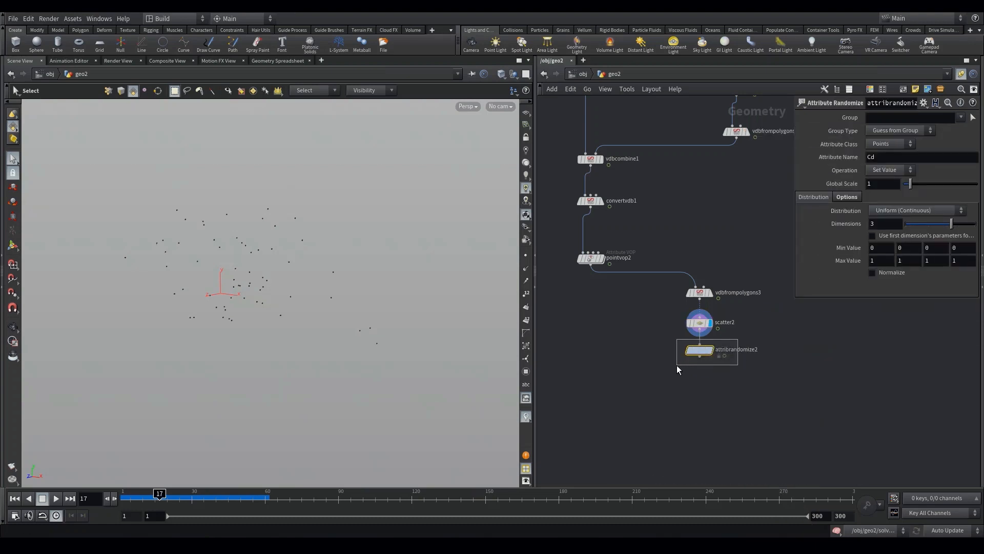
click(698, 349)
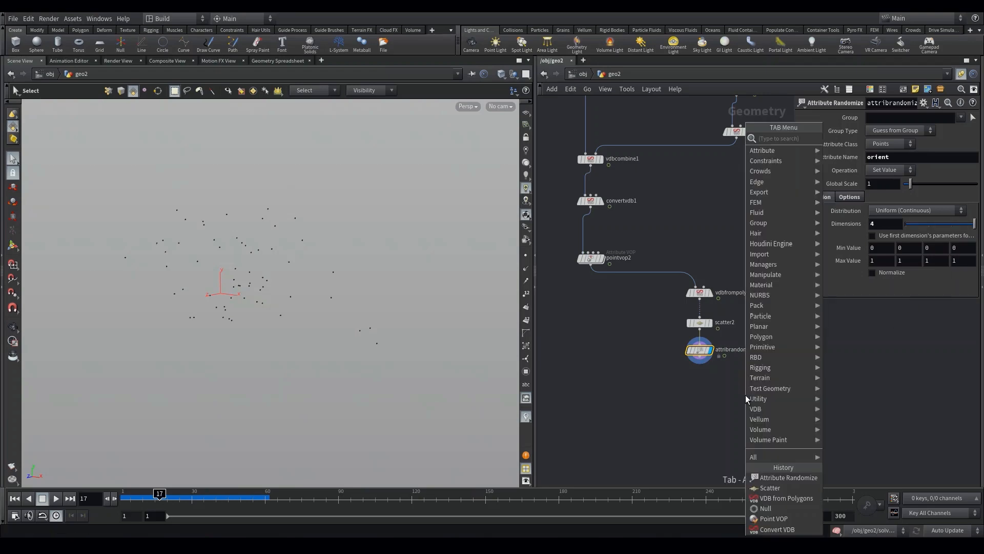
click(745, 394)
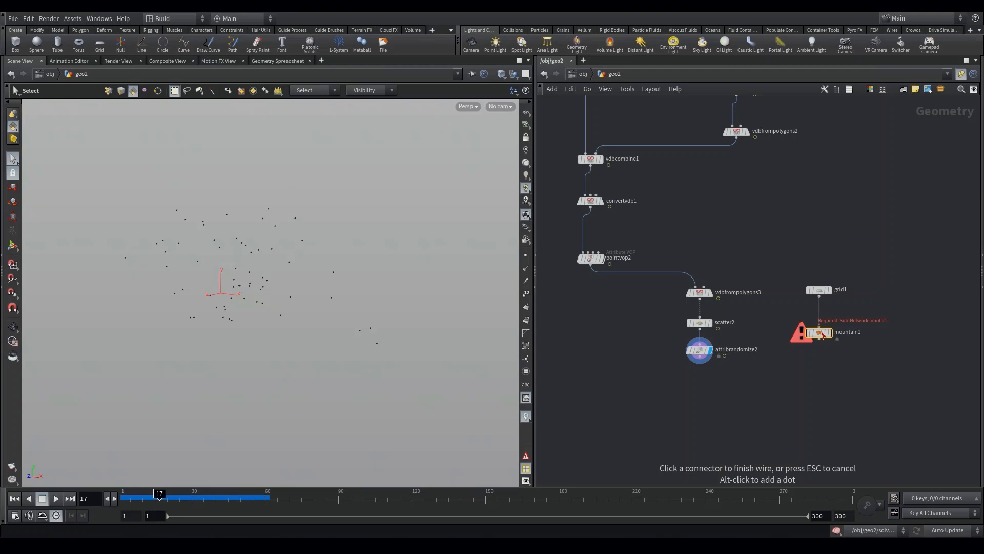
Step: Wire the grid into the Mountain node and add a Copy Stamp for the scattered points
click(820, 295)
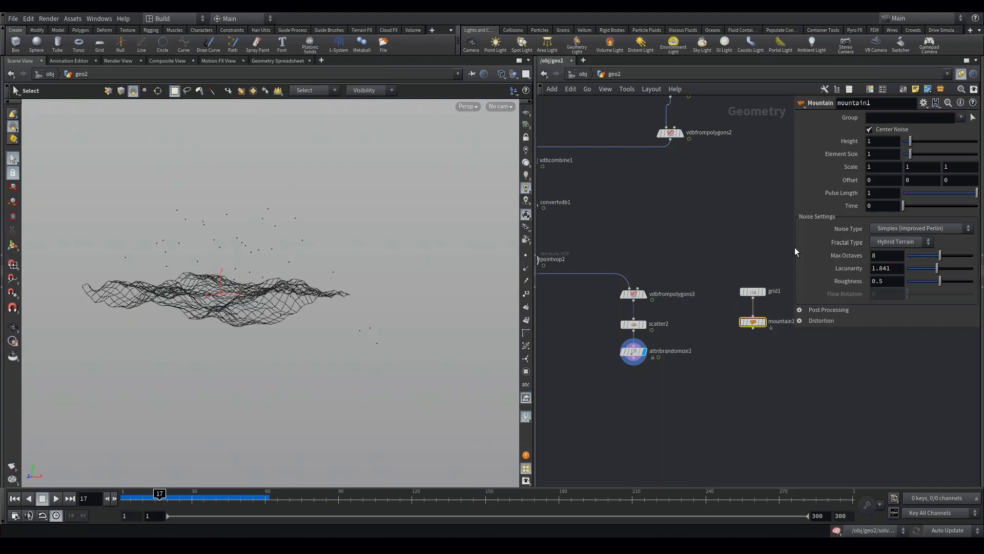
click(919, 227)
text(cop)
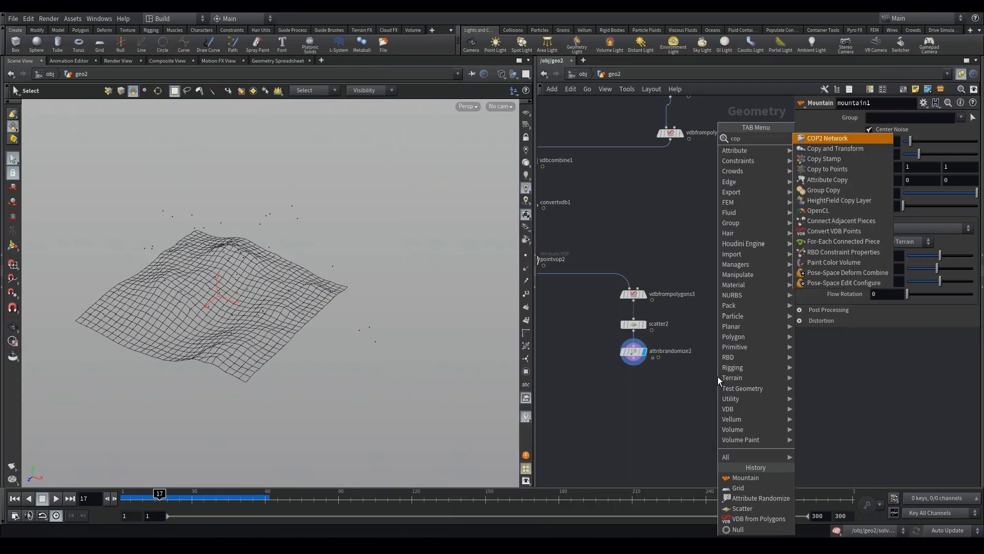
click(824, 158)
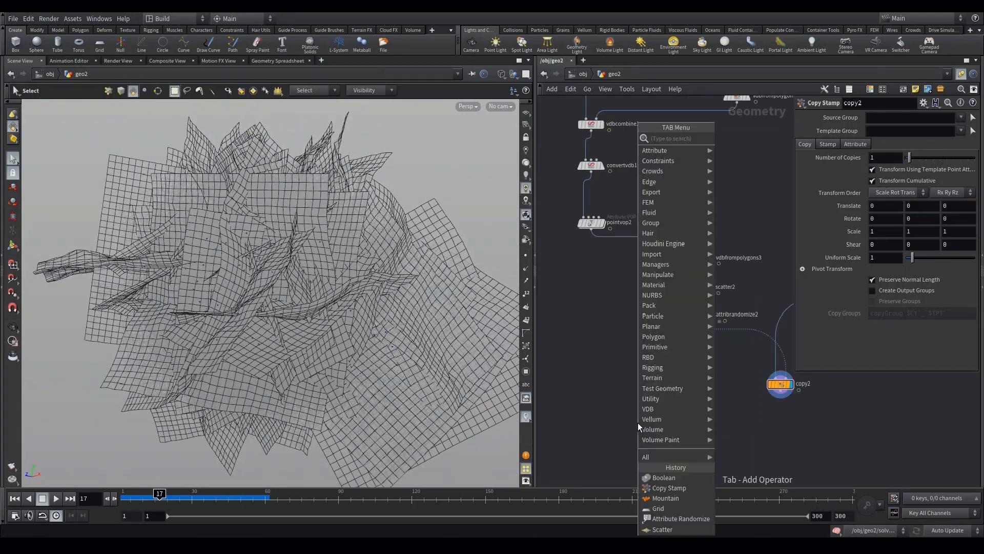
Step: Add a Boolean with Set B treated as Surface and wire copy2 into it
click(663, 477)
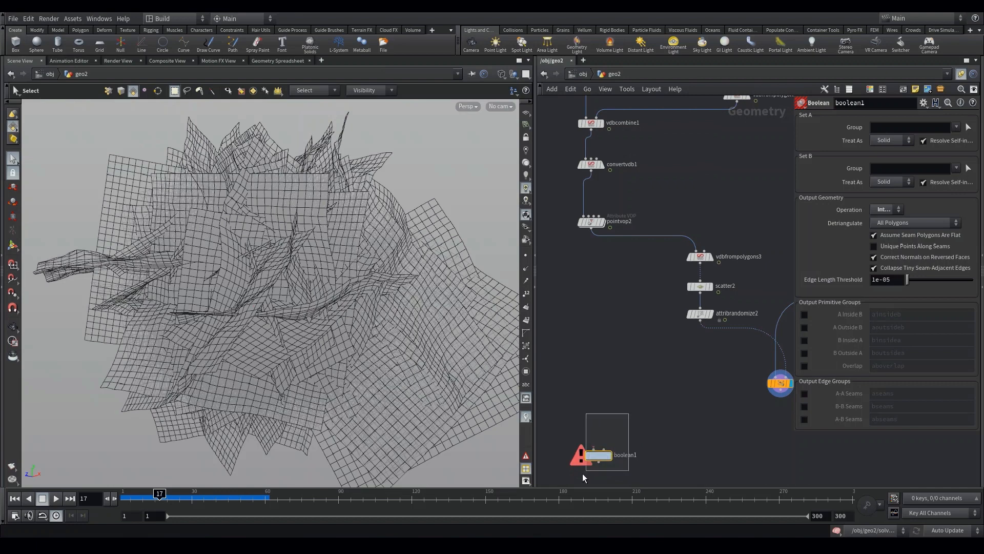
click(888, 181)
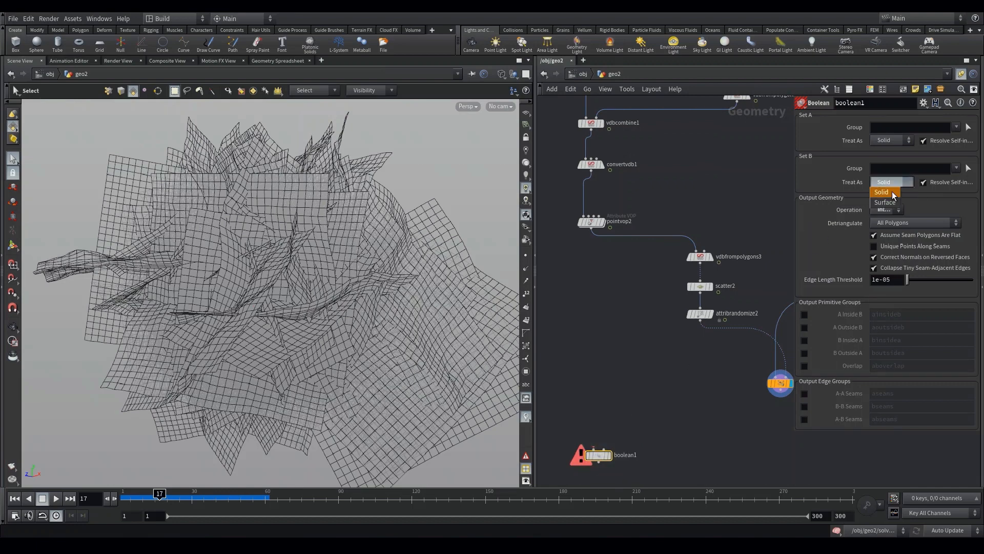
click(886, 202)
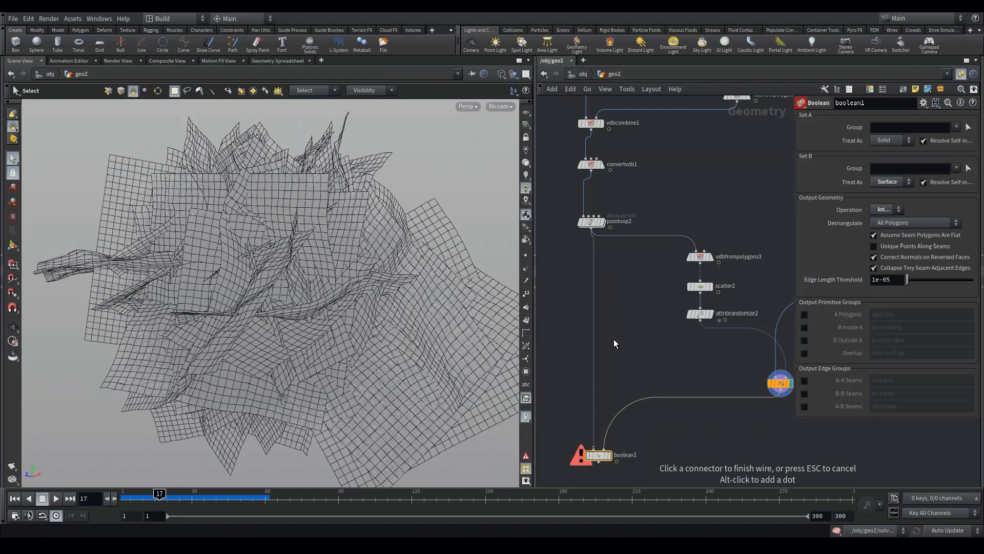
click(596, 455)
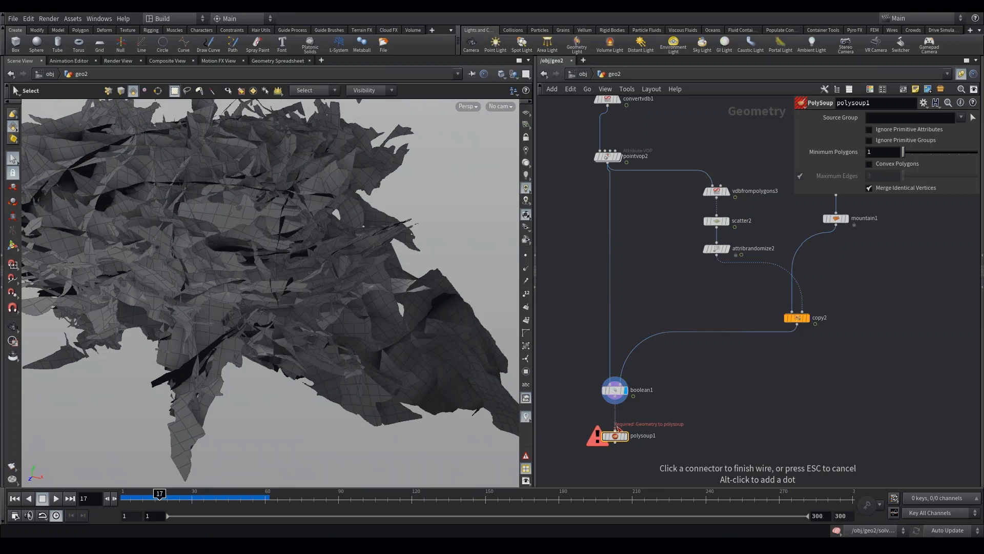
Step: Wire boolean1 into polysoup1 and enable Convex Polygons
click(612, 435)
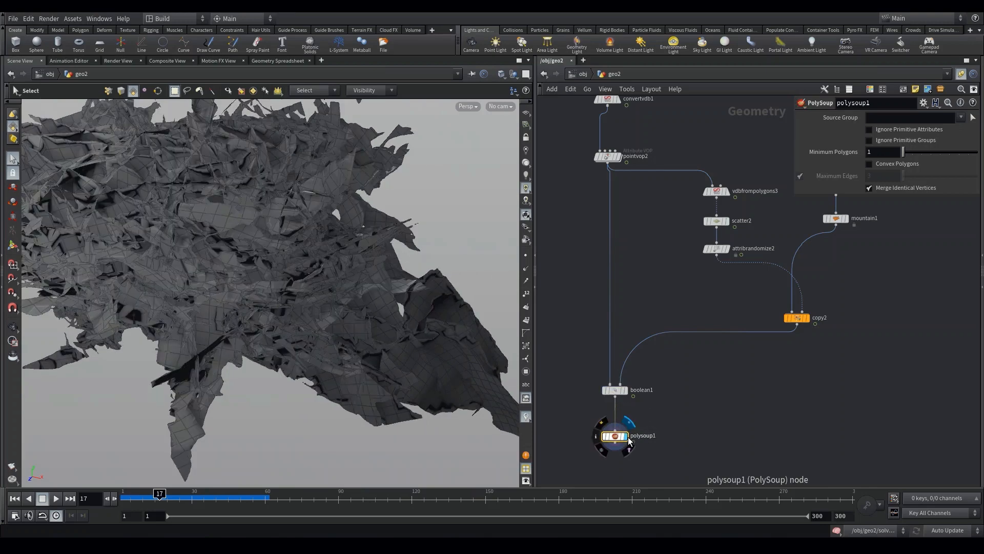
mouse_move(888, 170)
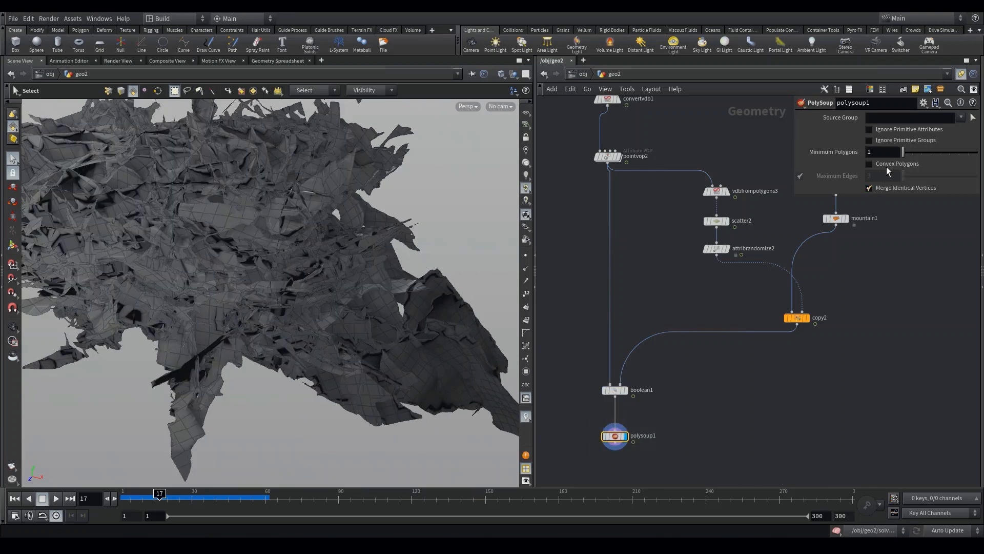
click(869, 163)
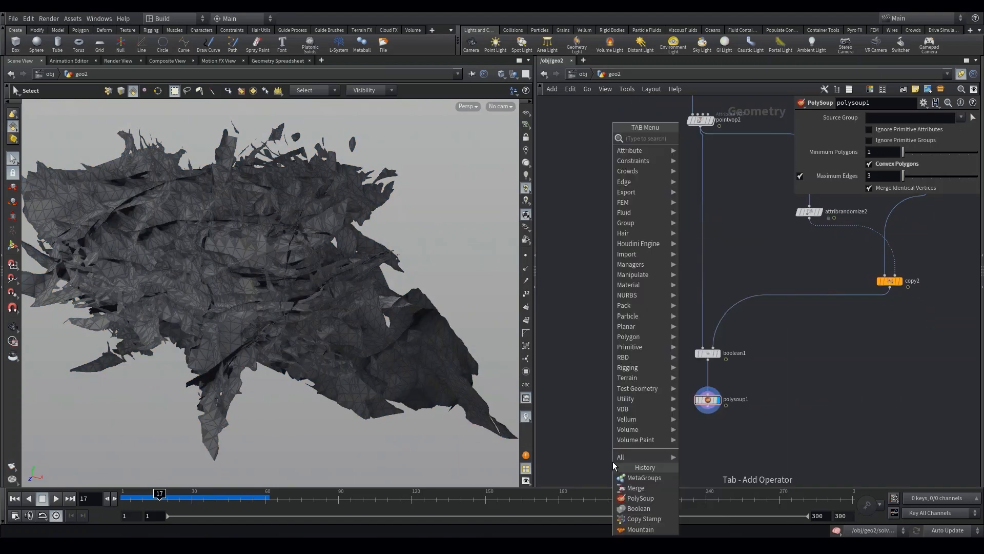
Step: Add a Merge node beside the PolySoup
click(635, 488)
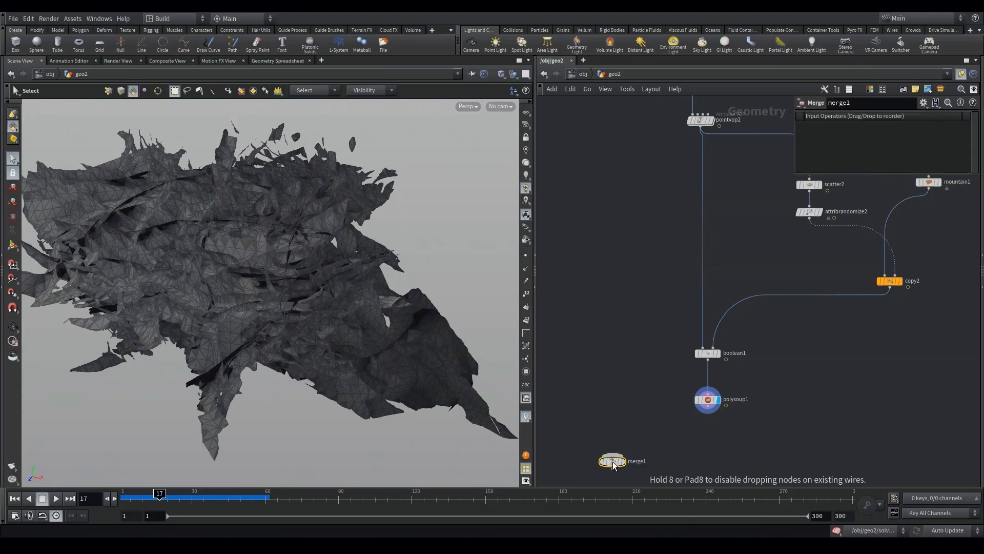
mouse_move(697, 147)
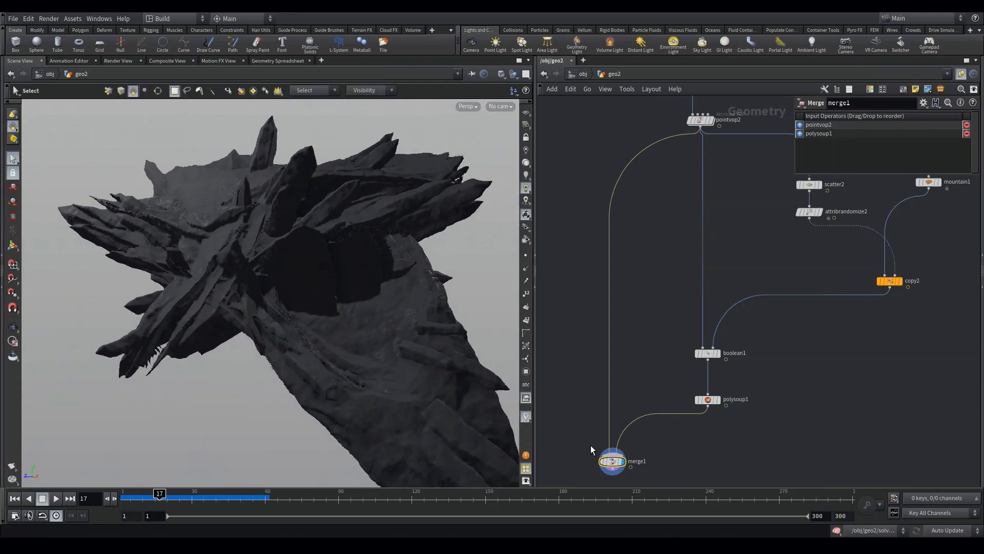
Step: Save merge1's geometry to the desktop Rock folder as Rock_tut.obj
right_click(612, 461)
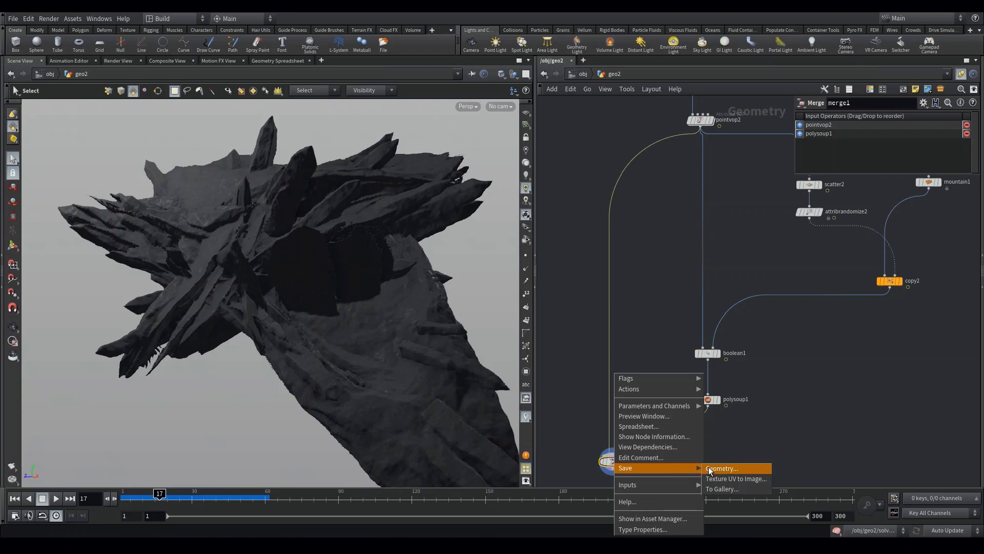
click(723, 468)
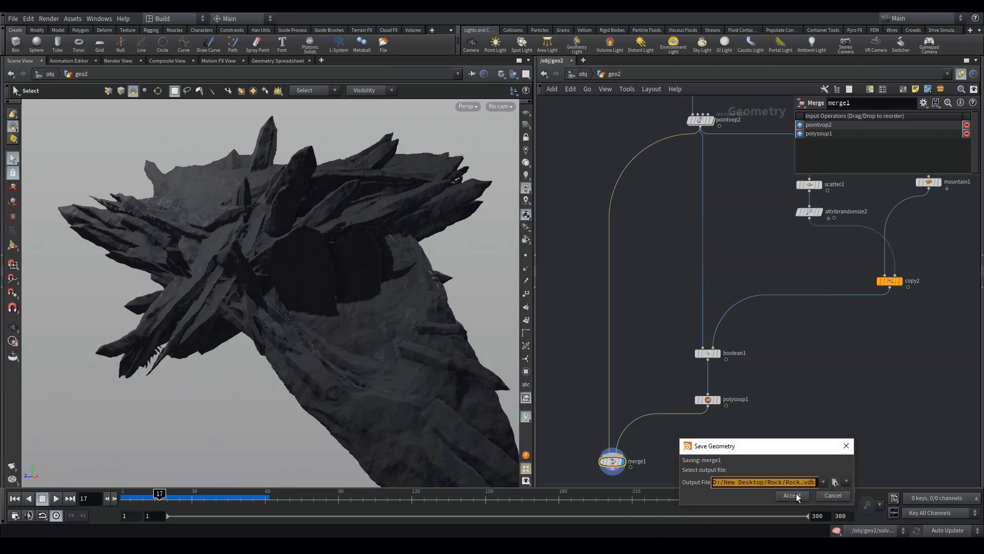
click(835, 482)
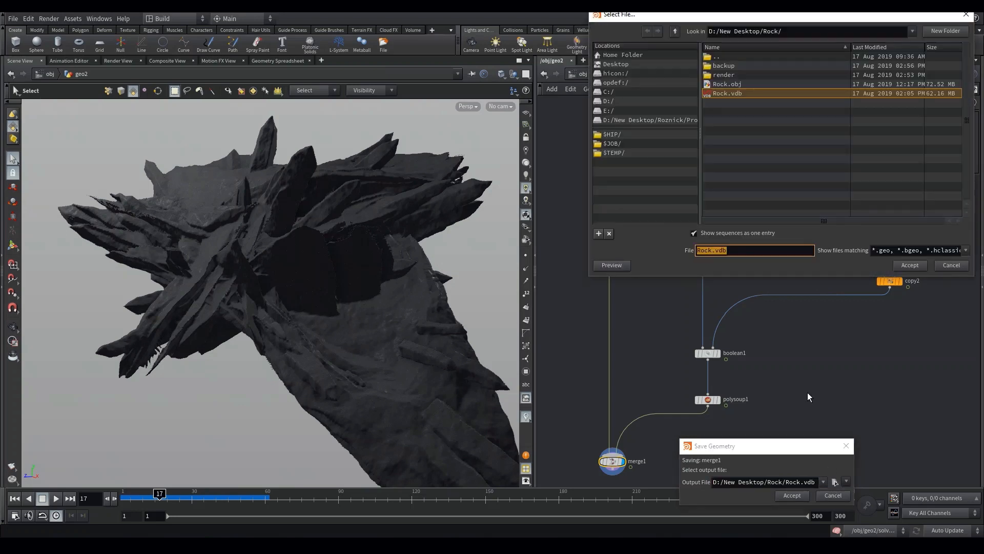
click(753, 250)
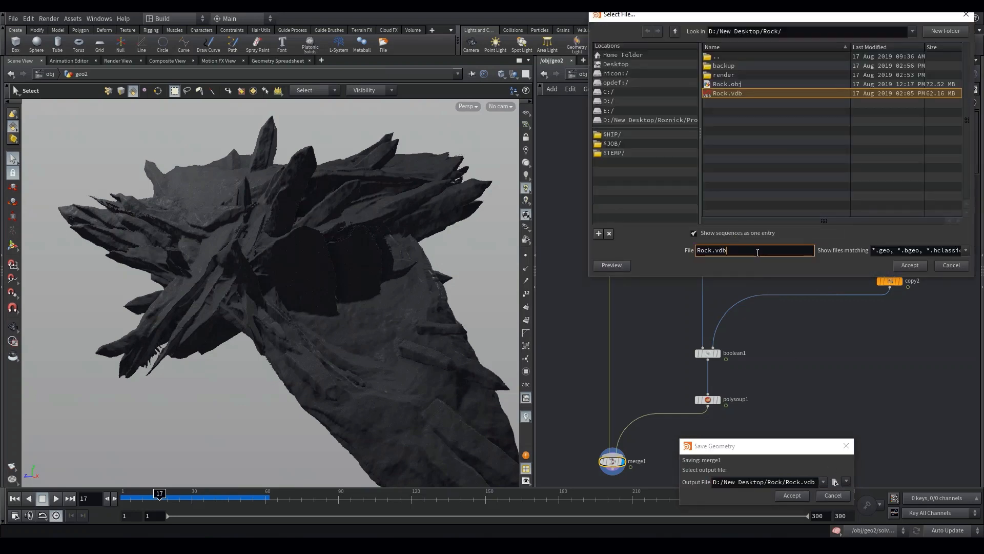
key(BackSpace)
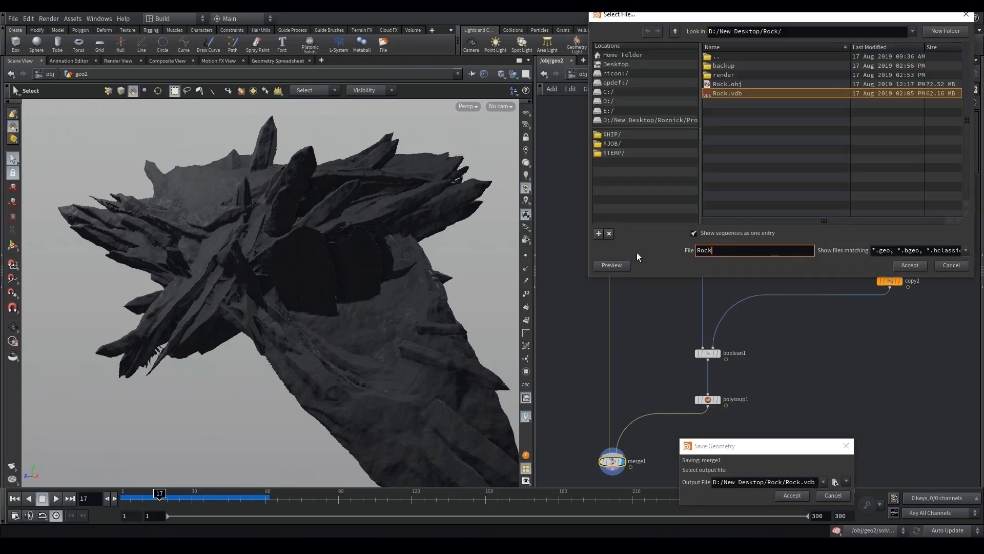
text(_tut)
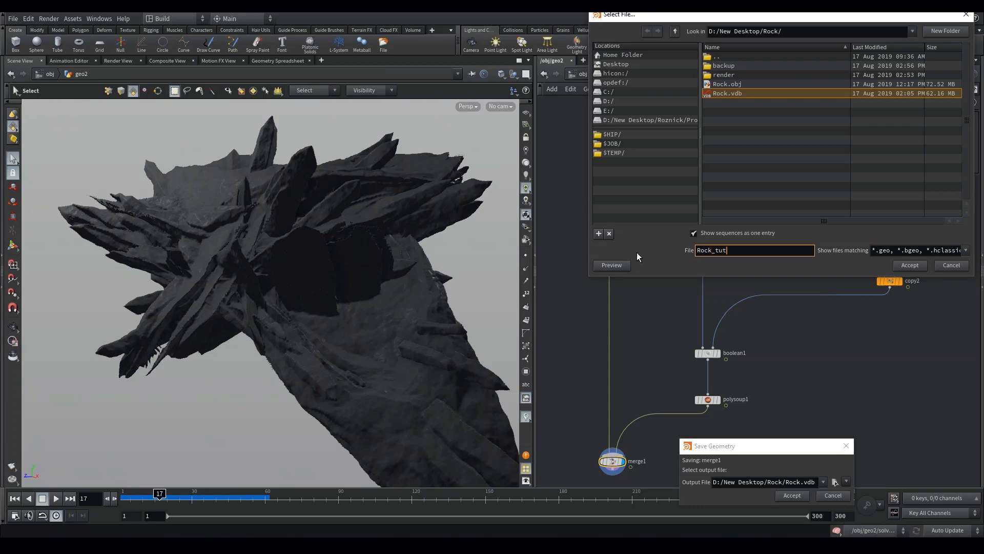
text(.obj)
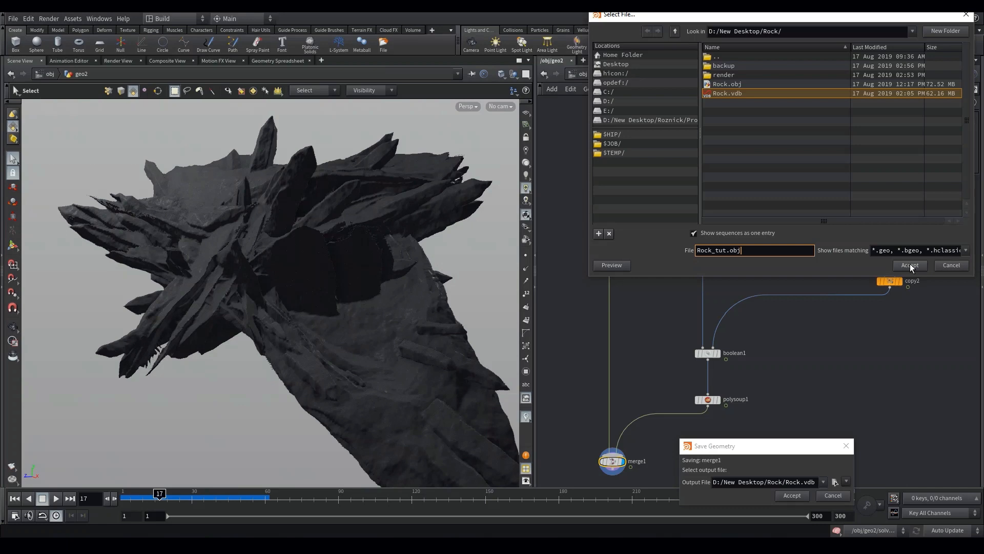
click(909, 265)
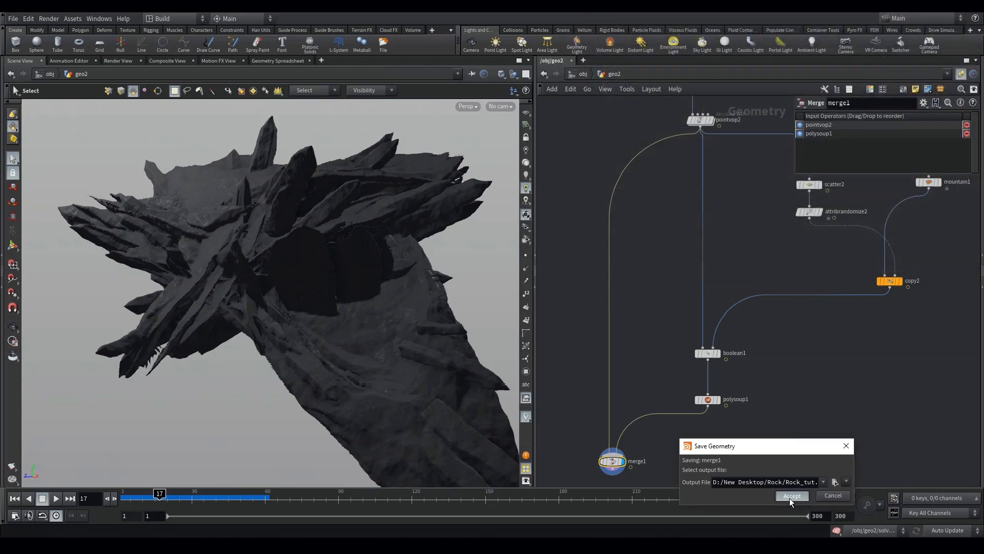
click(790, 495)
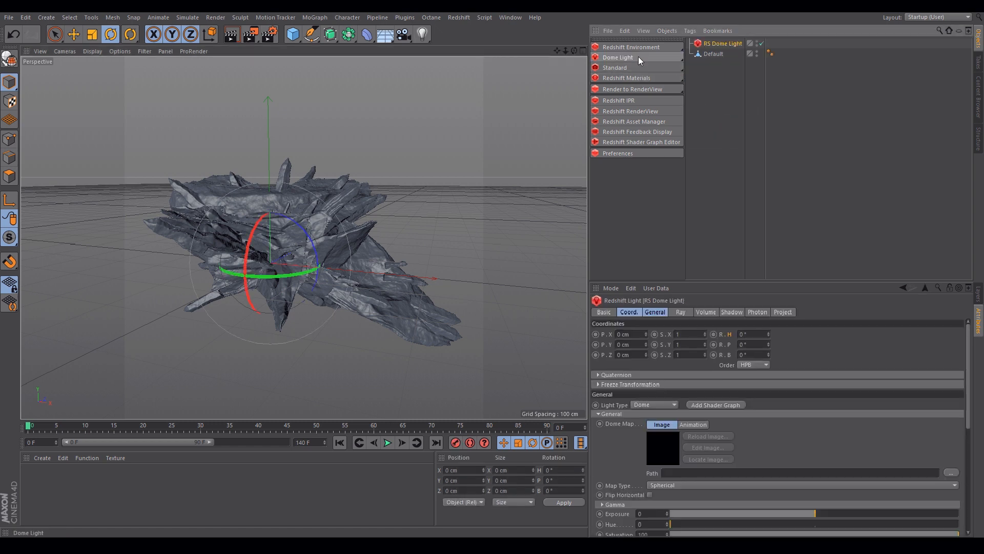
Step: Add two Redshift area lights and move and rotate them into place
click(615, 57)
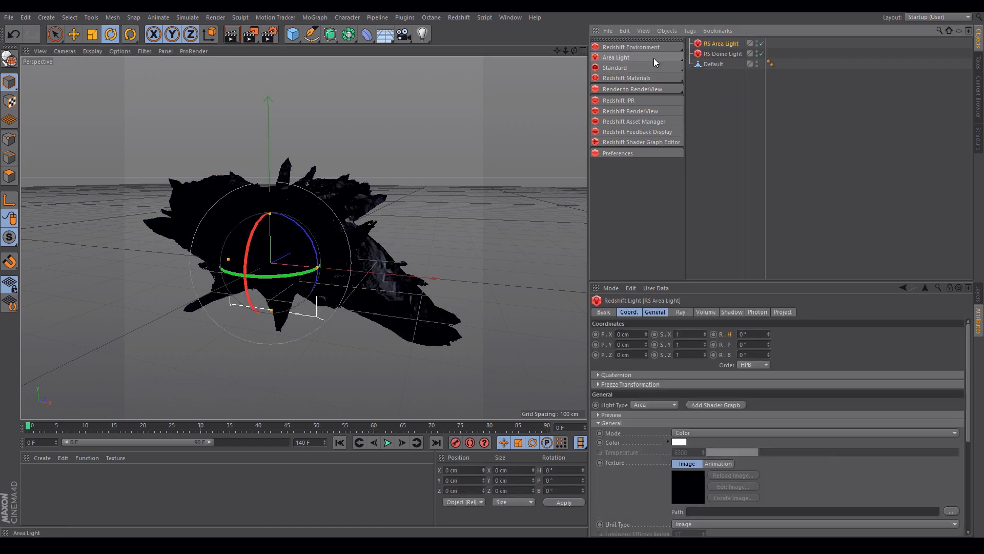
click(616, 57)
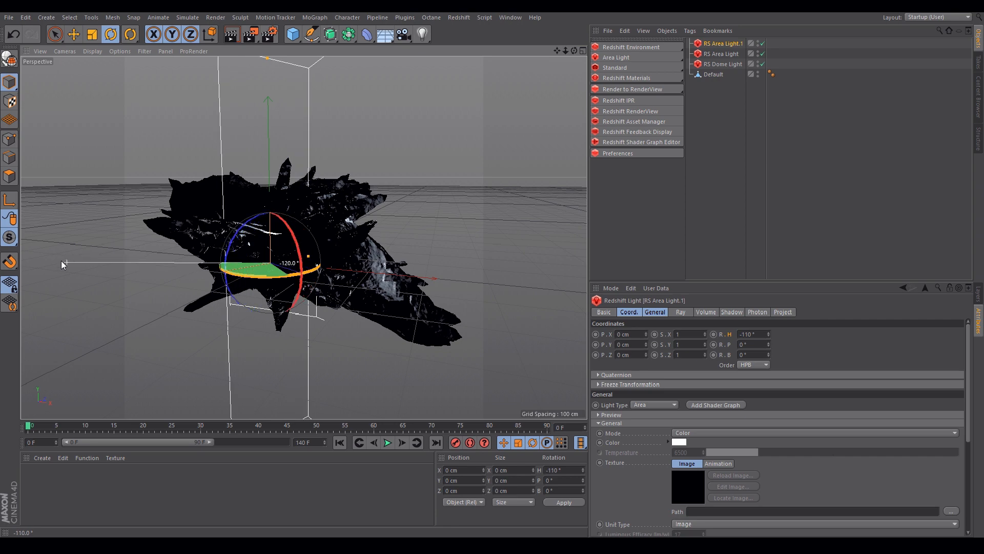
click(73, 34)
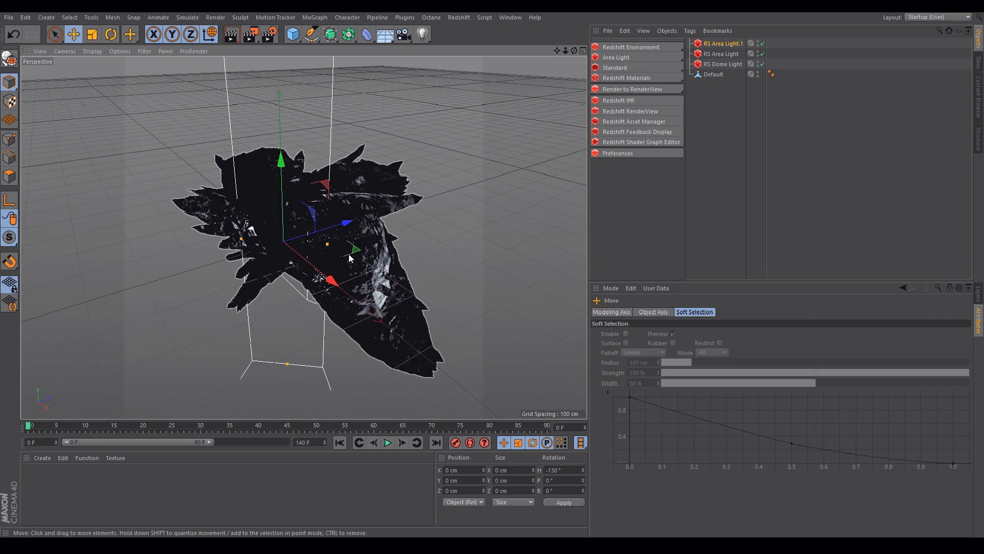
click(722, 54)
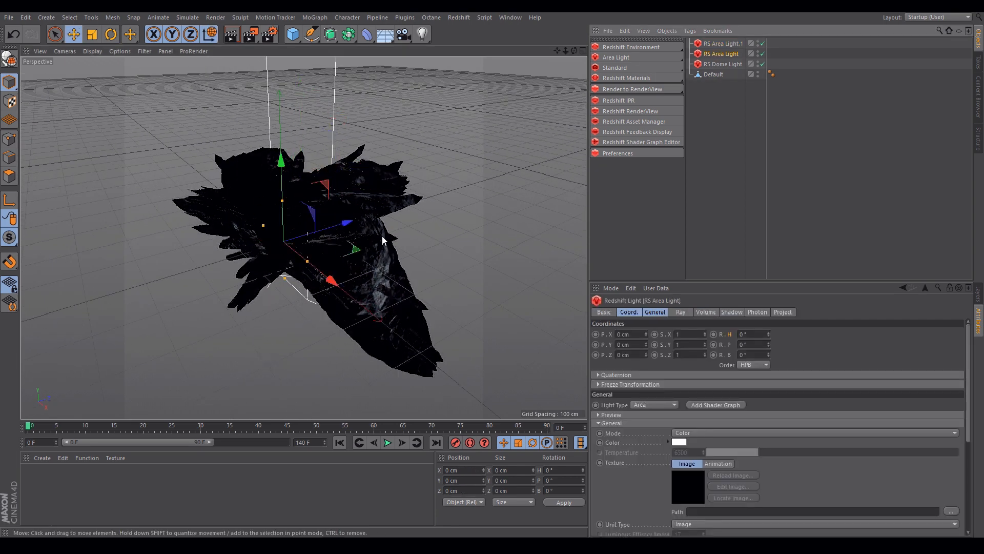
click(111, 34)
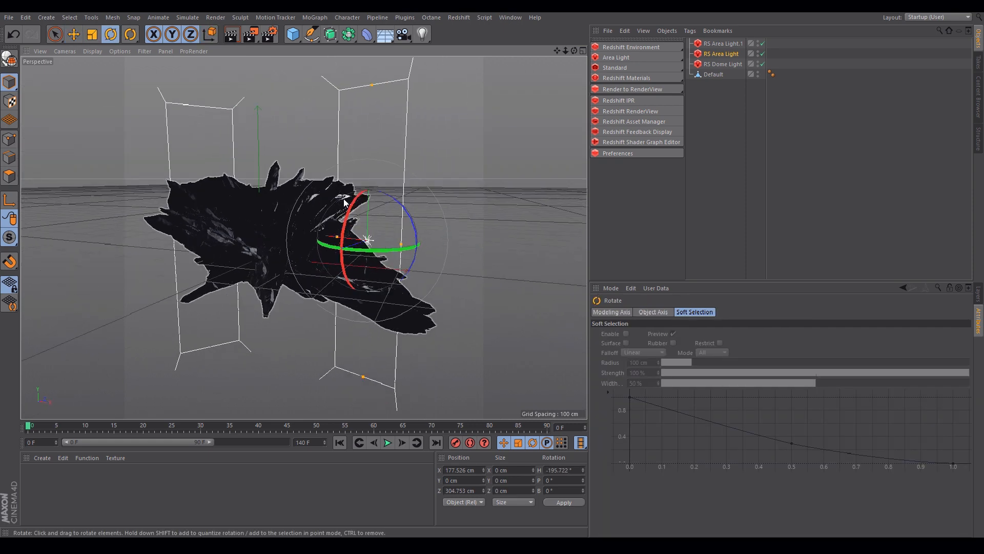
Step: Set both area lights' Intensity Multiplier to 2, then select the RS Dome Light
click(723, 53)
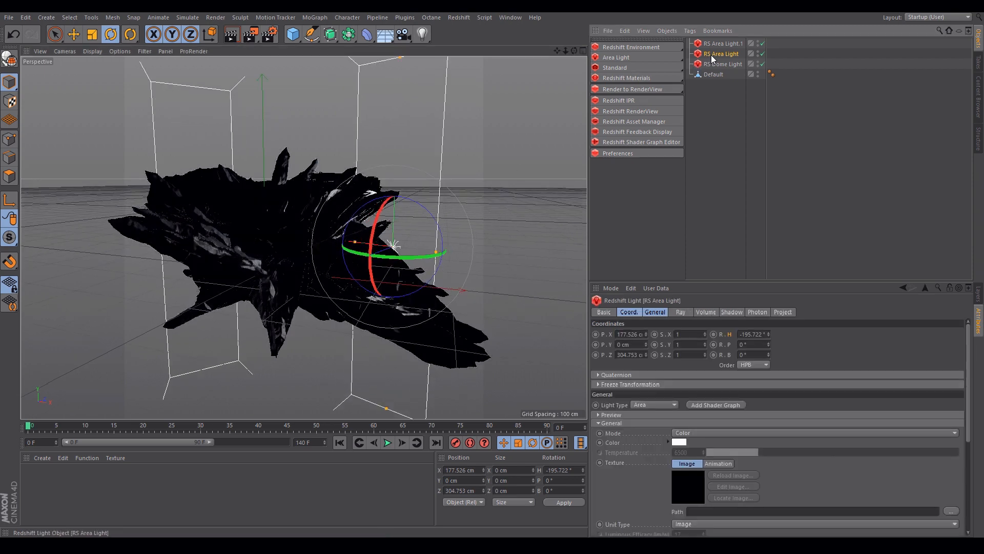
click(724, 43)
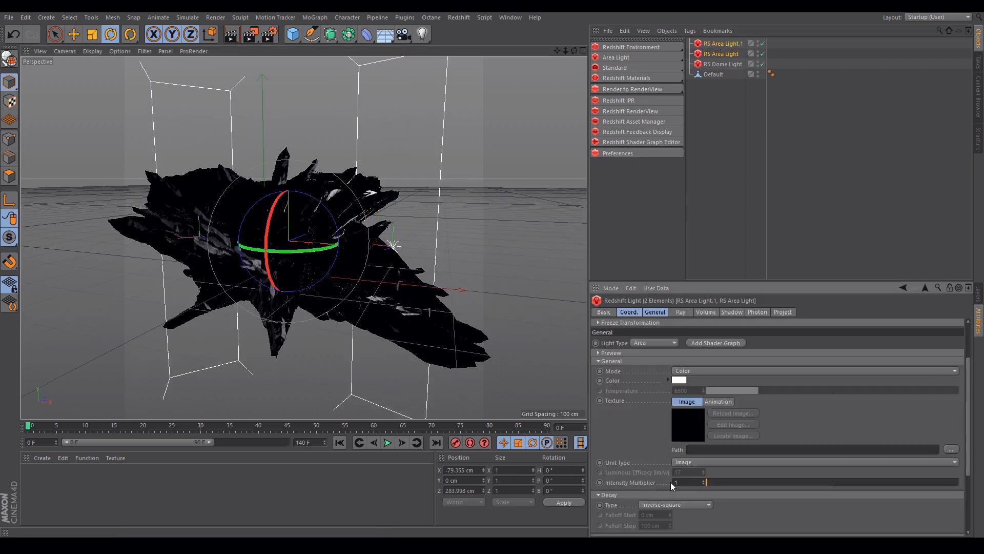
text(2)
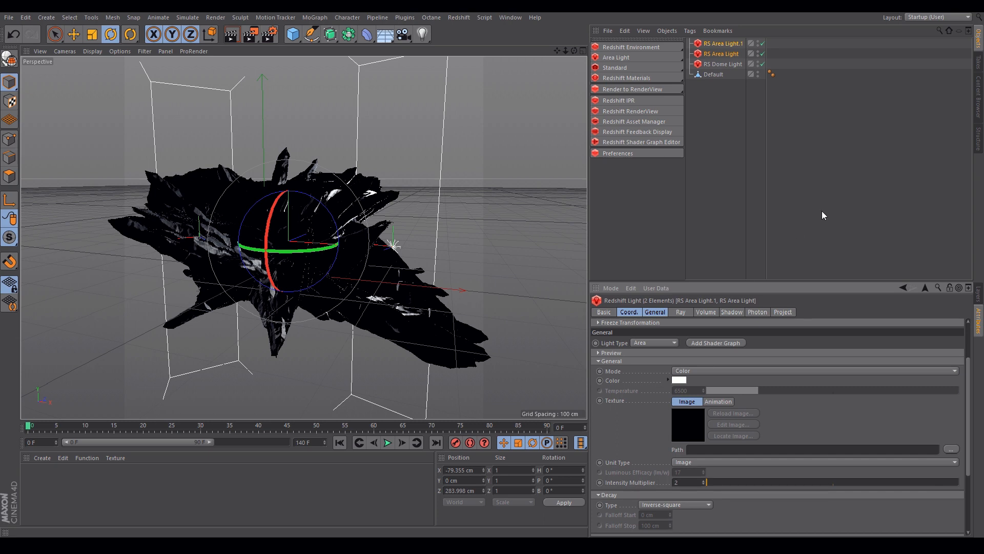
click(725, 64)
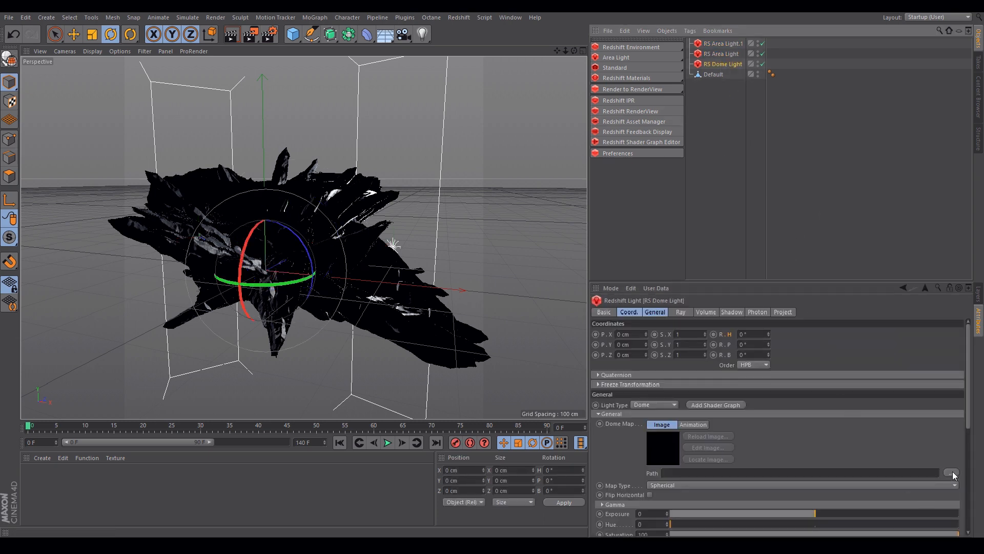
Step: Load the Hotel_Bedroom_Window HDR as the dome map with exposure 0.5
click(951, 473)
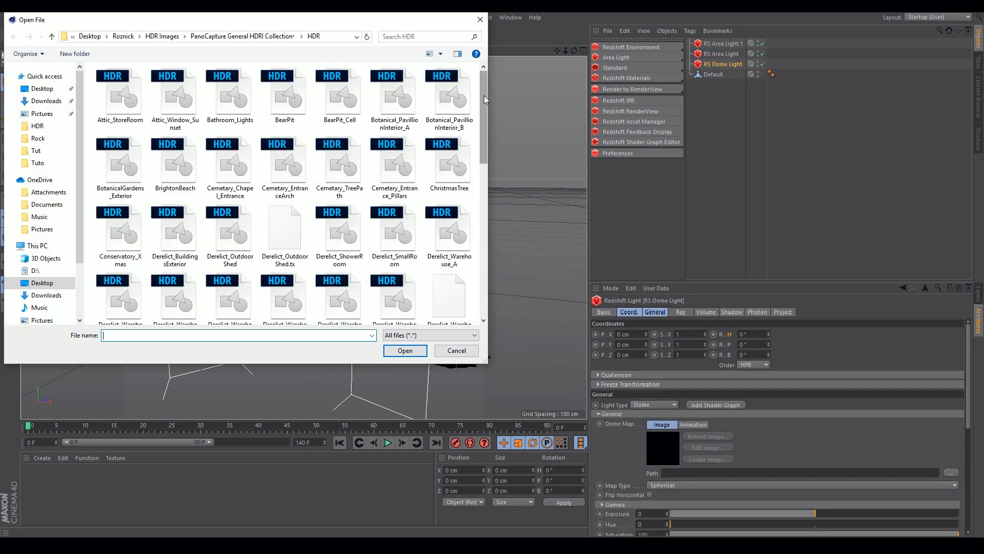
scroll(down, 3)
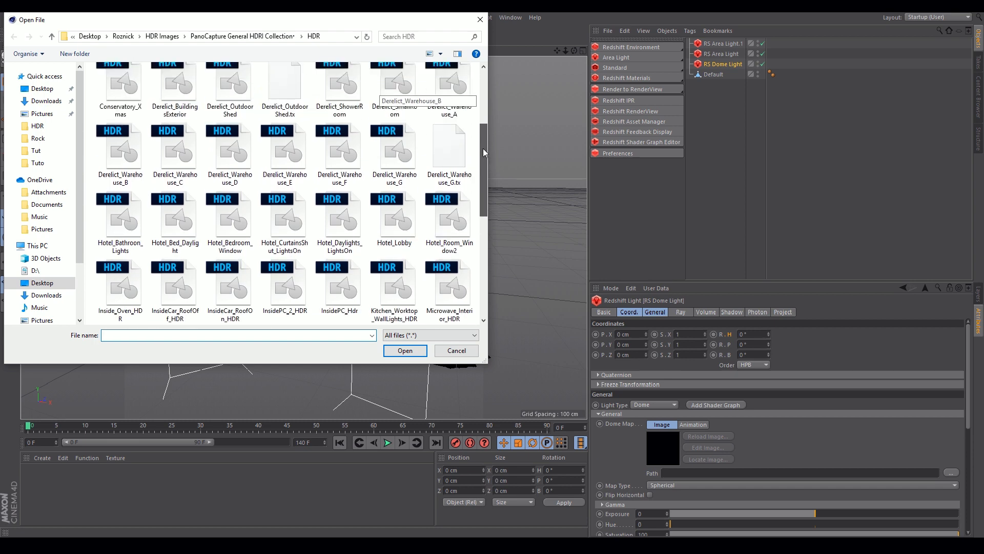
scroll(down, 3)
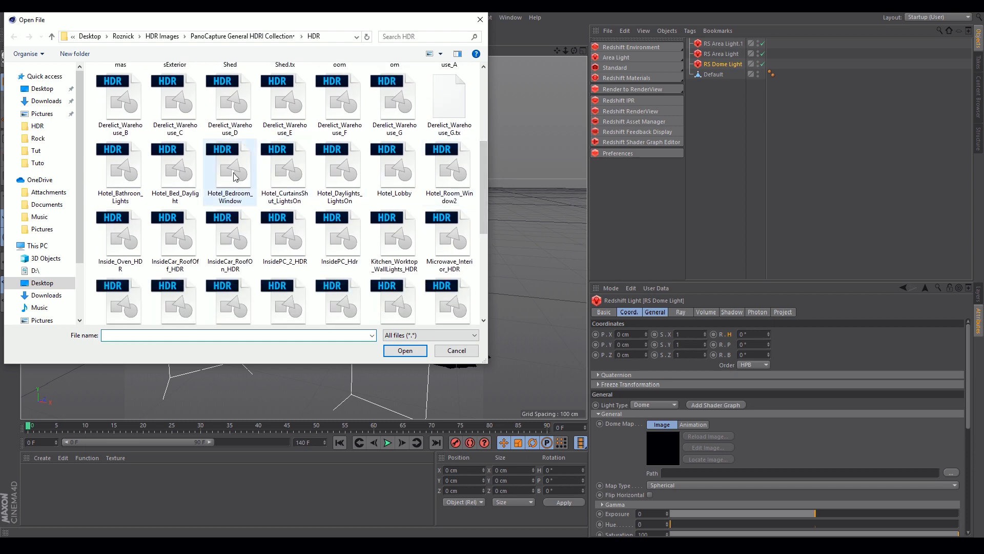
click(405, 350)
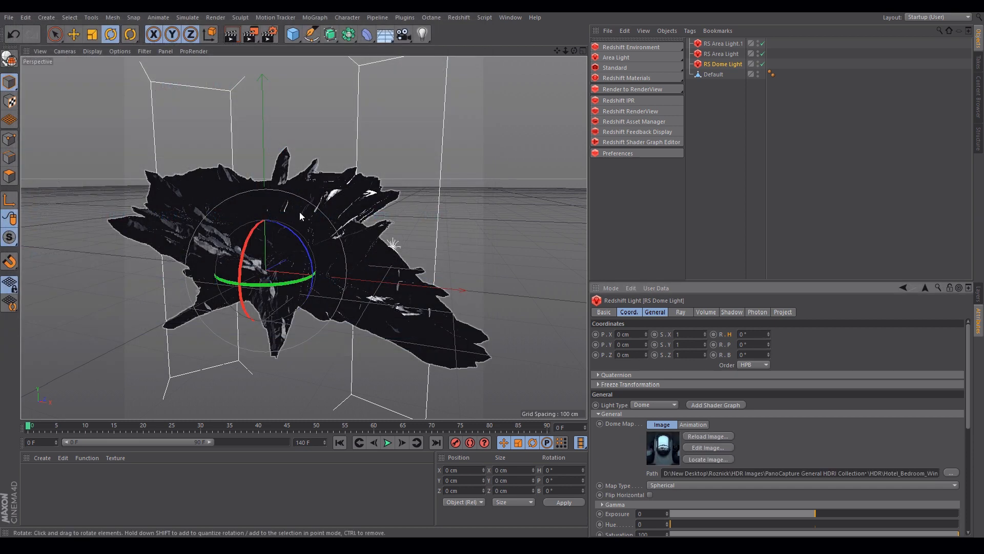
scroll(down, 3)
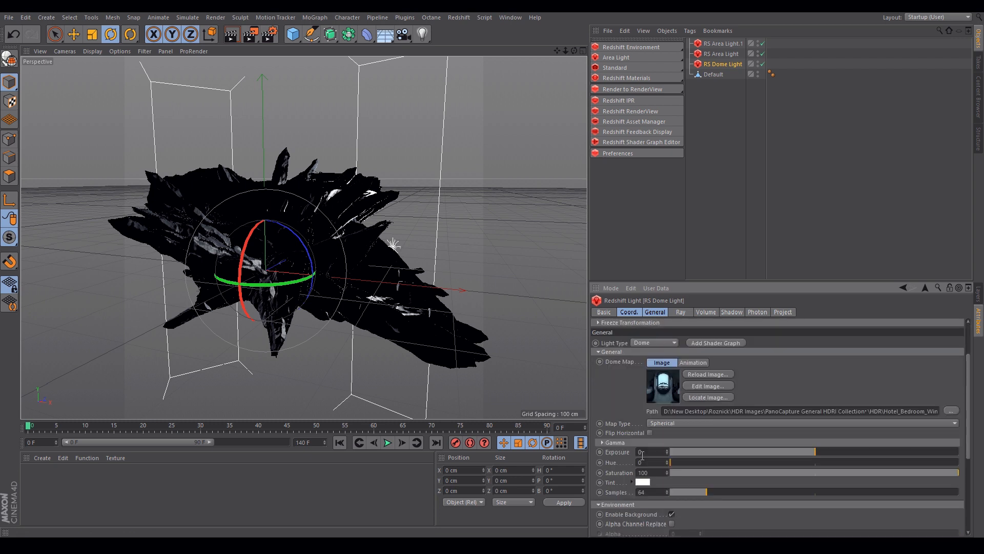
click(652, 451)
text(.5)
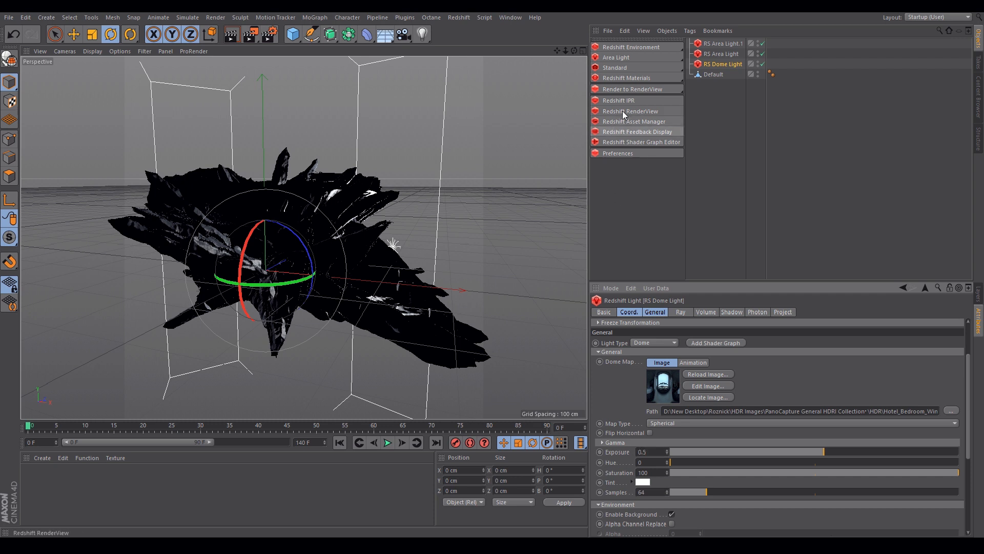
Step: Start the Redshift RenderView preview and create a standard RS Material
click(631, 111)
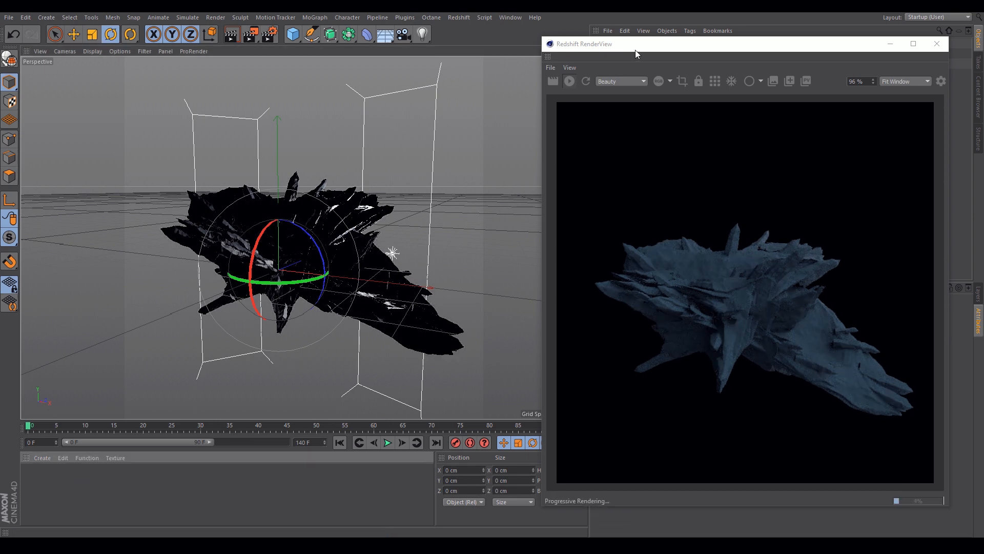
click(458, 17)
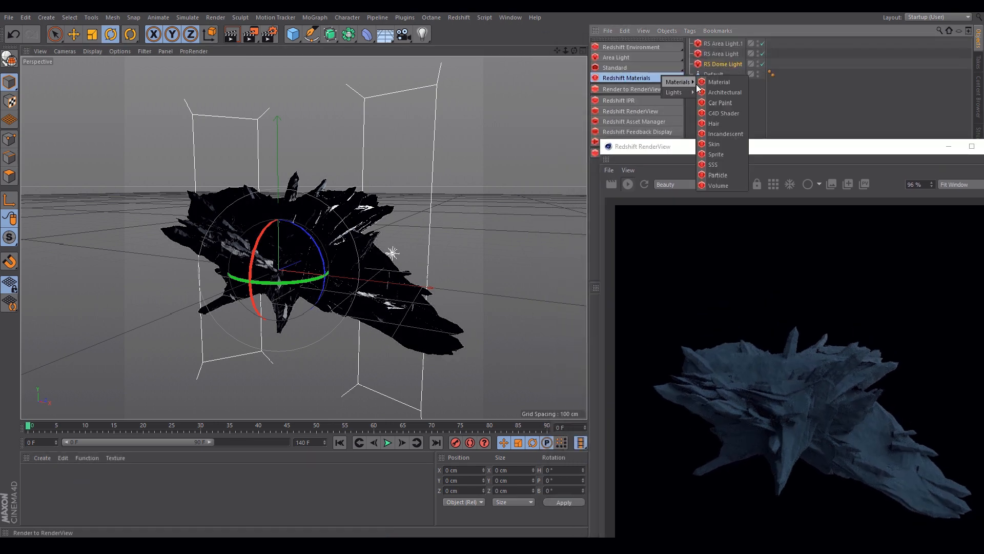
click(720, 82)
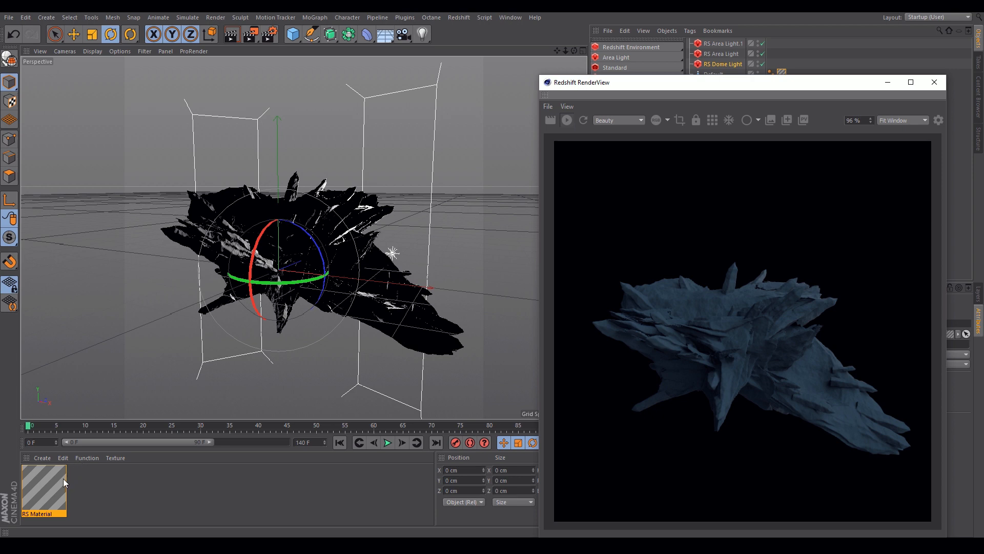
Step: Open the RS Material in the Material Editor and launch its shader graph
double_click(44, 486)
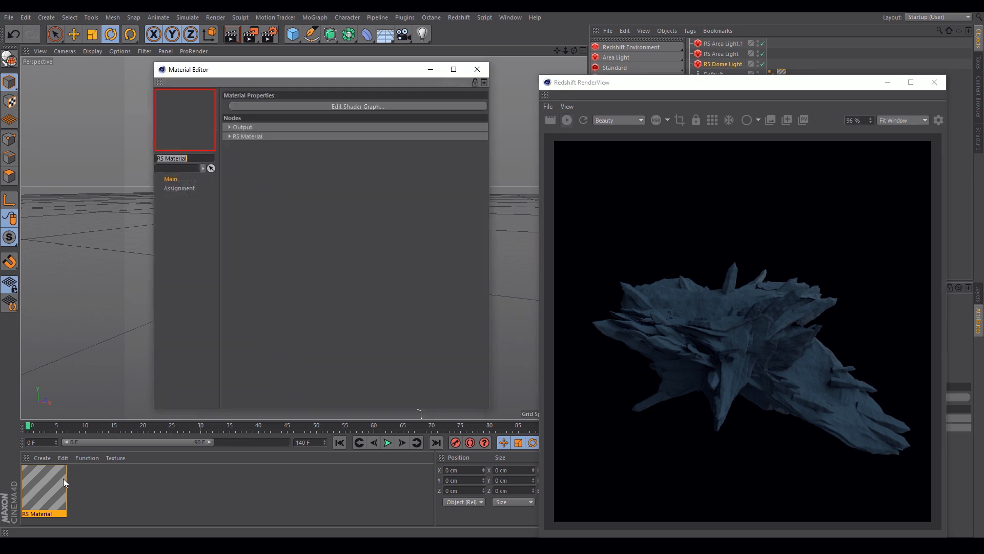
click(357, 106)
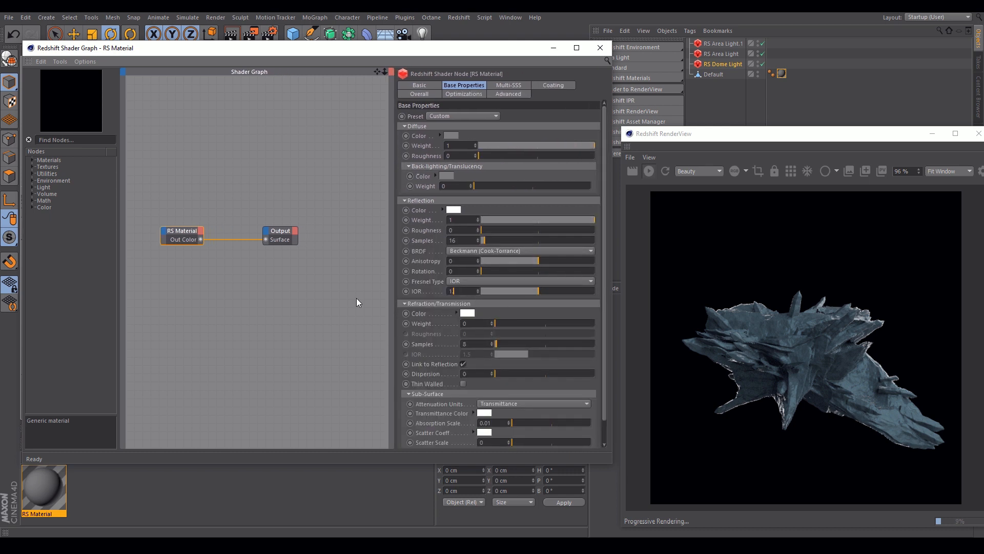
Step: Give the RS Material GGX reflection, IOR 1.66, grey transmittance and scatter scale 0.012
click(519, 251)
text(50)
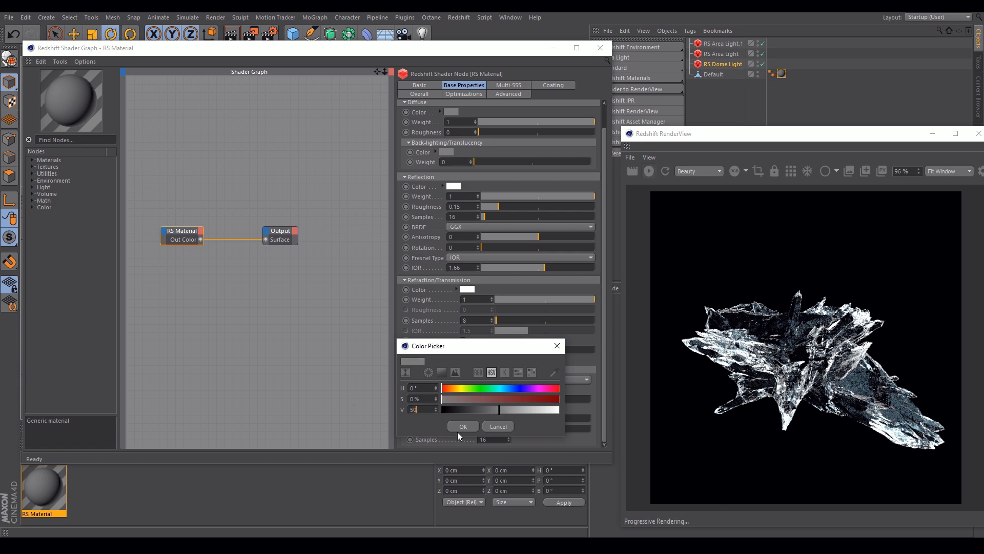
click(463, 426)
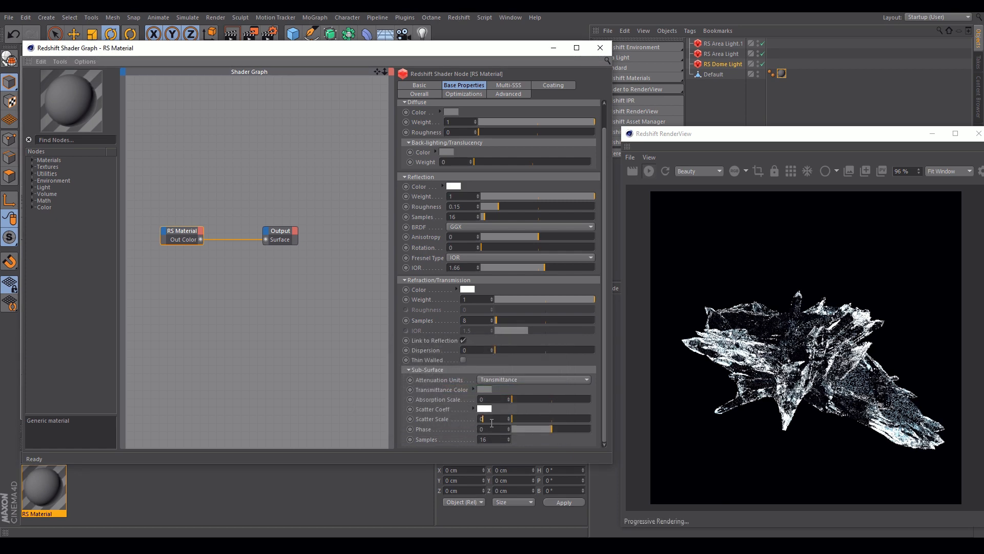
triple_click(492, 418)
text(0.012)
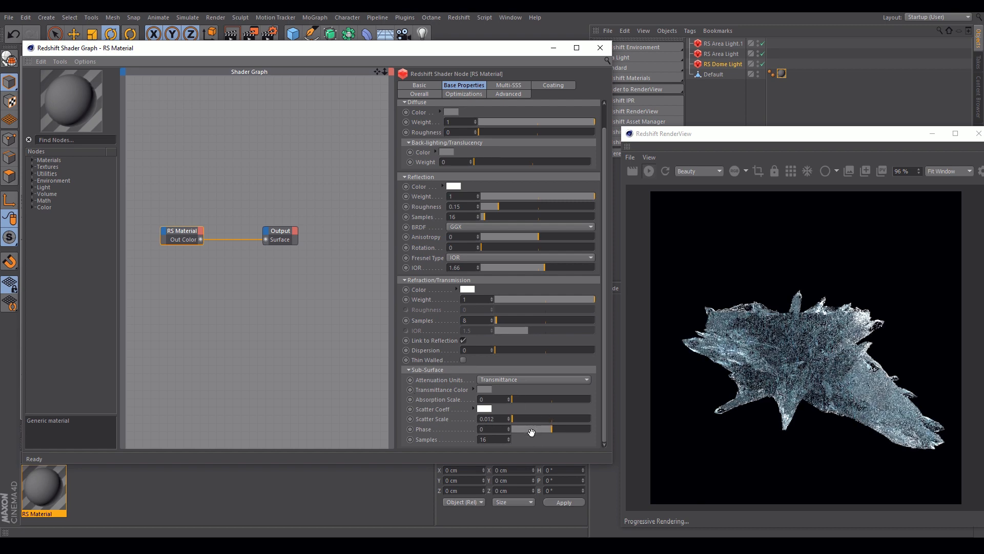
scroll(up, 3)
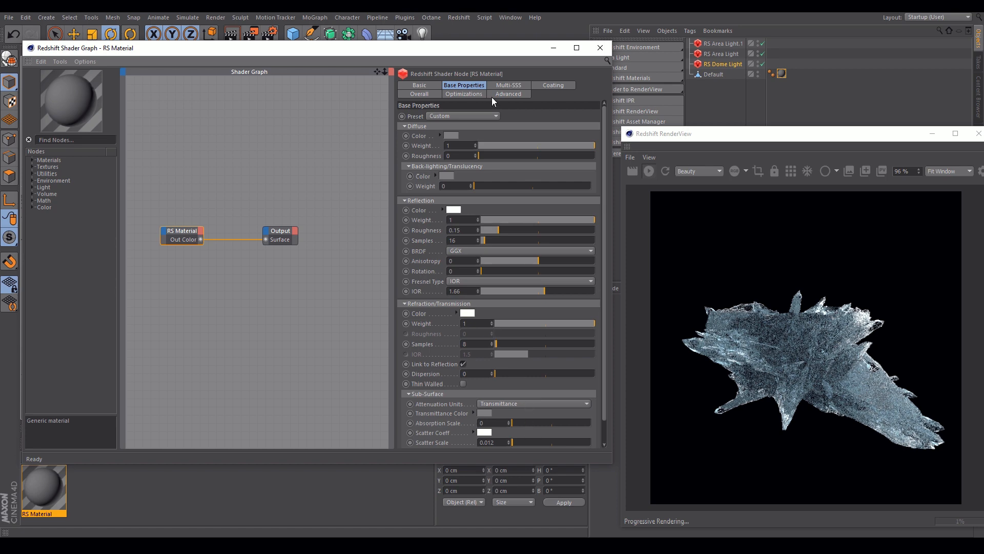
click(553, 85)
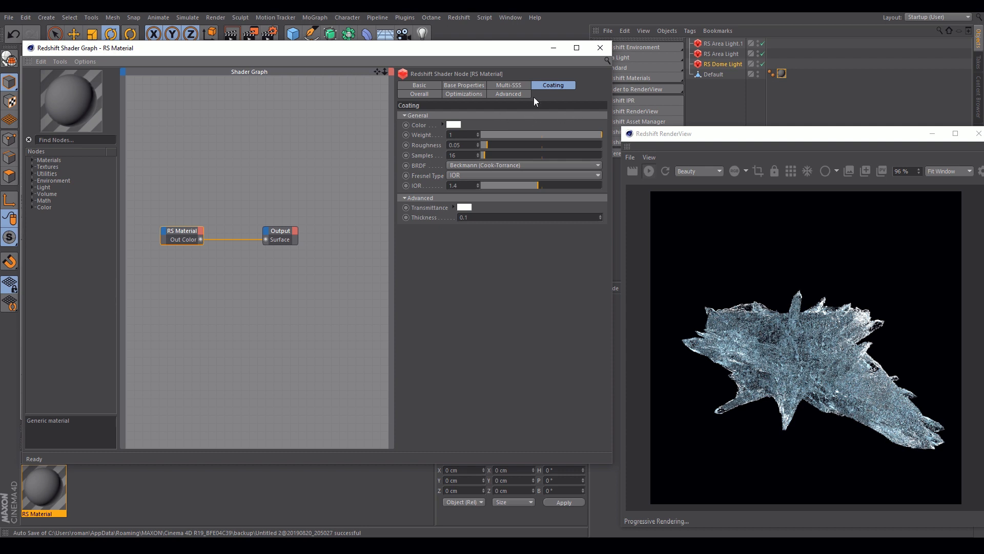
Step: Return to the quartz material's Base Properties and set Refraction Dispersion to 7
click(464, 85)
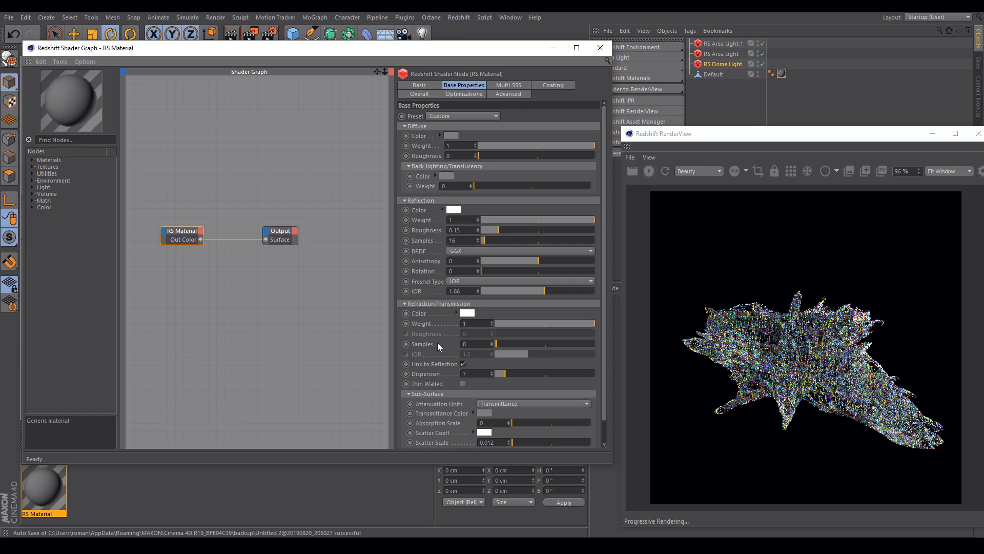
click(598, 48)
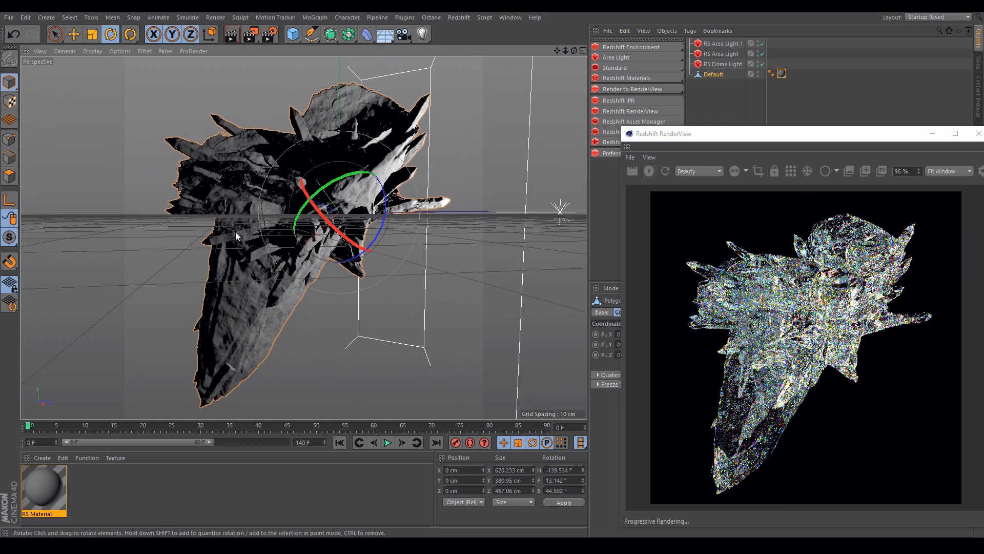
Step: Increase Redshift's refraction trace depth limit in Render Settings, then rotate the crystal again
click(215, 17)
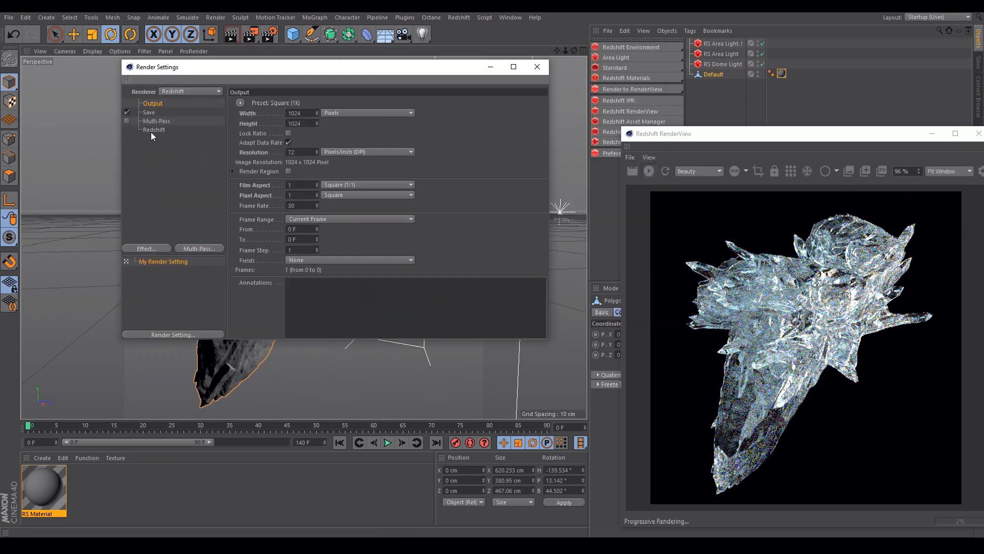
click(153, 129)
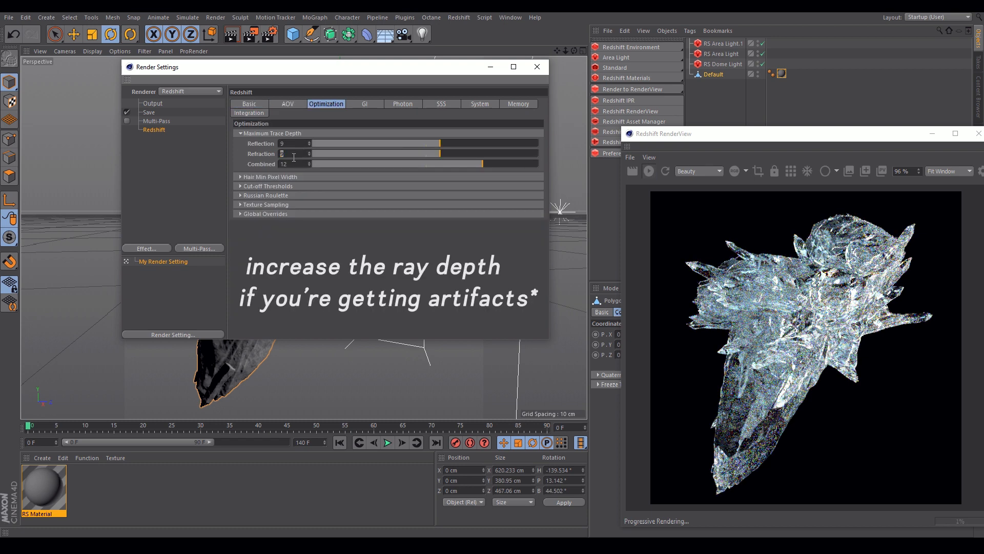
click(536, 67)
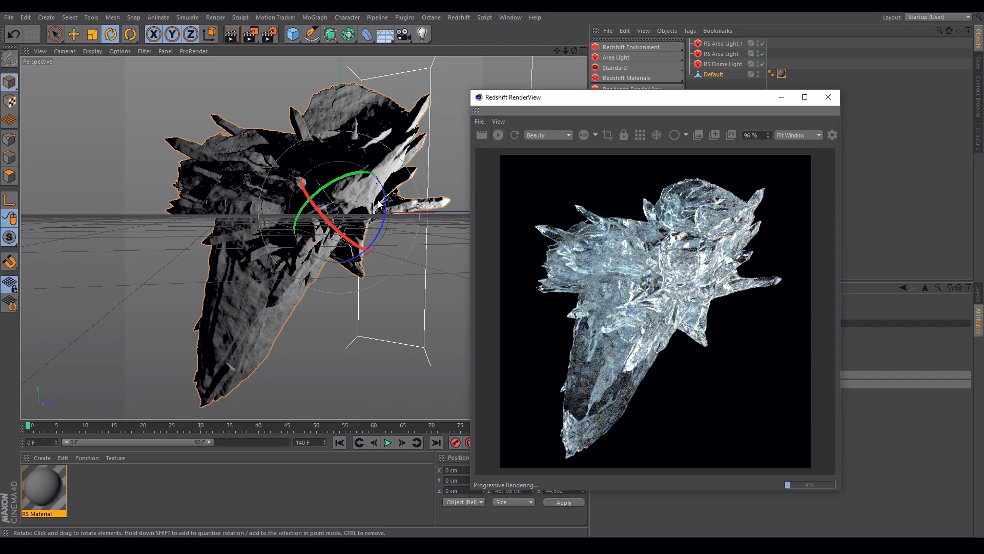
drag(377, 201, 292, 254)
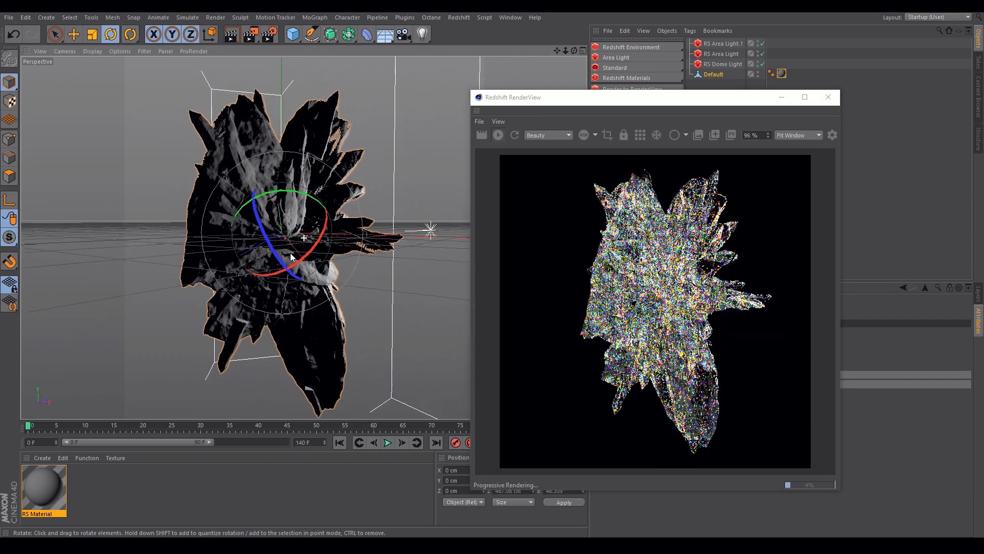